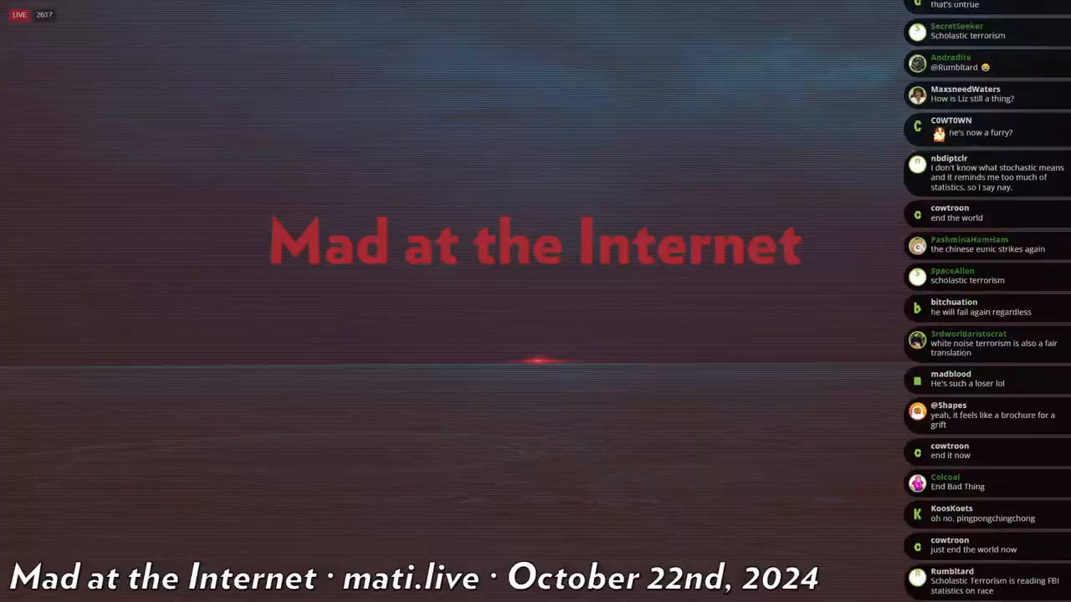
# Step: Scroll the Kiwi Farms thread down to the post about Rekieta's deleted late-night tweet storm
pyautogui.scroll(-3)
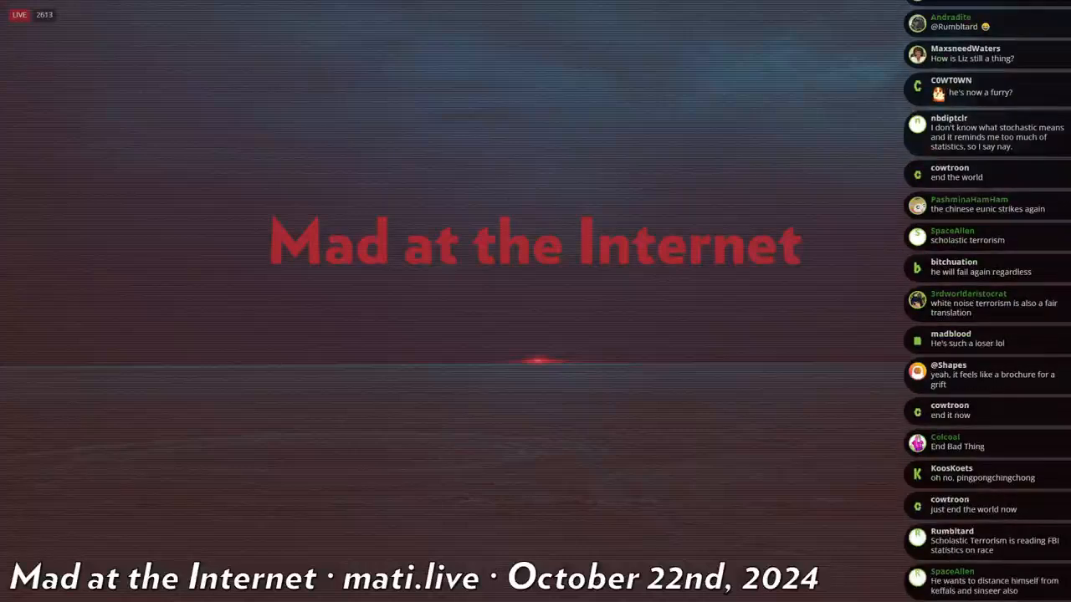
pyautogui.scroll(-3)
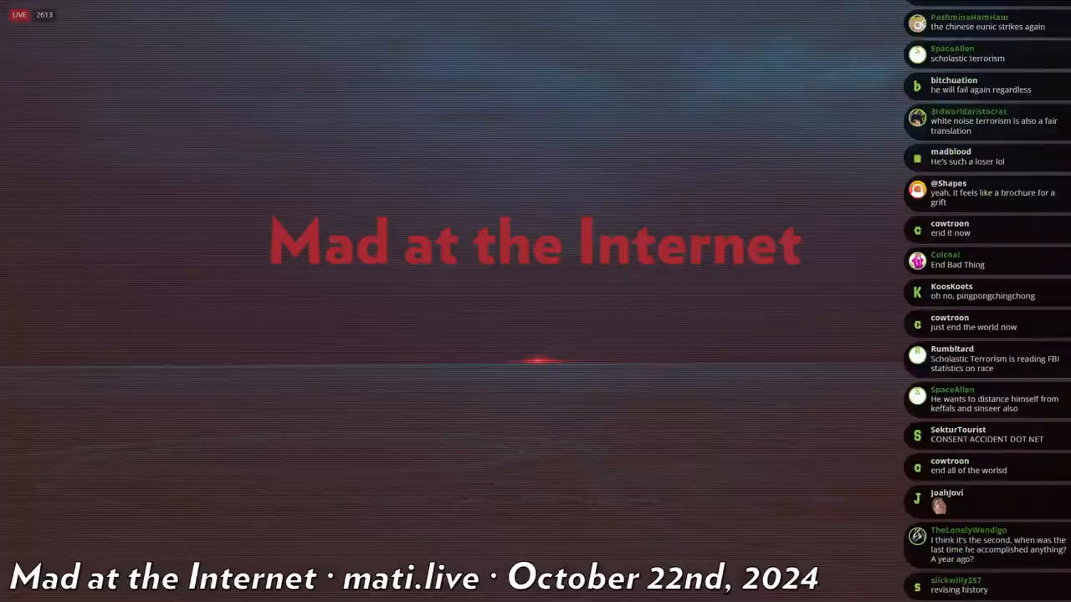
pyautogui.scroll(-3)
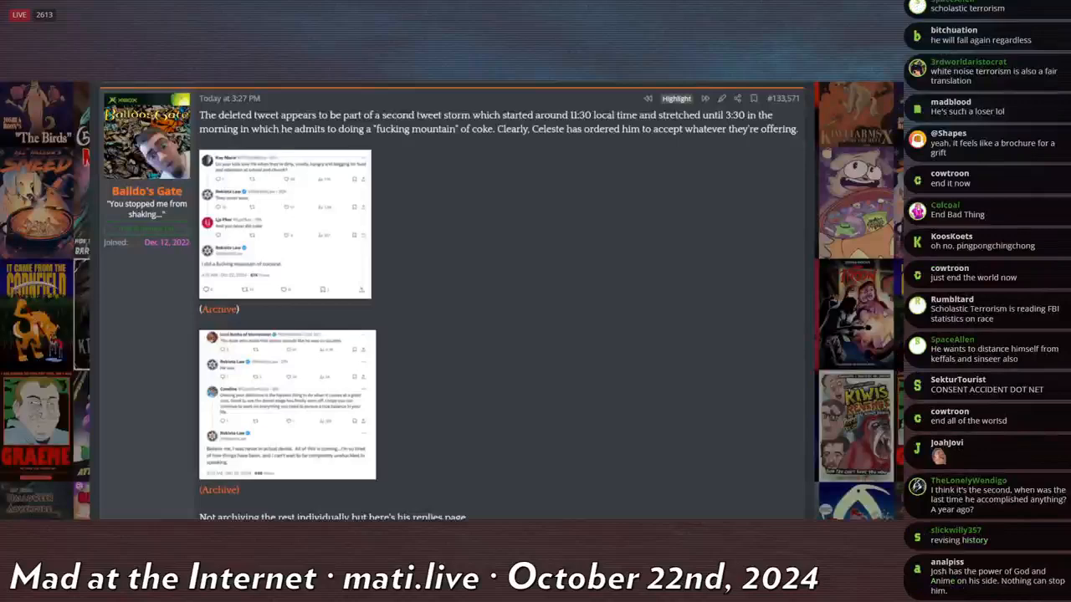
# Step: Scroll to the first attached screenshot, nickagain.png, showing the cocaine reply tweet
pyautogui.scroll(-3)
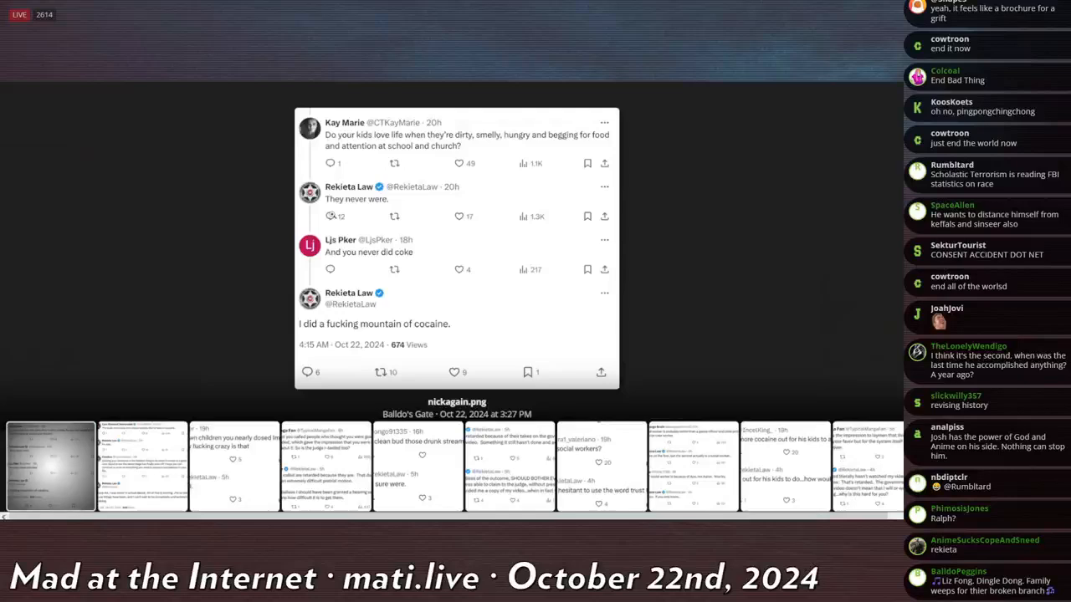
# Step: Scroll to the next reply screenshots, including Rekieta saying he was never in denial and 'I am clean.'
pyautogui.scroll(-3)
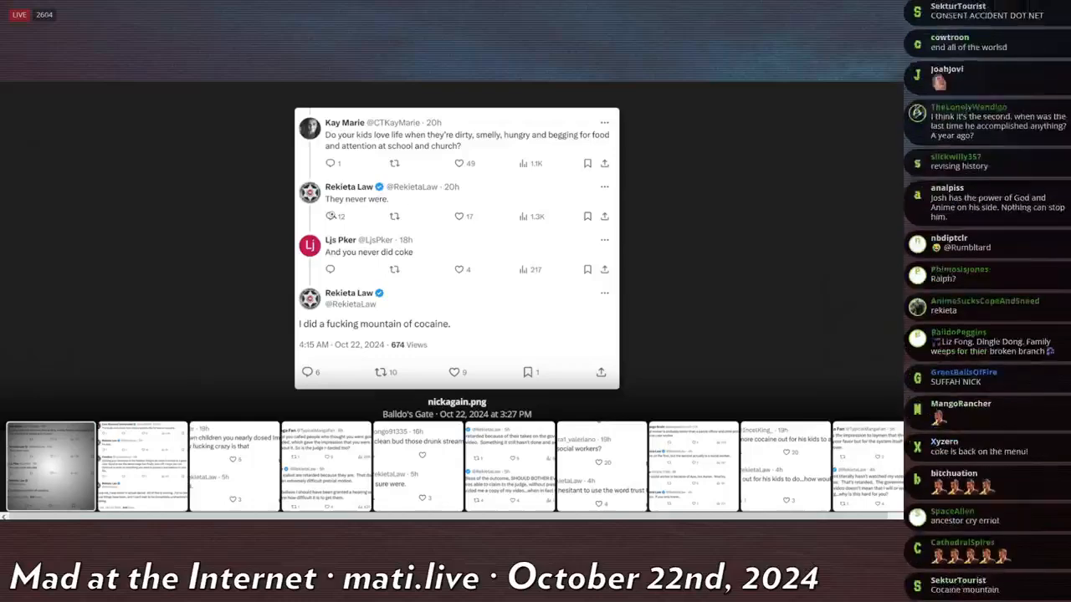
pyautogui.scroll(3)
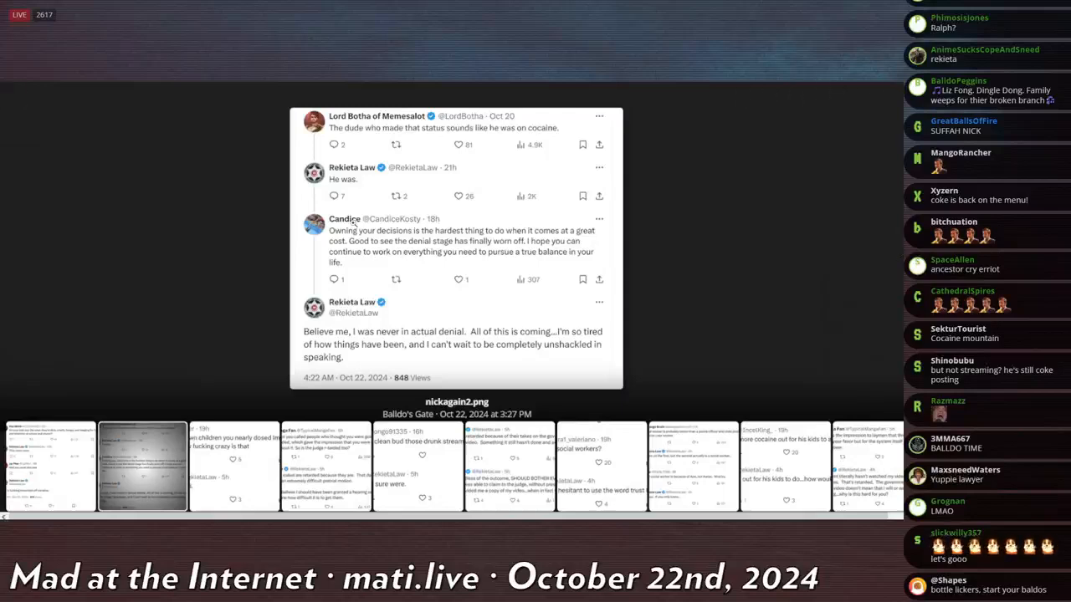
pyautogui.scroll(-3)
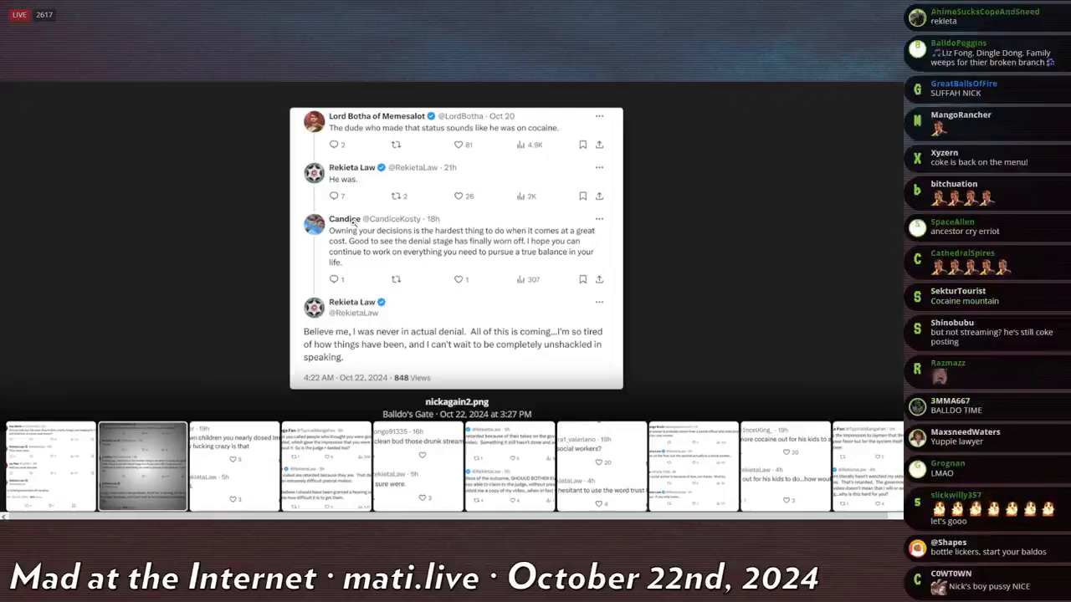
pyautogui.scroll(-3)
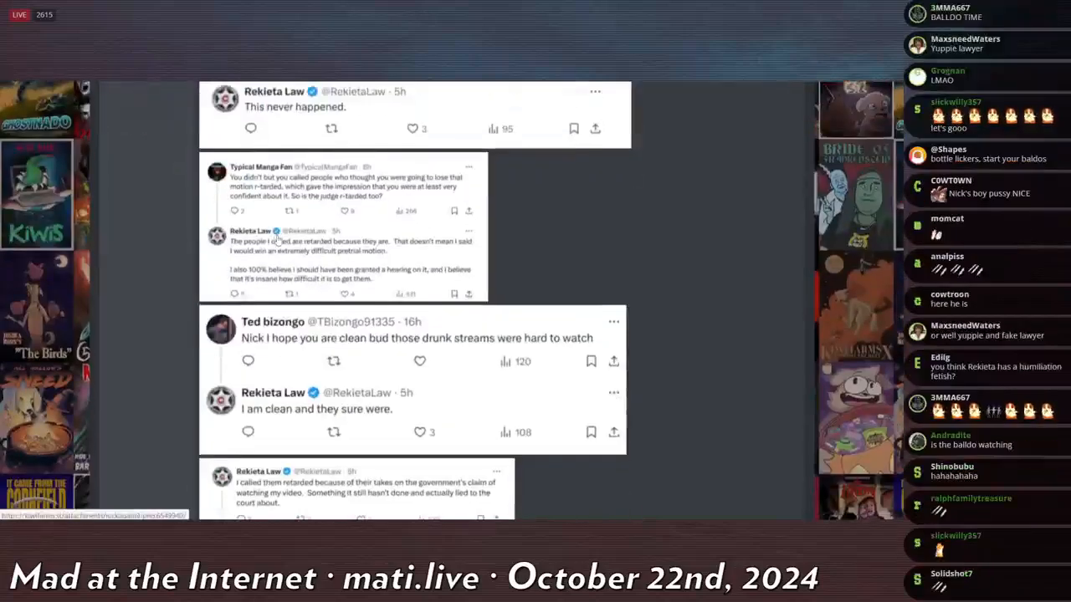
# Step: Scroll the thread to the Third World Aristocrat post reporting the deleted tweet captured by ScareBruh
pyautogui.scroll(-3)
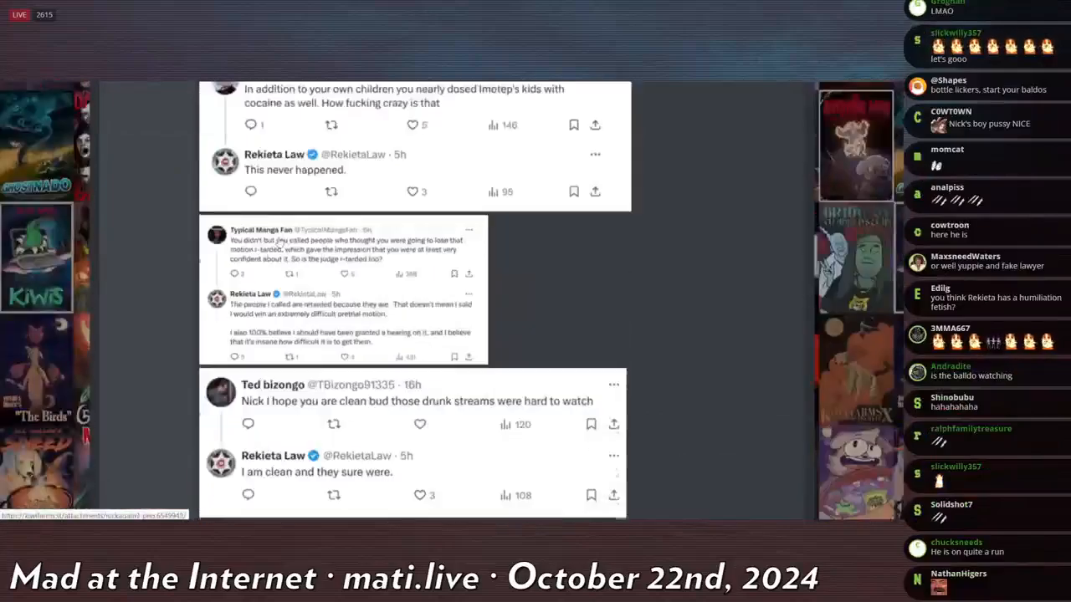
pyautogui.scroll(-3)
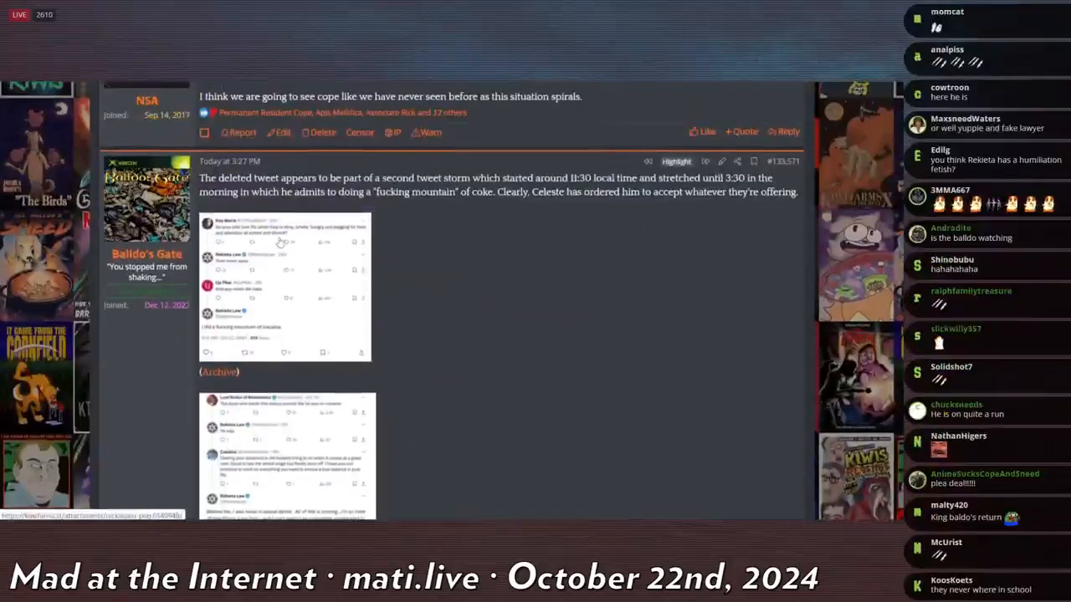
pyautogui.scroll(-3)
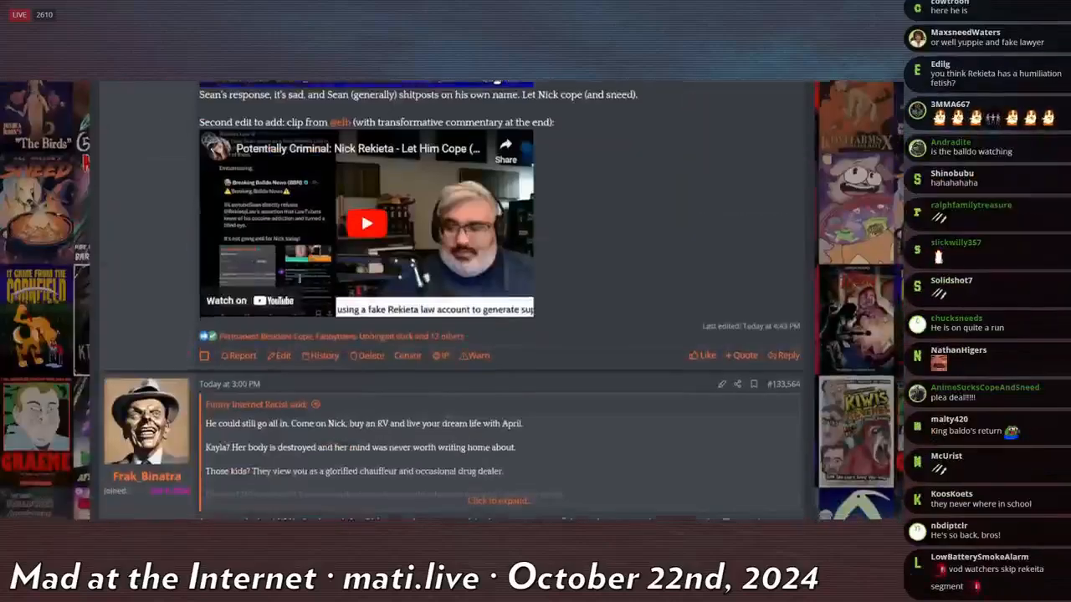
pyautogui.scroll(3)
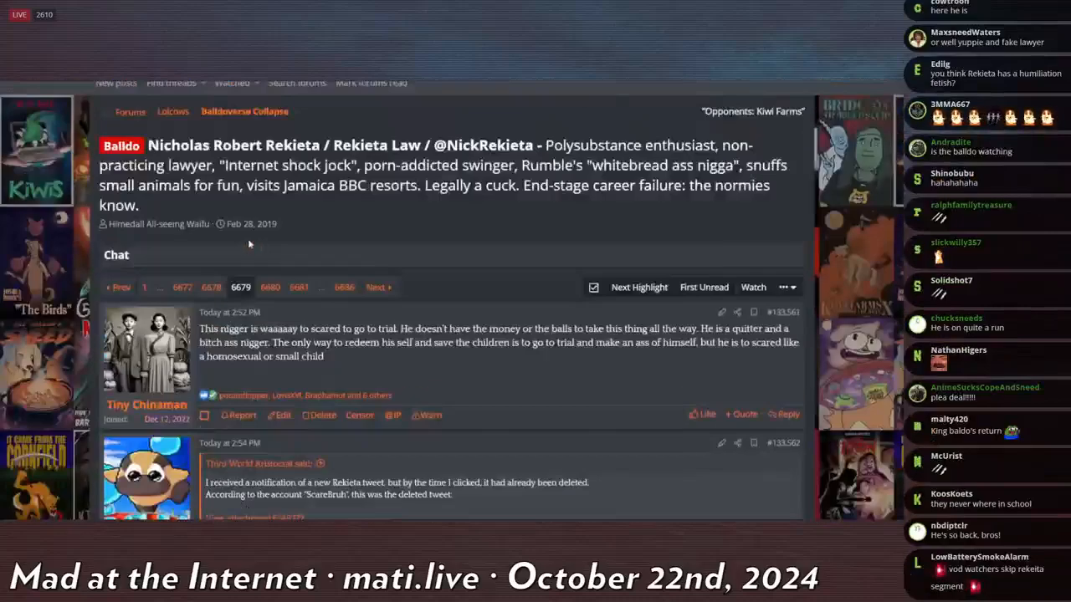
pyautogui.scroll(-3)
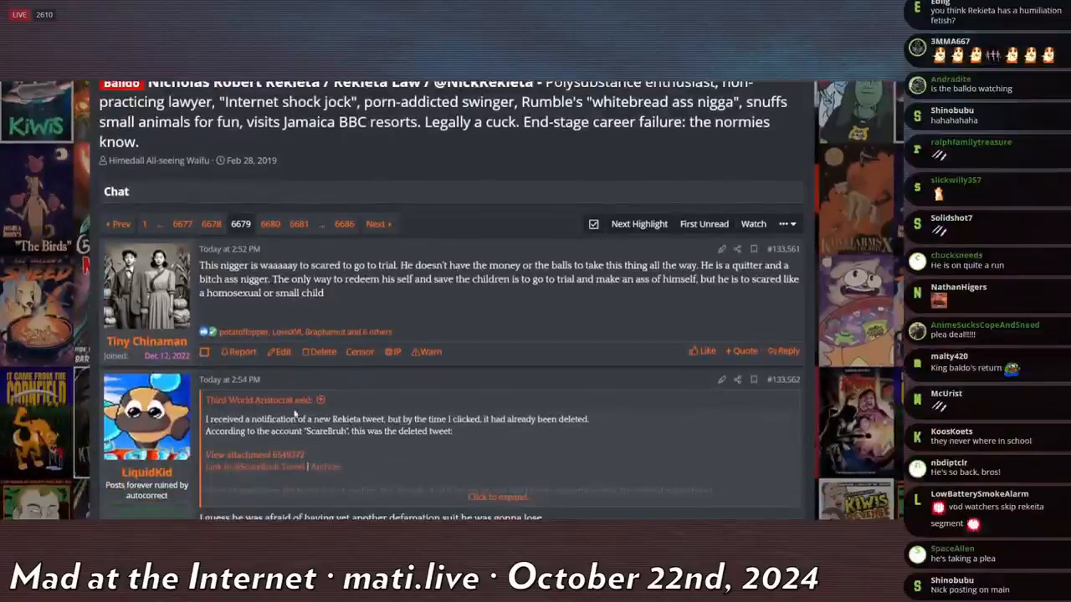
pyautogui.scroll(-3)
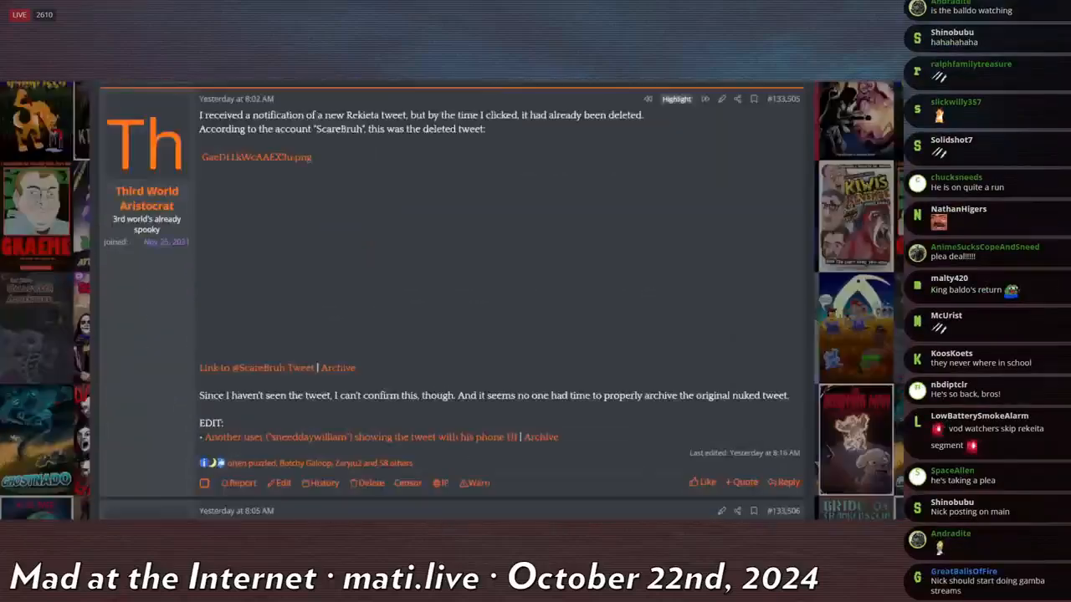
pyautogui.scroll(-3)
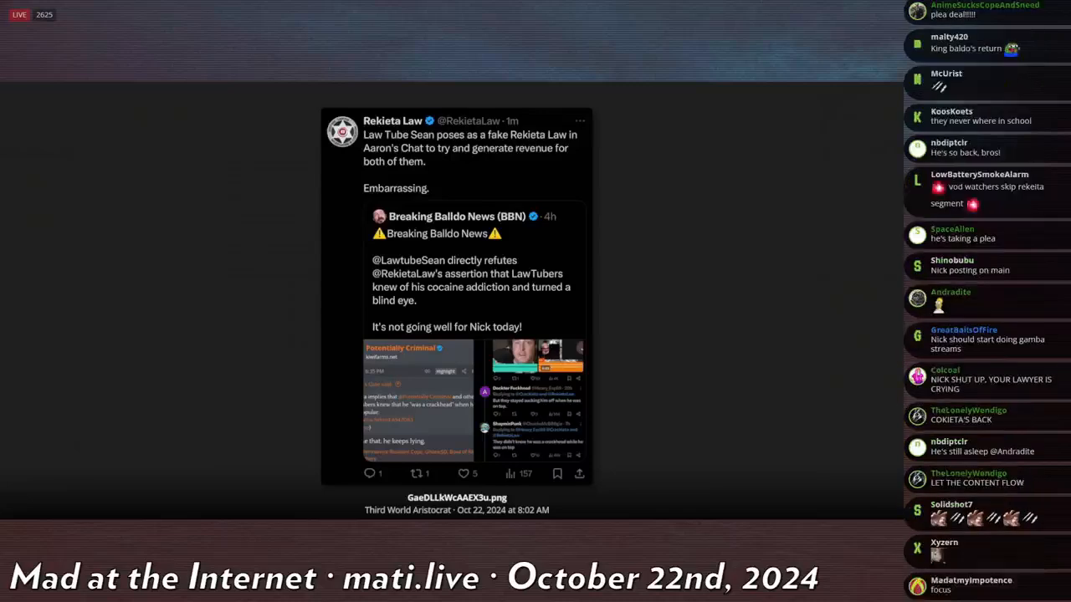
# Step: Scroll through the screenshot of Rekieta's tweet calling Law Tube Sean a fake account
pyautogui.scroll(-3)
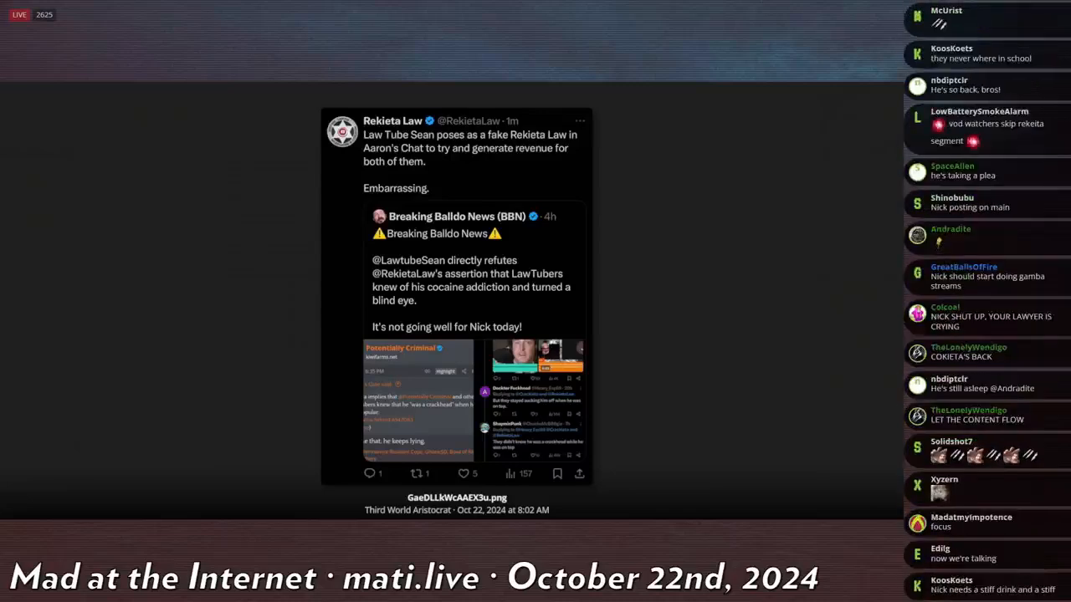
pyautogui.scroll(-3)
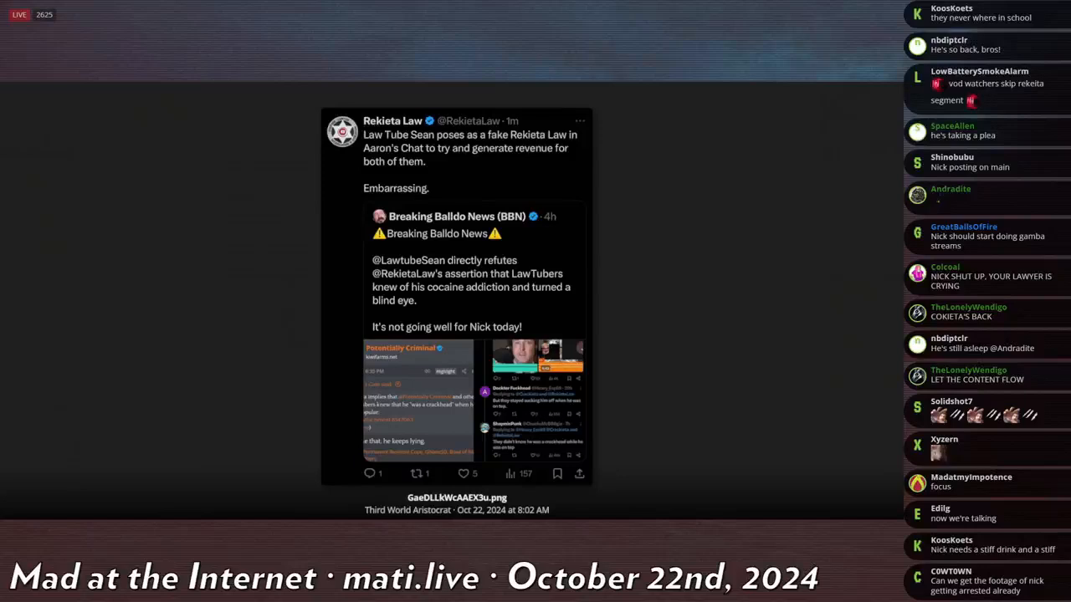
pyautogui.scroll(-3)
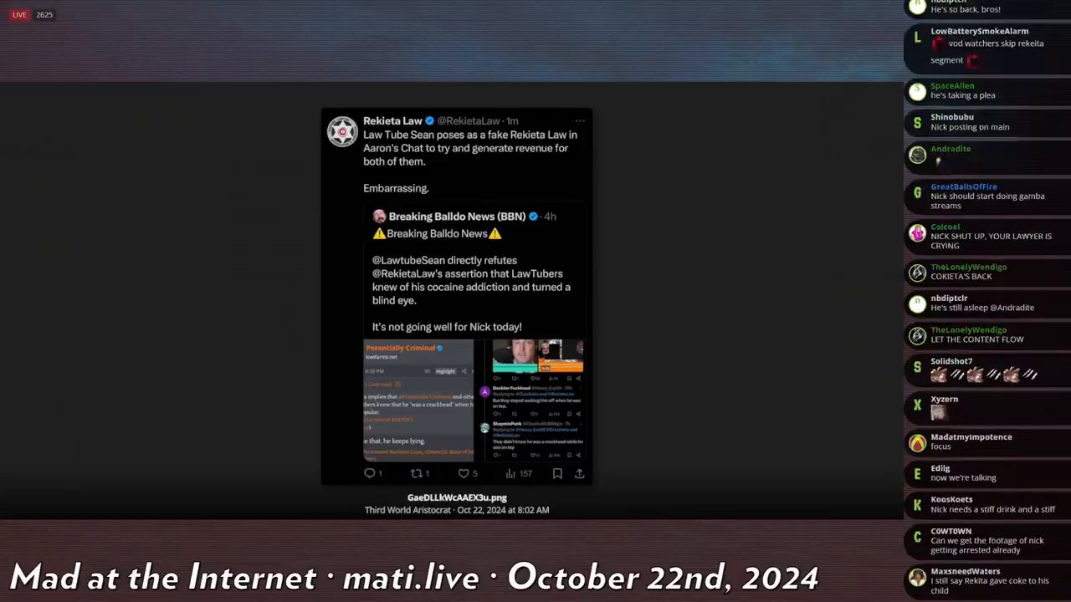
pyautogui.scroll(-3)
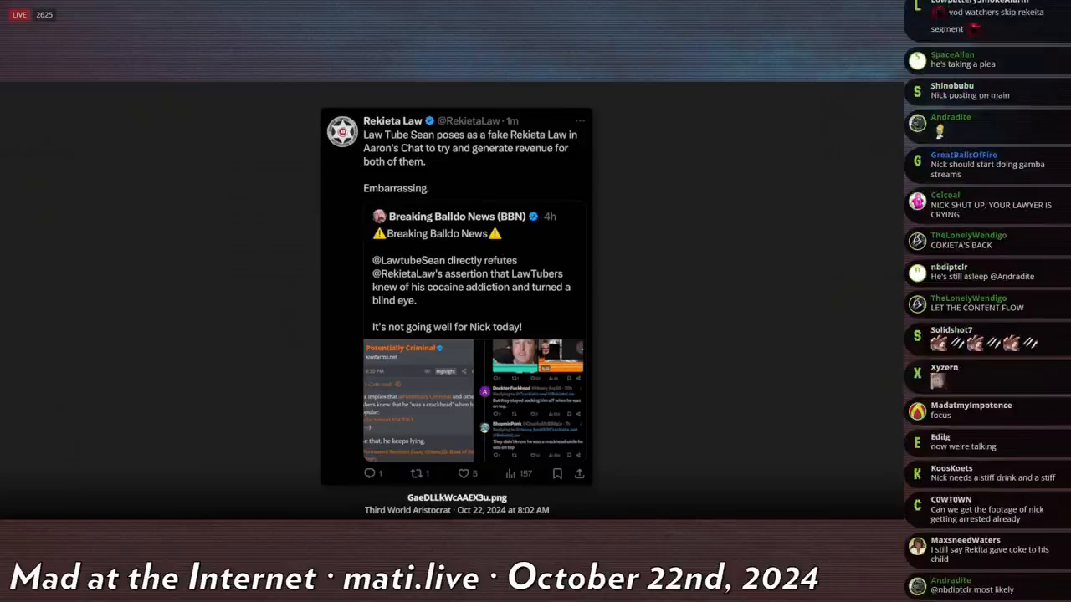
pyautogui.scroll(-3)
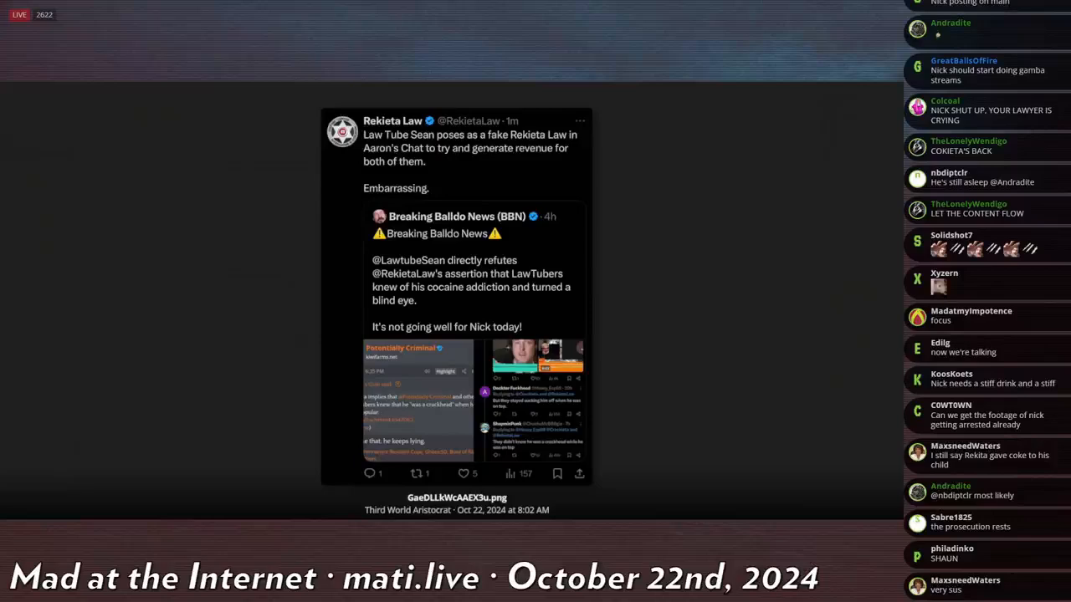
pyautogui.scroll(-3)
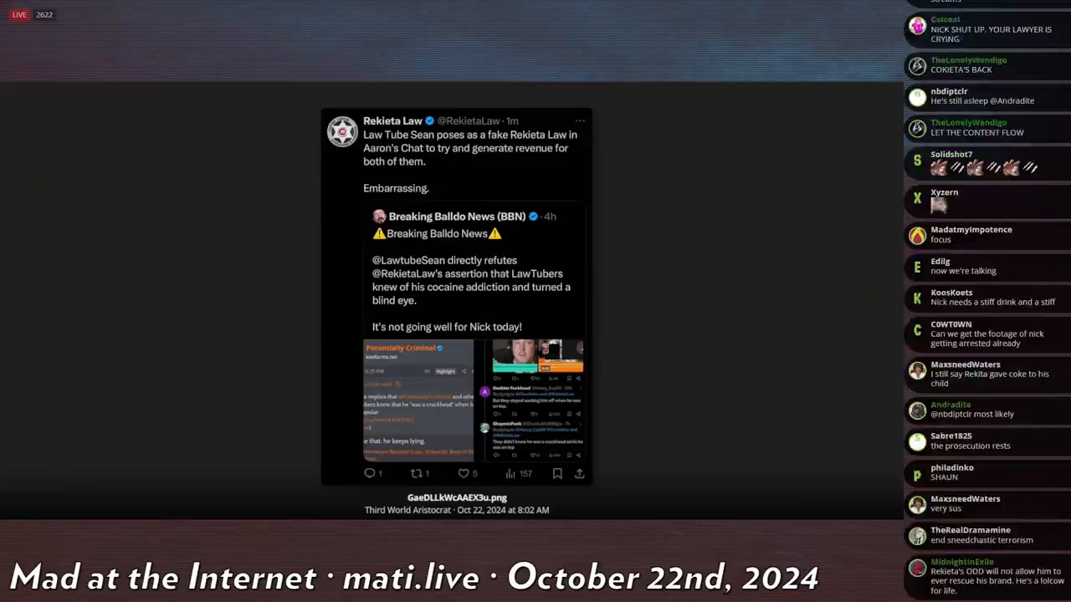
pyautogui.scroll(-3)
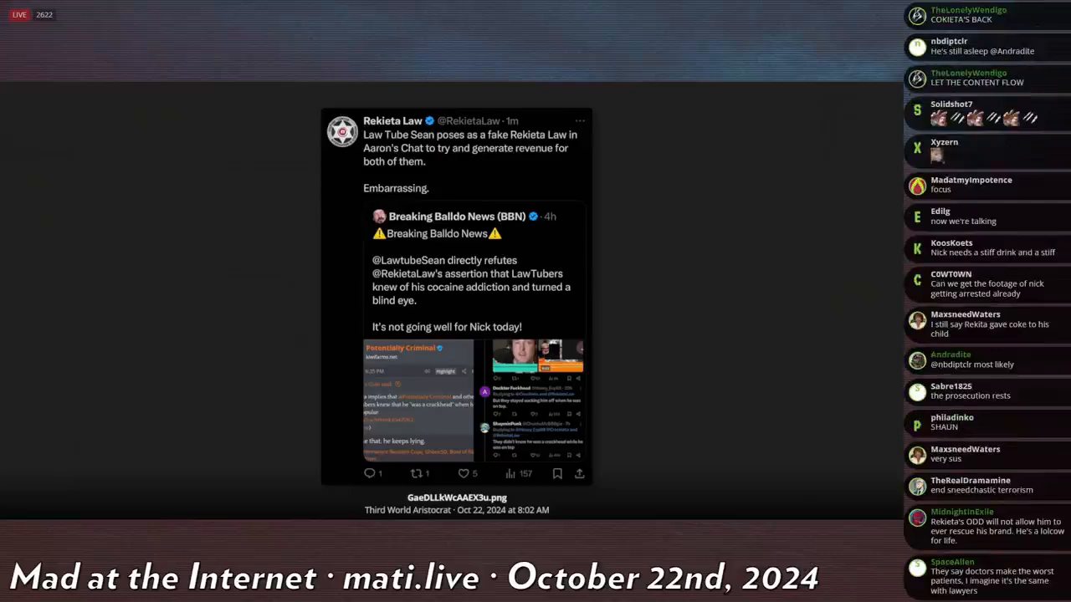
pyautogui.scroll(-3)
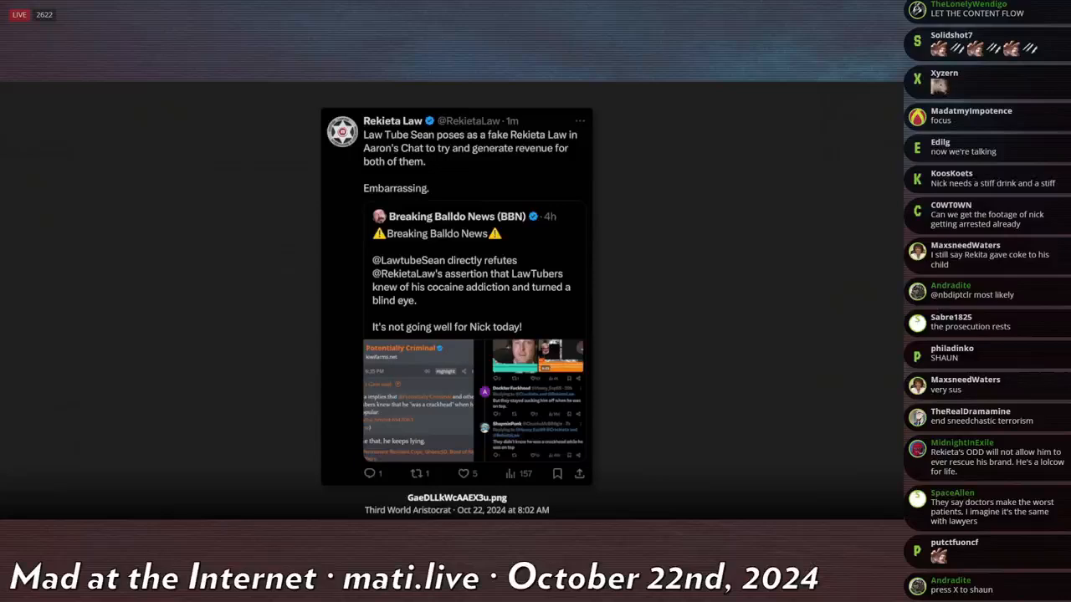
pyautogui.scroll(-3)
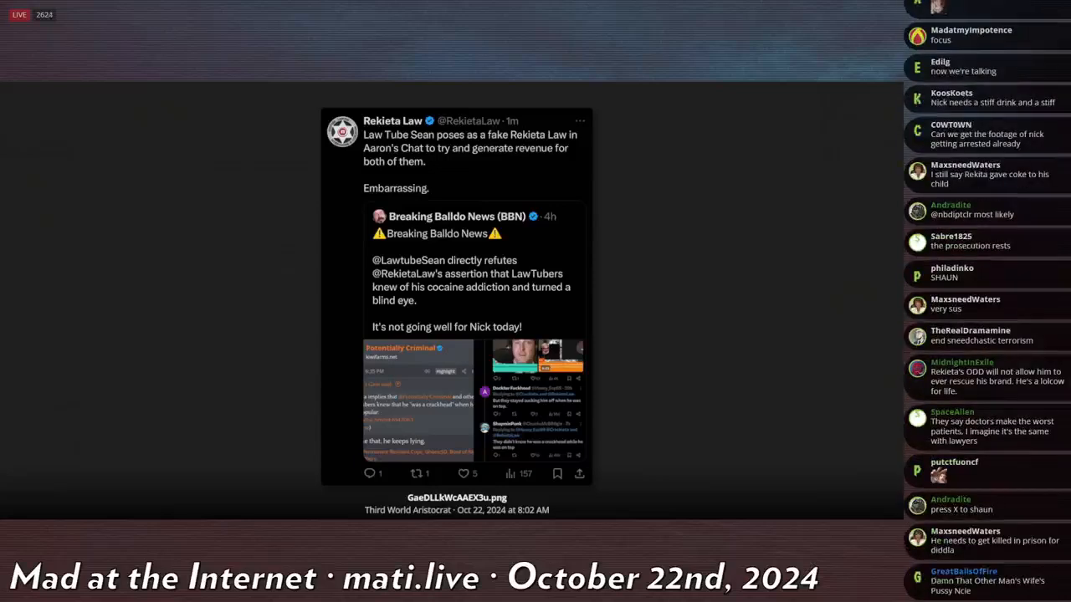
pyautogui.scroll(-3)
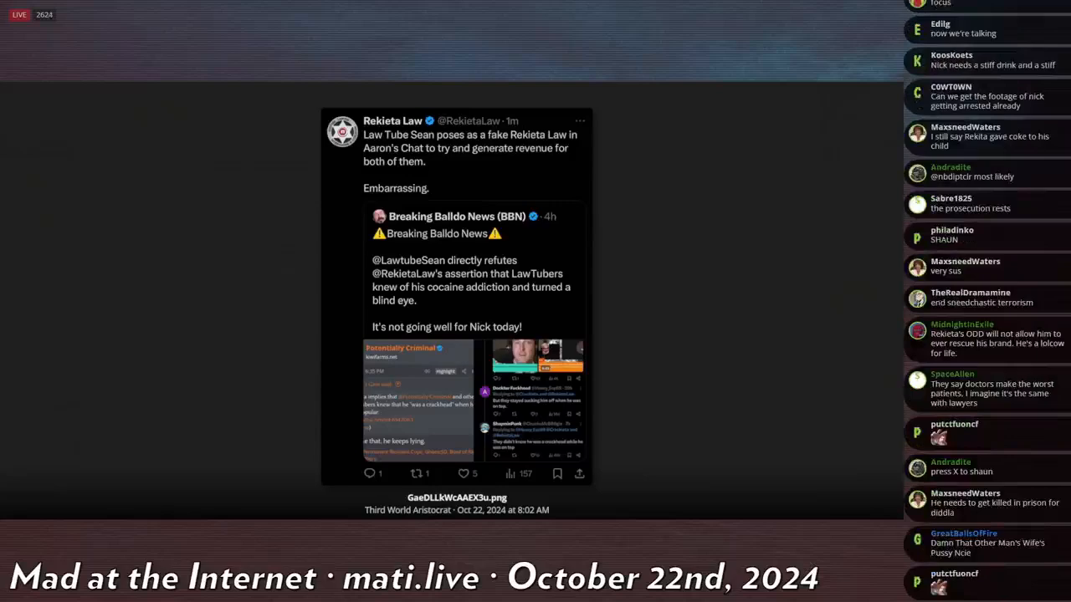
pyautogui.scroll(-3)
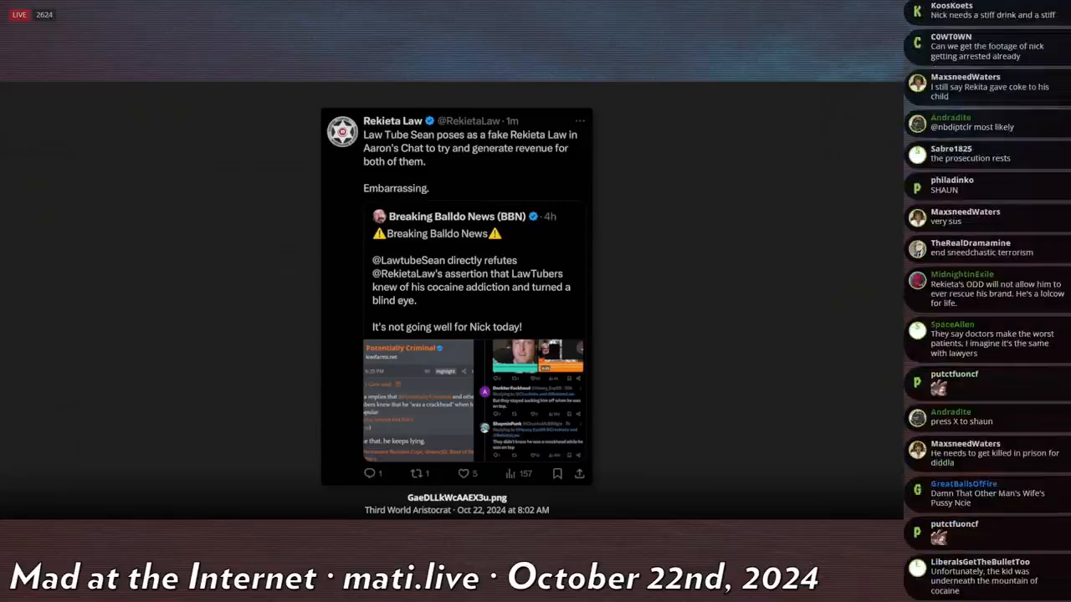
# Step: Scroll on through the further thread replies discussing that tweet
pyautogui.scroll(-3)
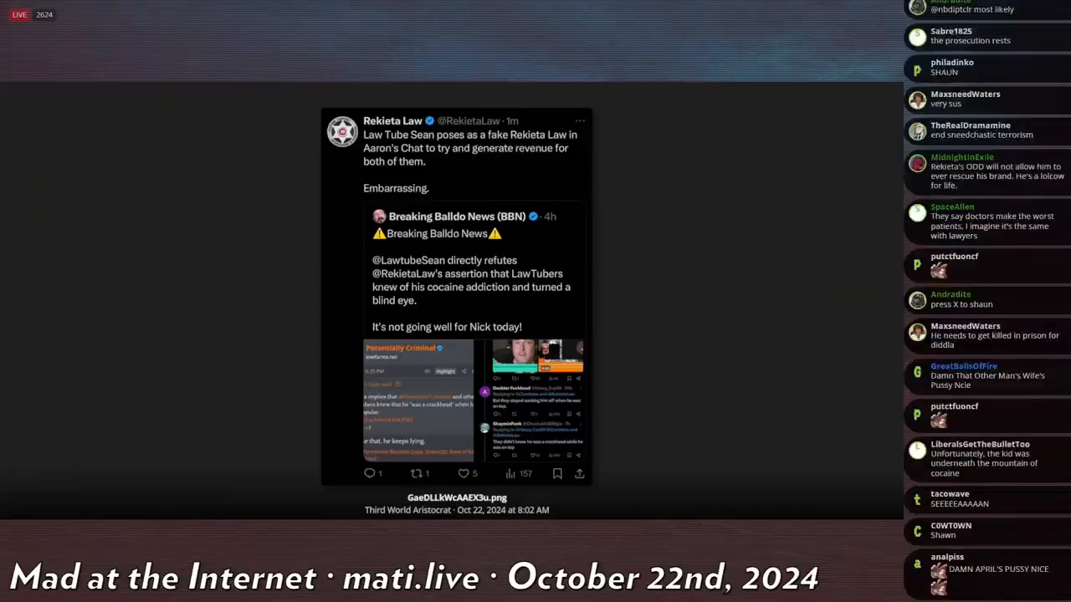
pyautogui.scroll(-3)
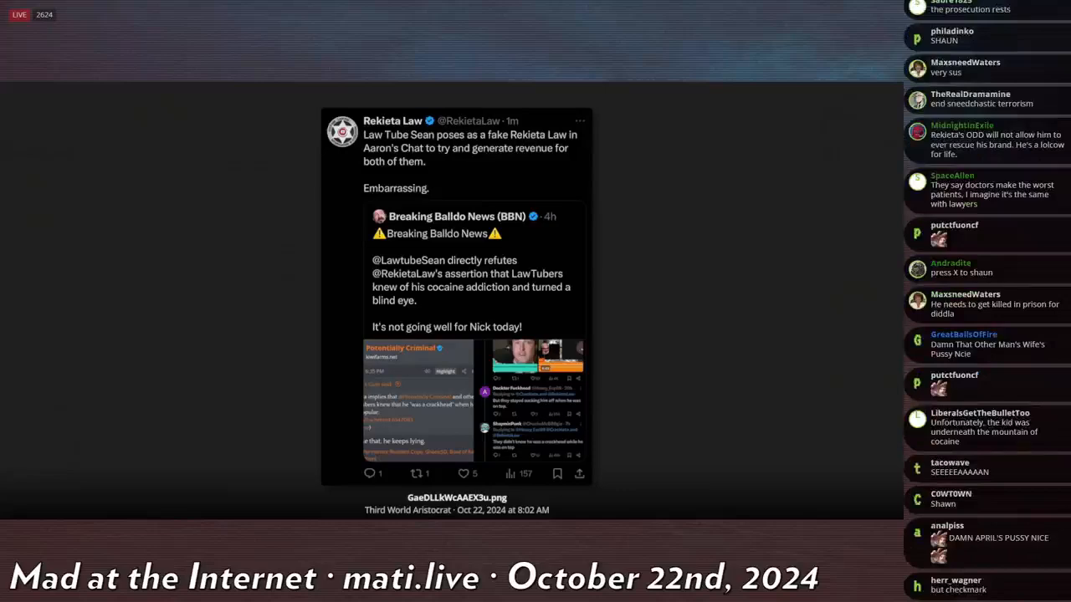
pyautogui.scroll(-3)
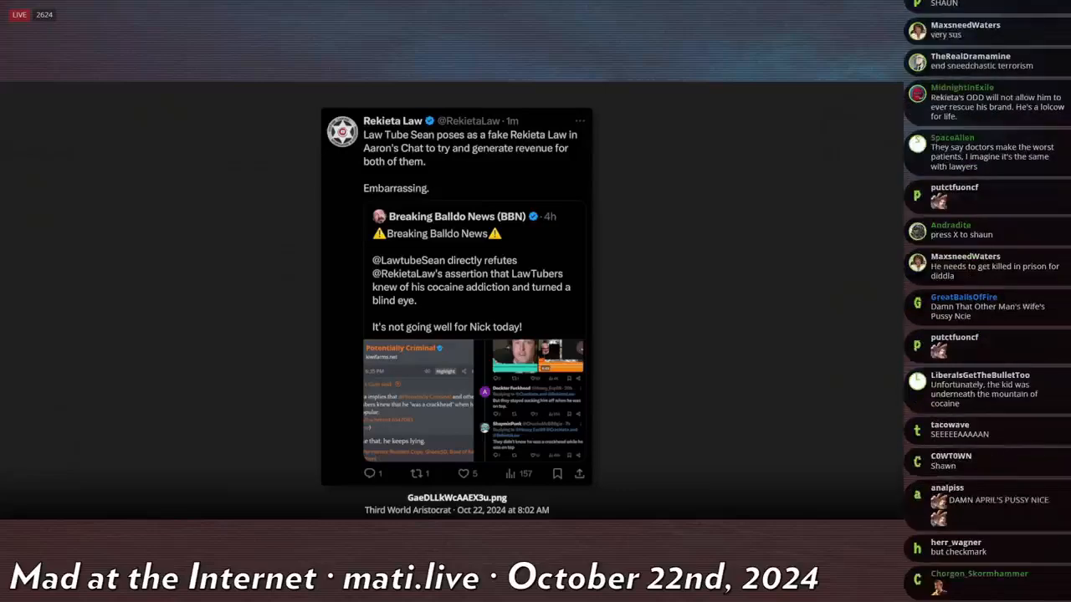
pyautogui.scroll(-3)
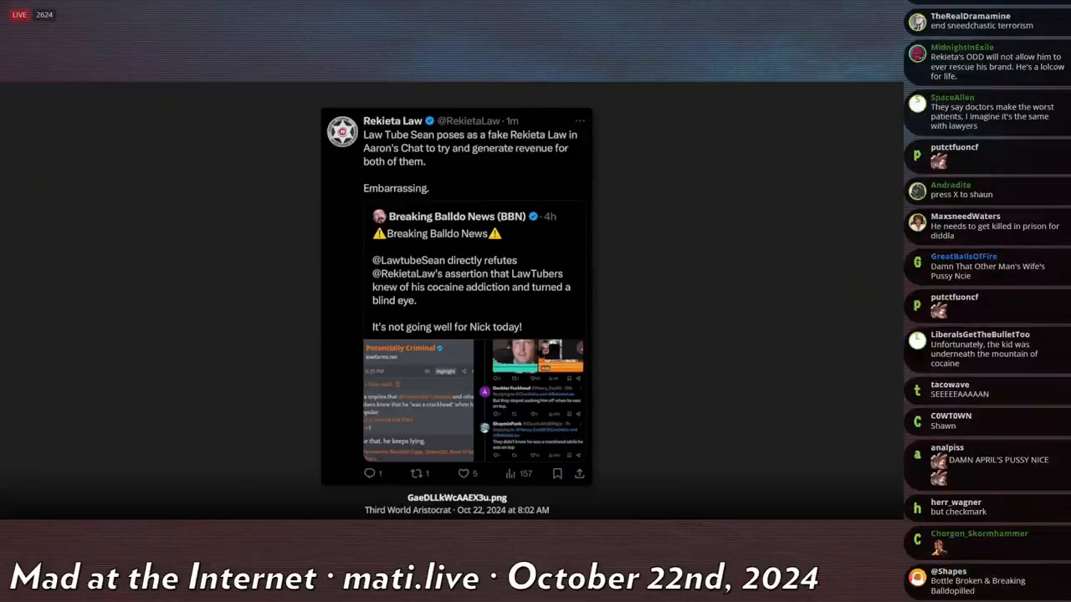
pyautogui.scroll(-3)
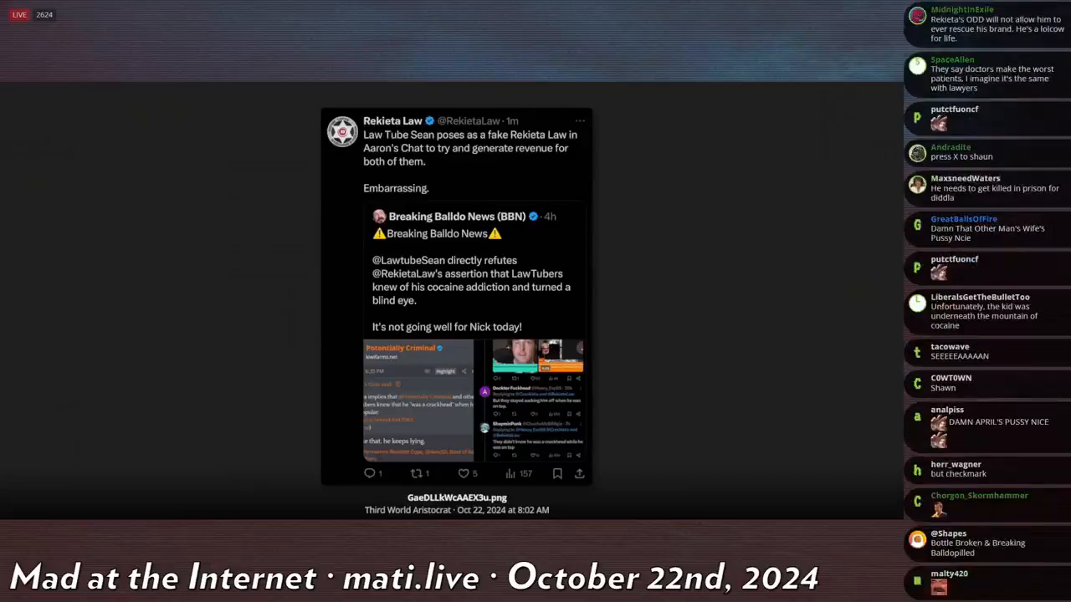
pyautogui.scroll(-3)
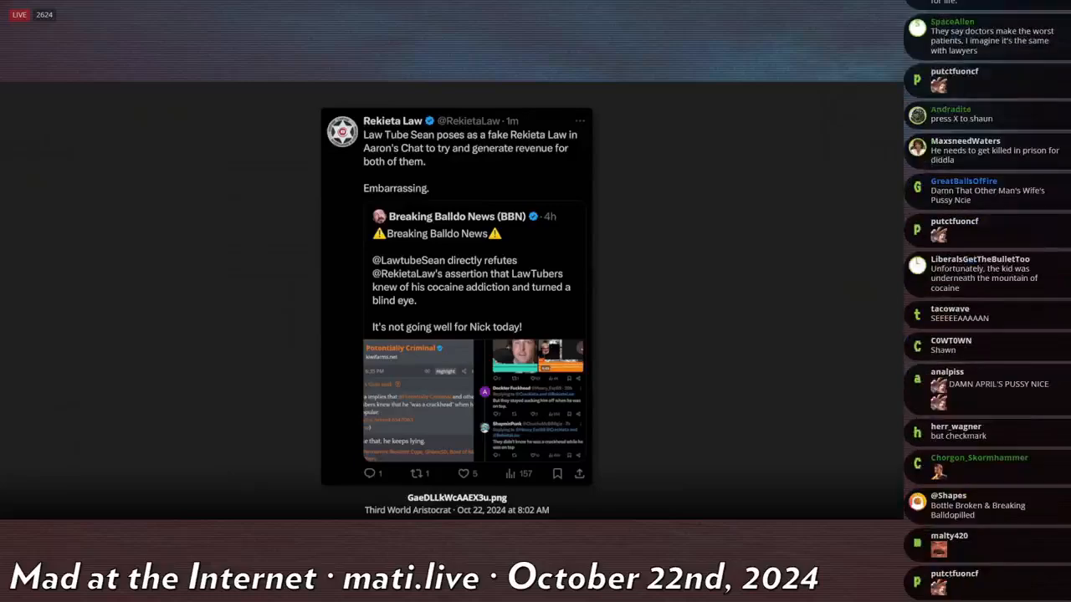
pyautogui.scroll(-3)
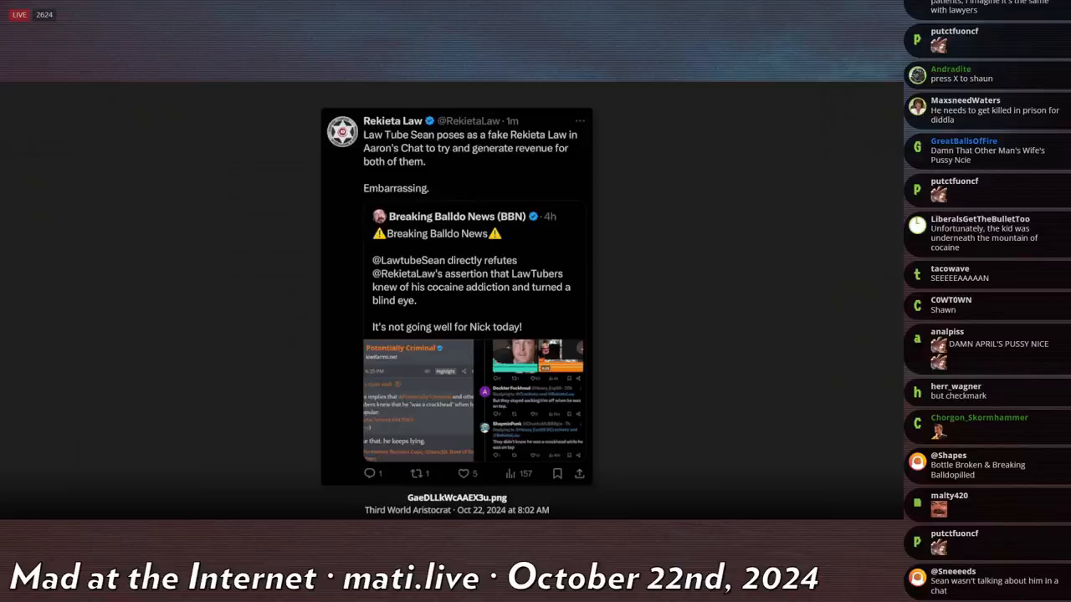
pyautogui.scroll(-3)
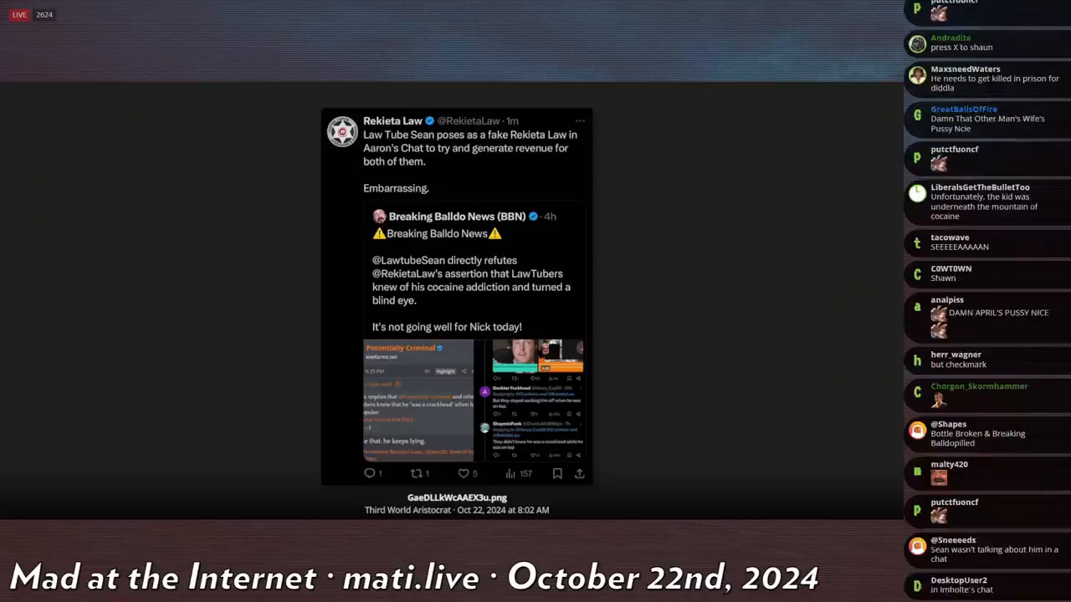
pyautogui.scroll(-3)
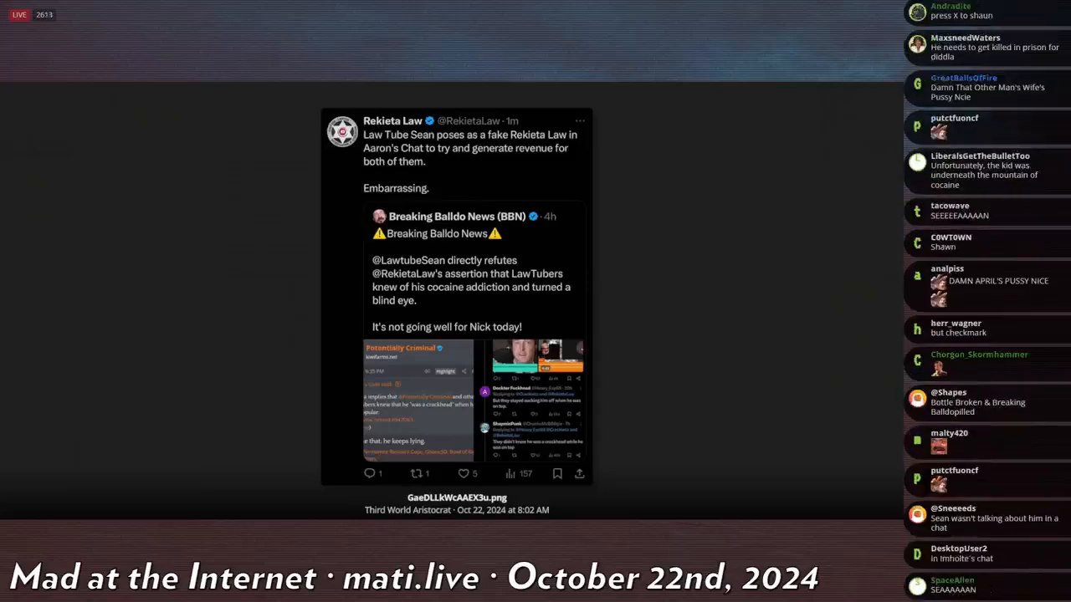
pyautogui.scroll(-3)
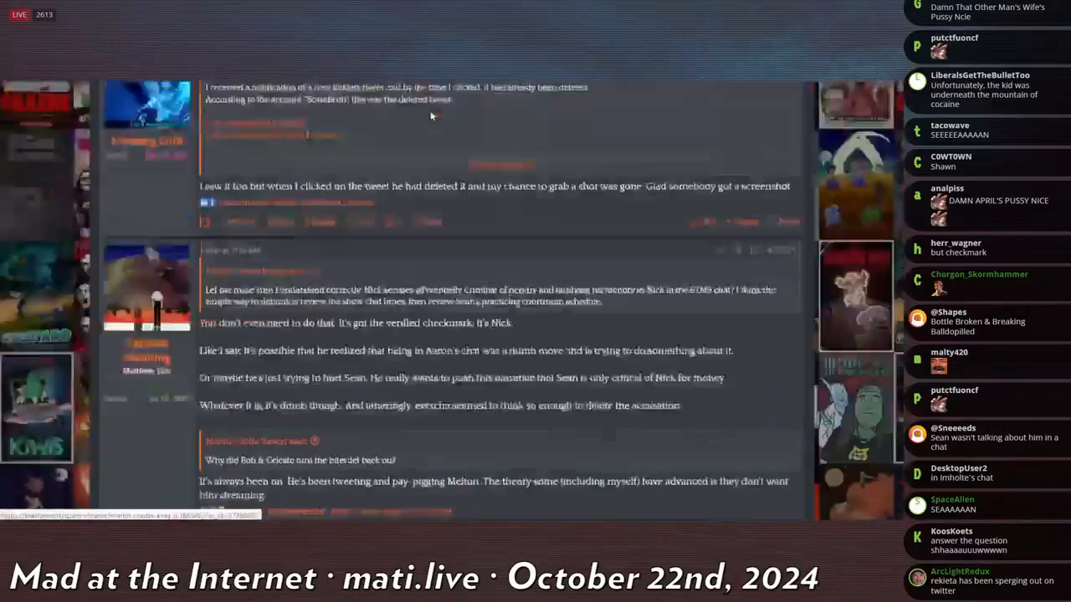
pyautogui.scroll(-3)
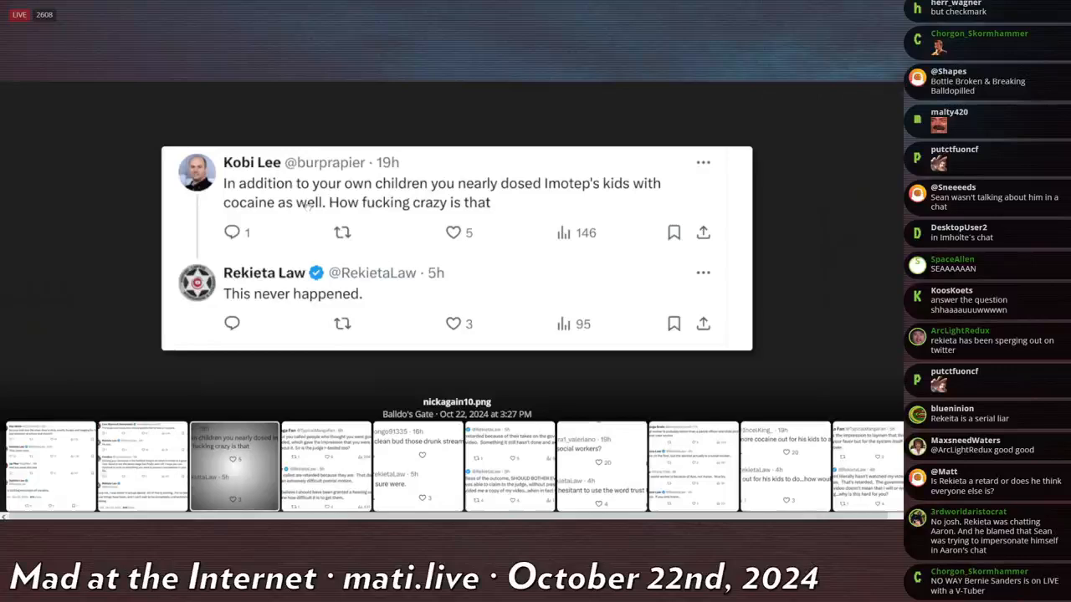
pyautogui.scroll(-3)
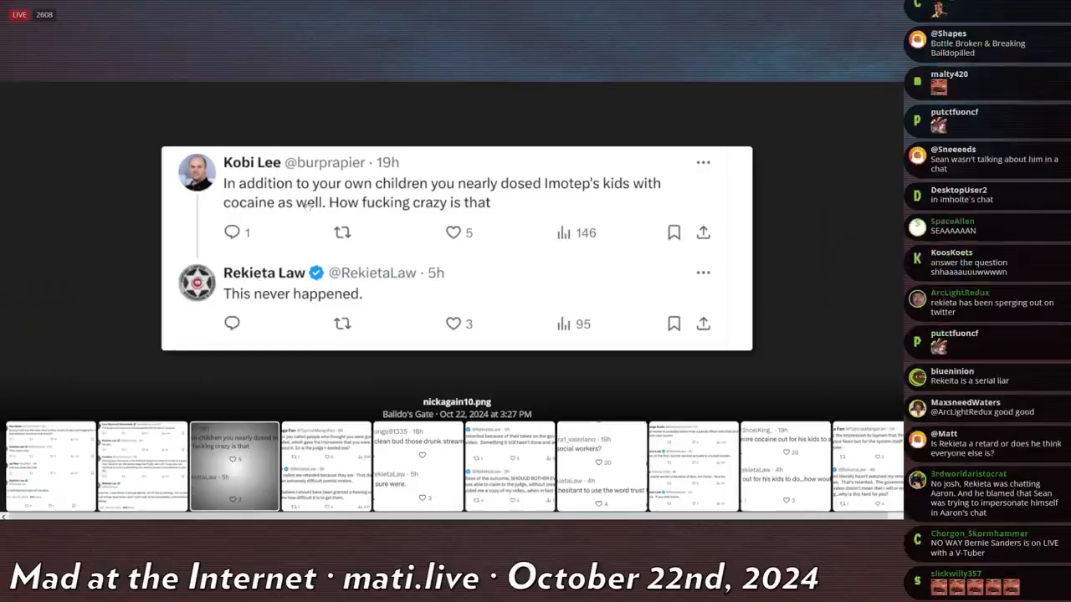
pyautogui.scroll(-3)
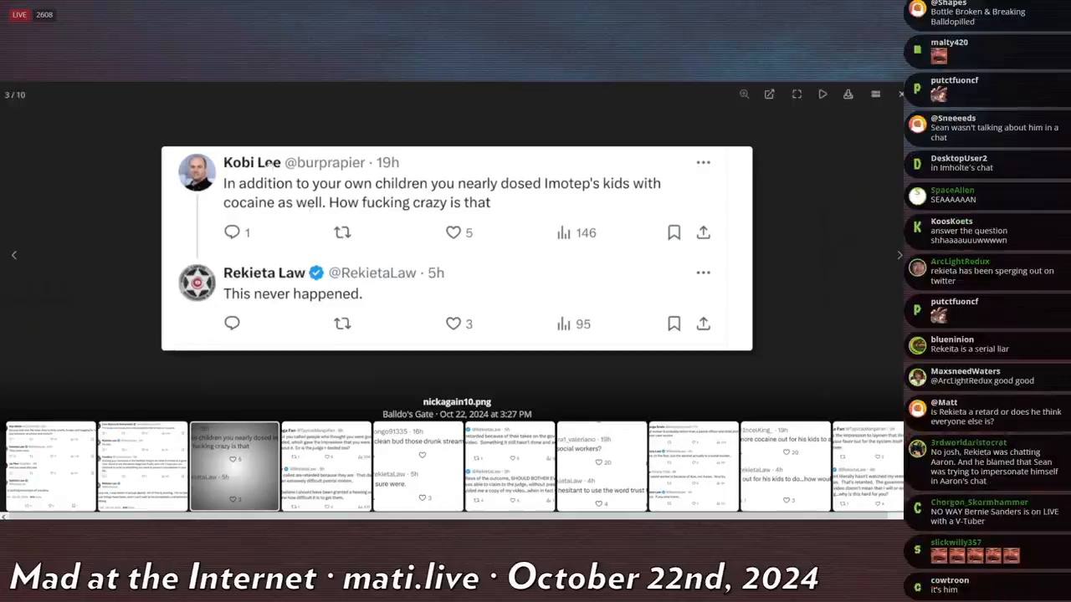
pyautogui.click(900, 254)
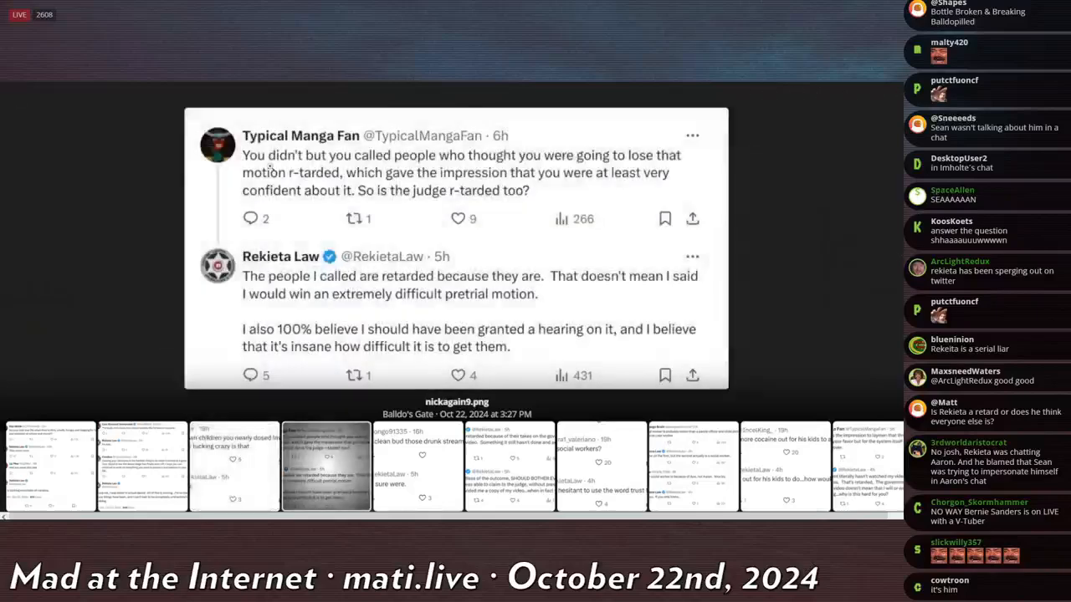
# Step: Scroll through the reply screenshots to nickagain8.png, 'I am clean and they sure were.'
pyautogui.scroll(-3)
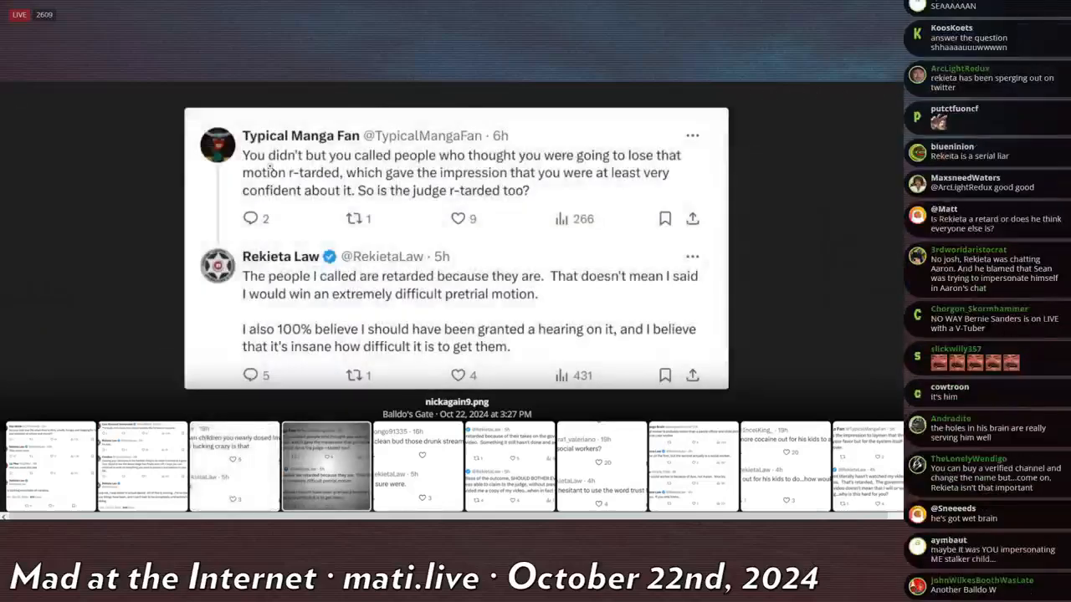
pyautogui.scroll(-3)
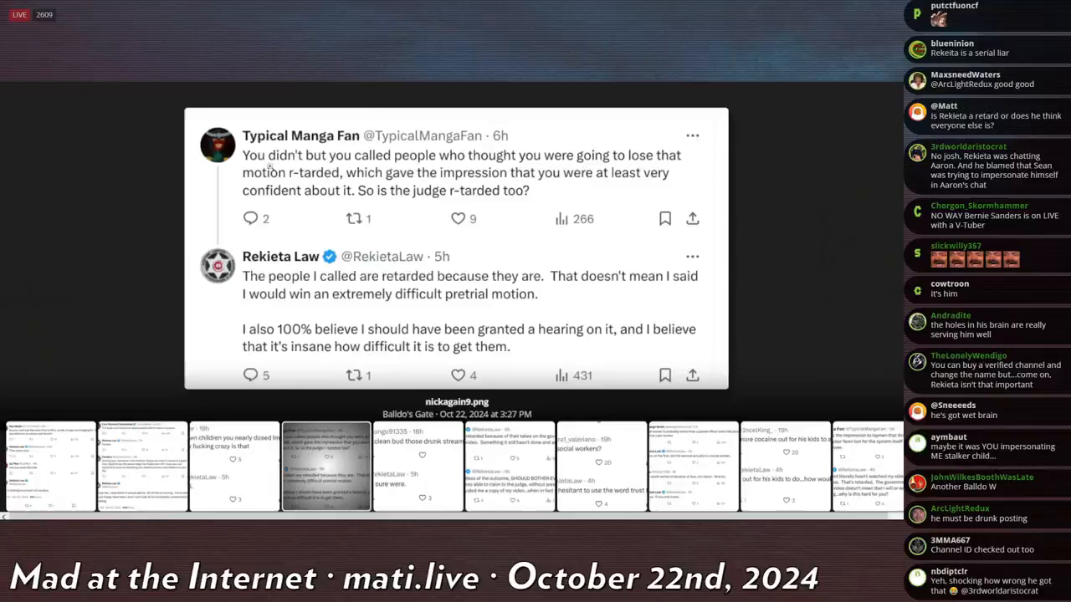
pyautogui.scroll(-3)
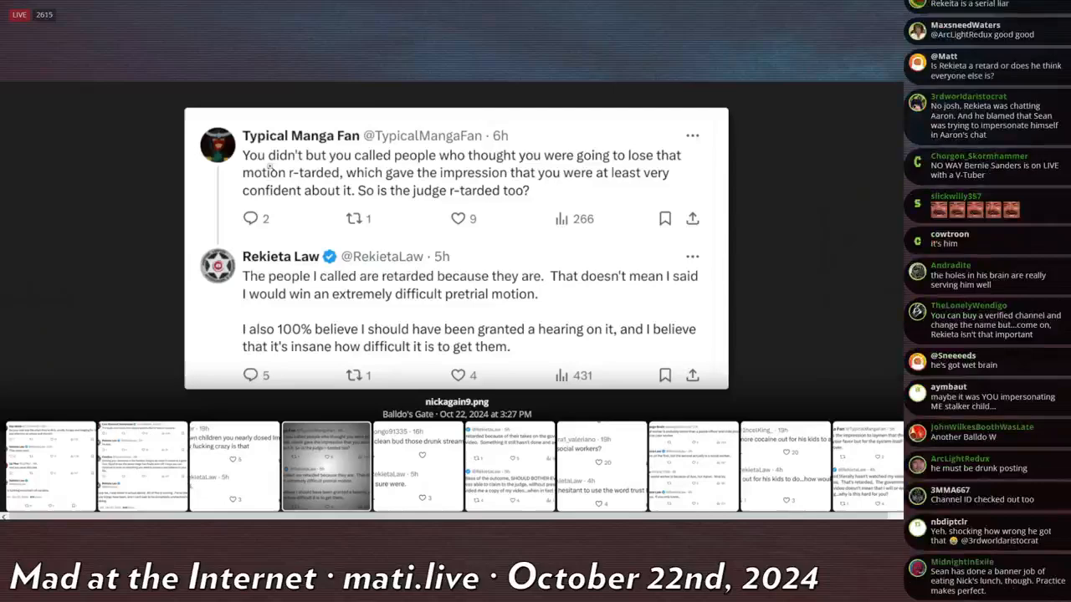
pyautogui.scroll(-3)
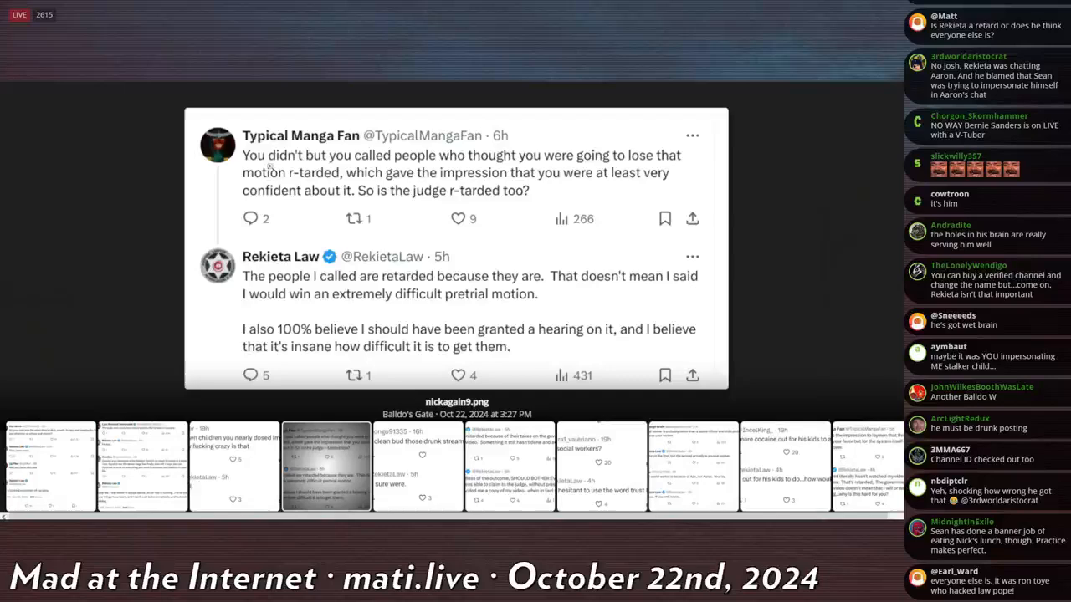
pyautogui.scroll(-3)
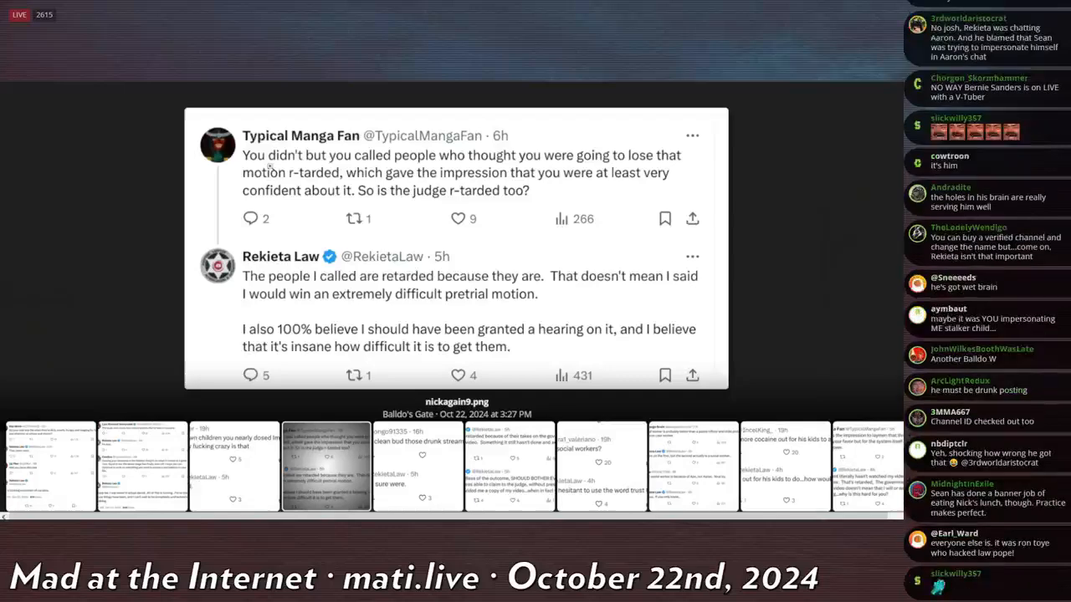
pyautogui.scroll(-3)
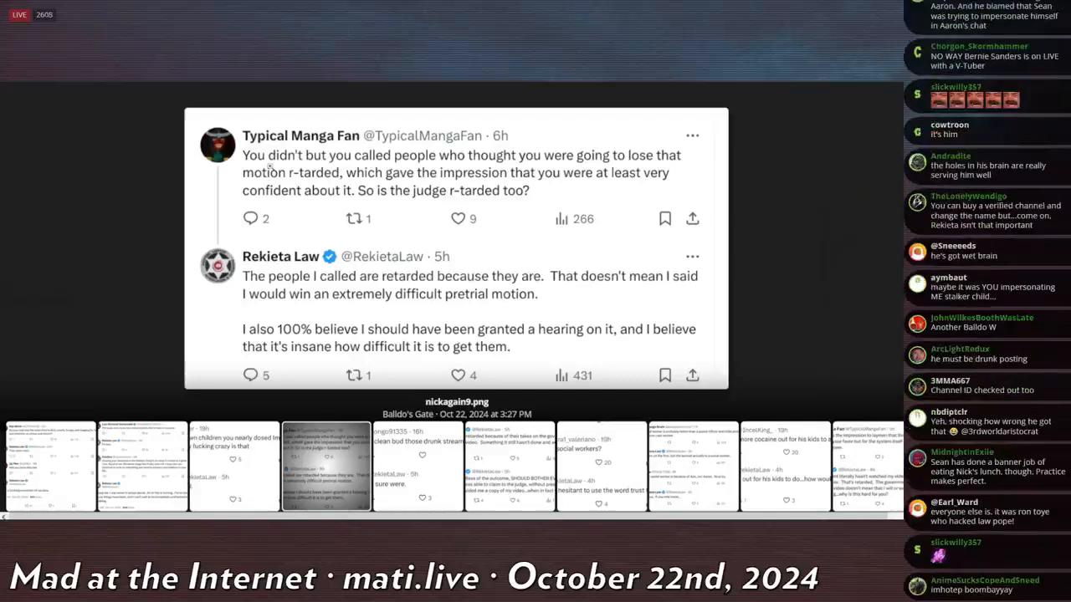
pyautogui.scroll(-3)
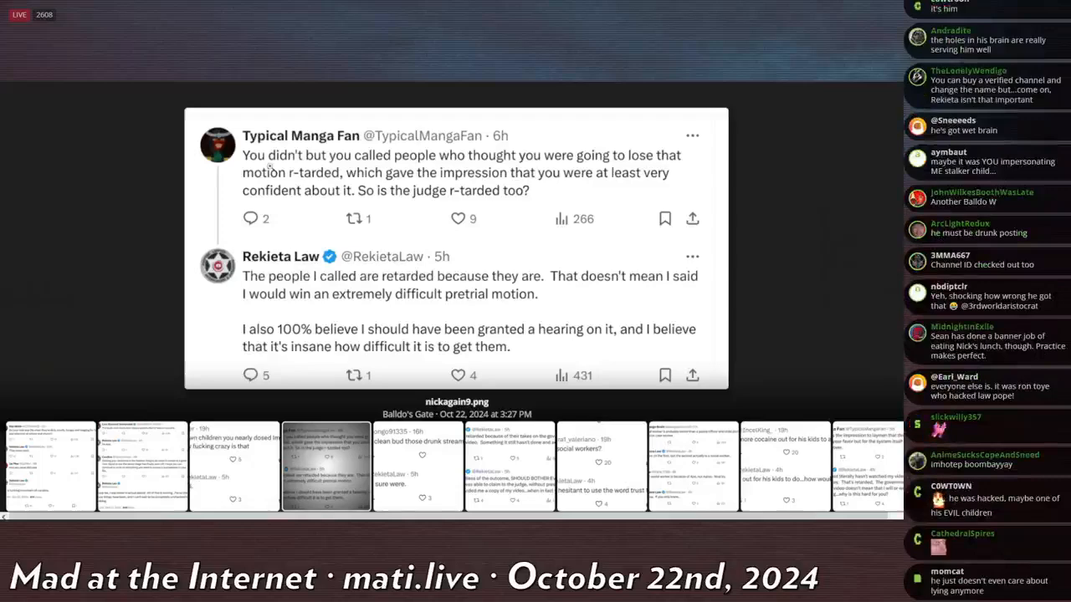
pyautogui.scroll(-3)
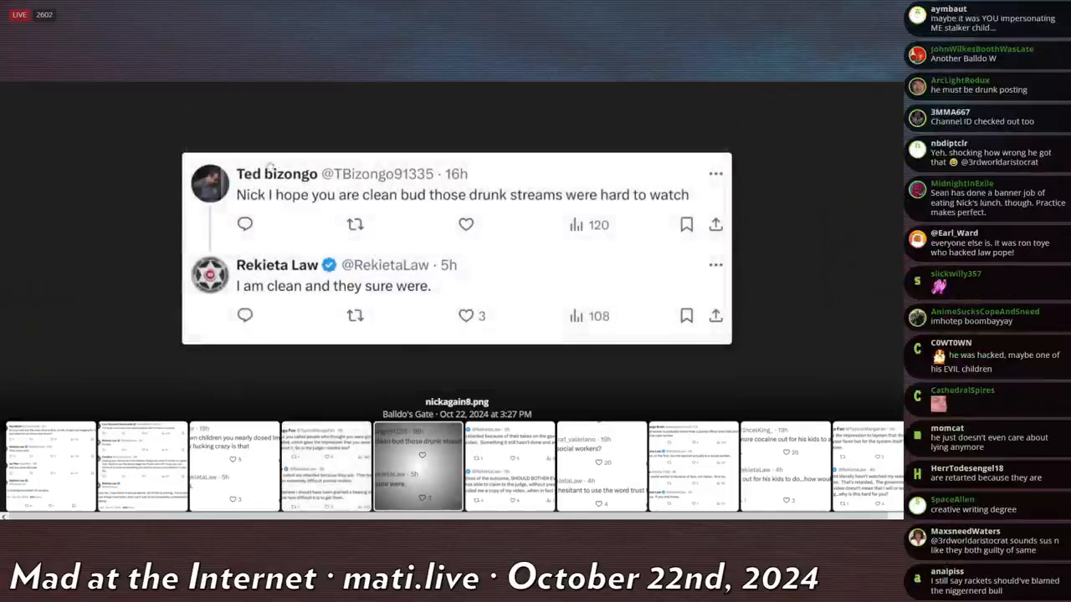
# Step: Scroll through nickagain7.png, Rekieta's government-evidence tweets
pyautogui.scroll(3)
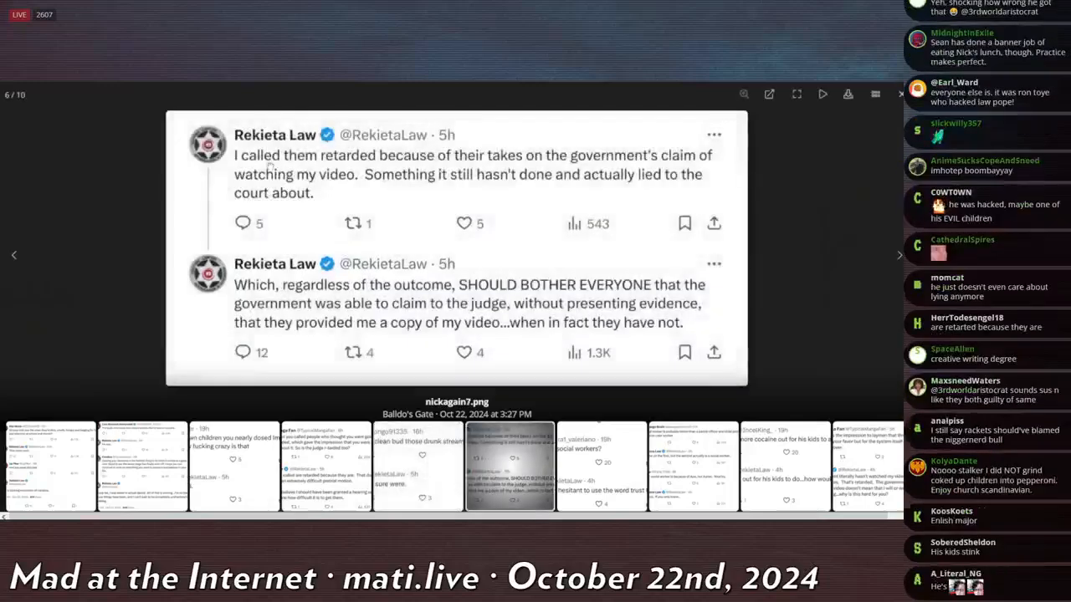
pyautogui.scroll(-3)
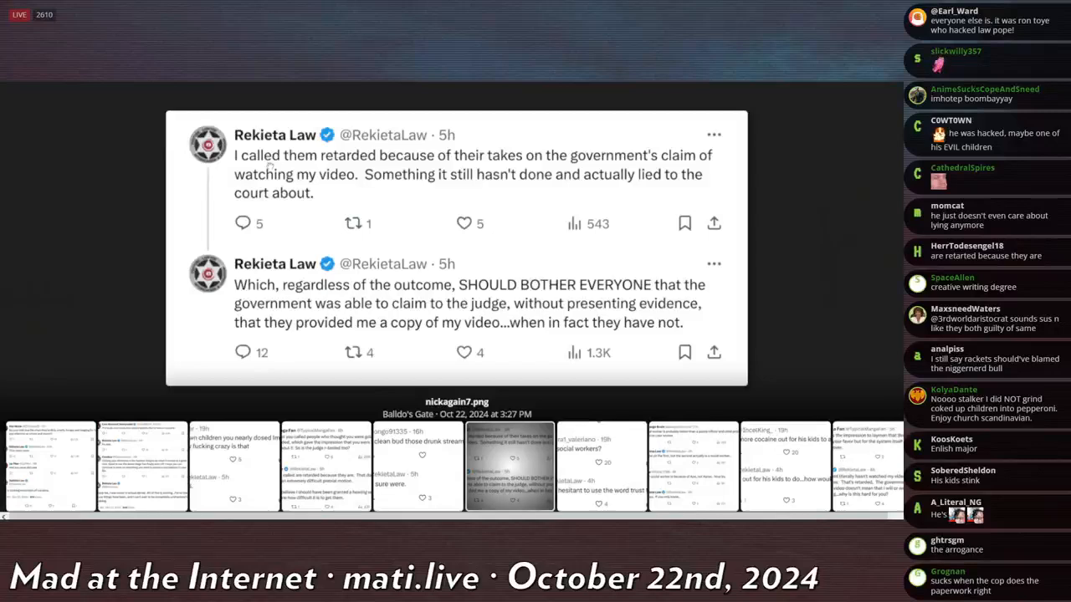
pyautogui.scroll(-3)
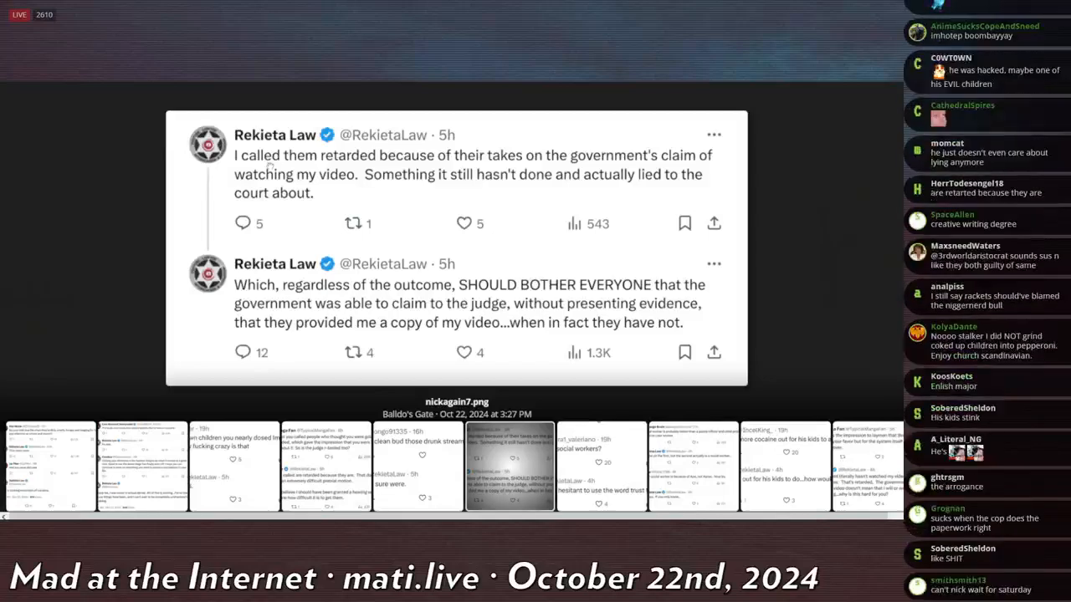
pyautogui.scroll(-3)
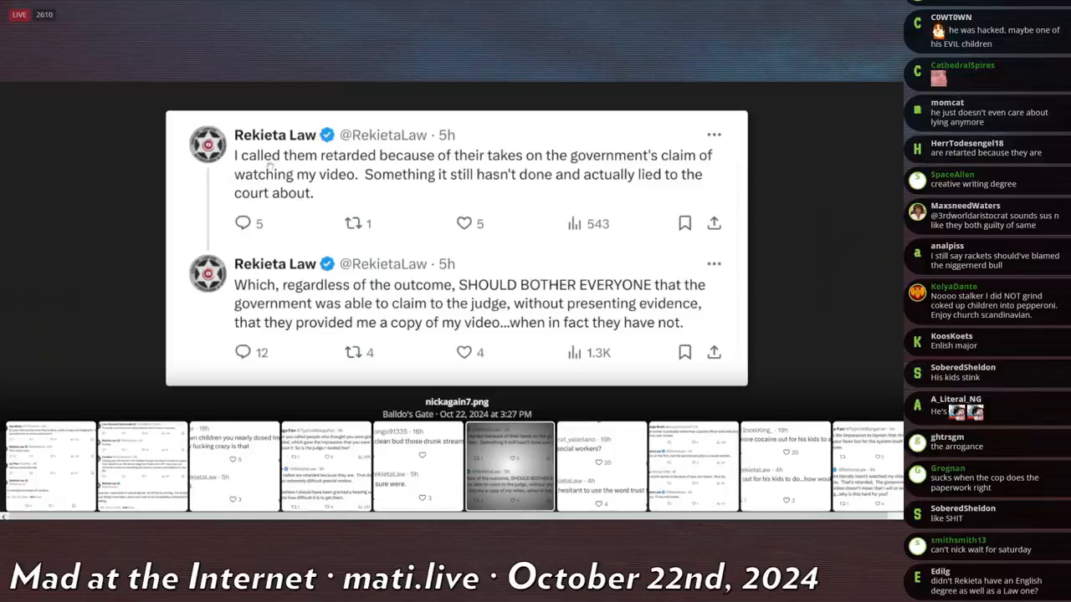
pyautogui.scroll(-3)
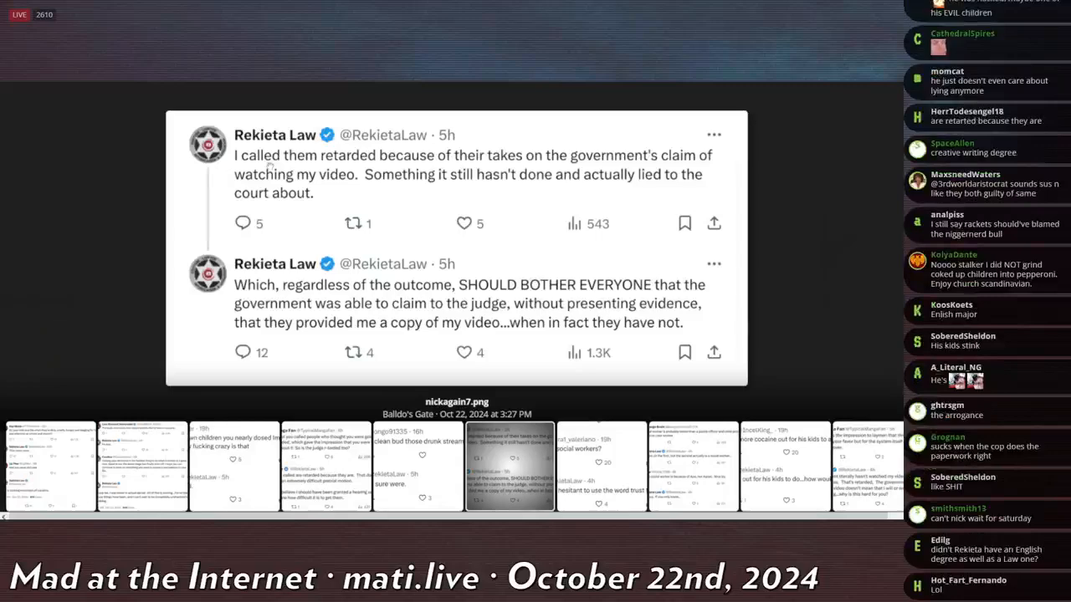
pyautogui.scroll(-3)
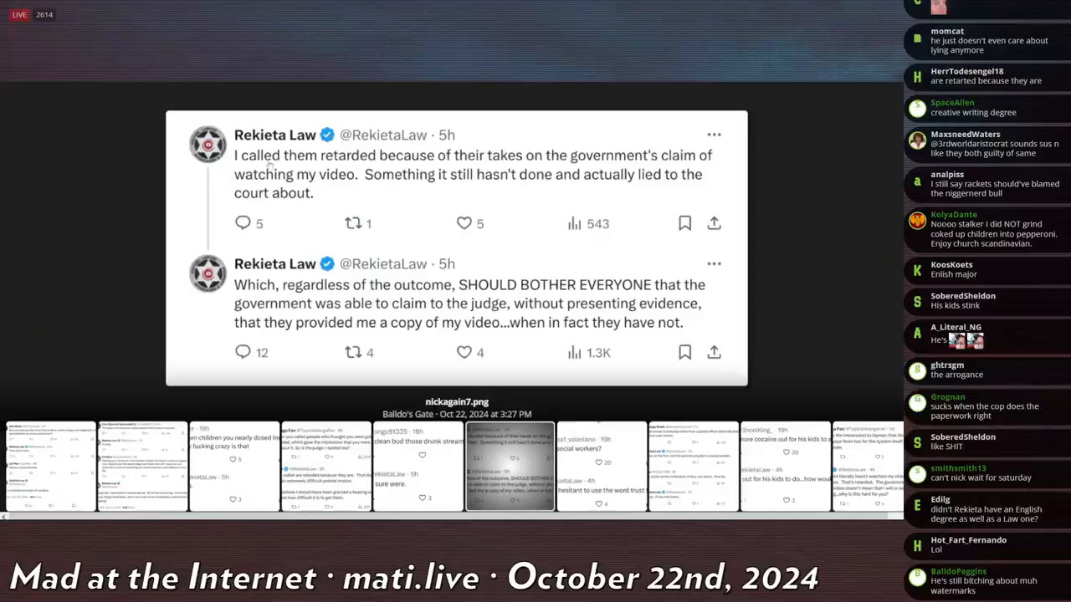
# Step: Scroll on to nickagain6.png, his reply about being hesitant to trust social workers
pyautogui.scroll(-3)
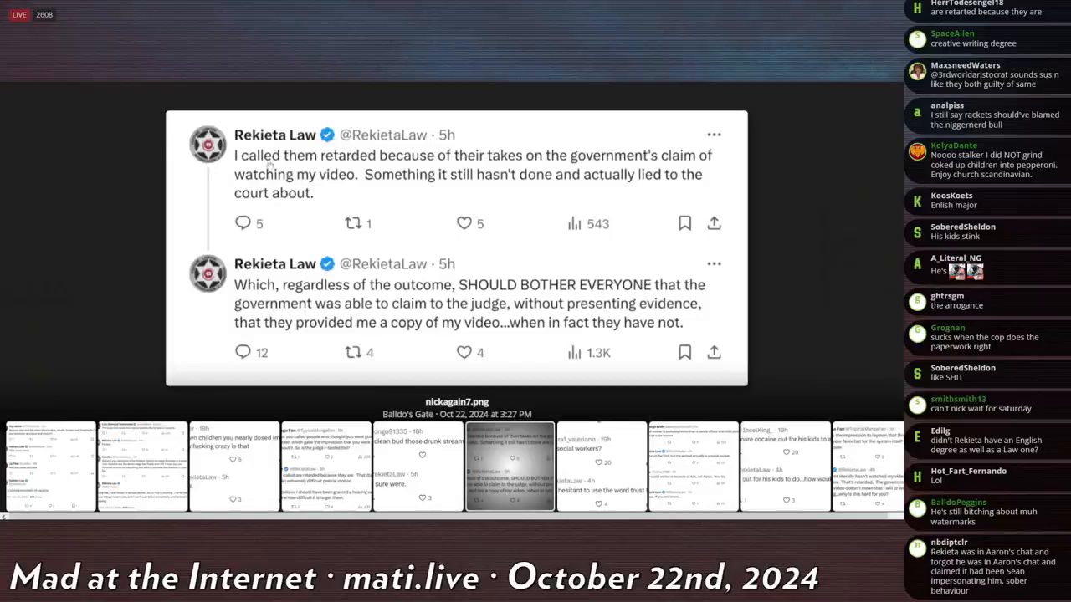
pyautogui.scroll(-3)
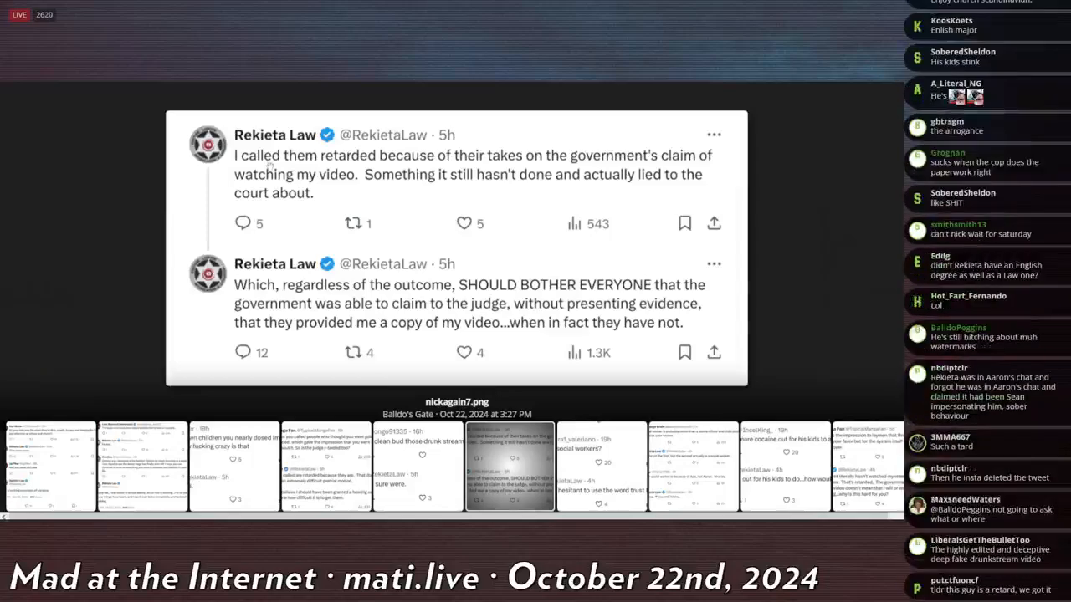
pyautogui.scroll(-3)
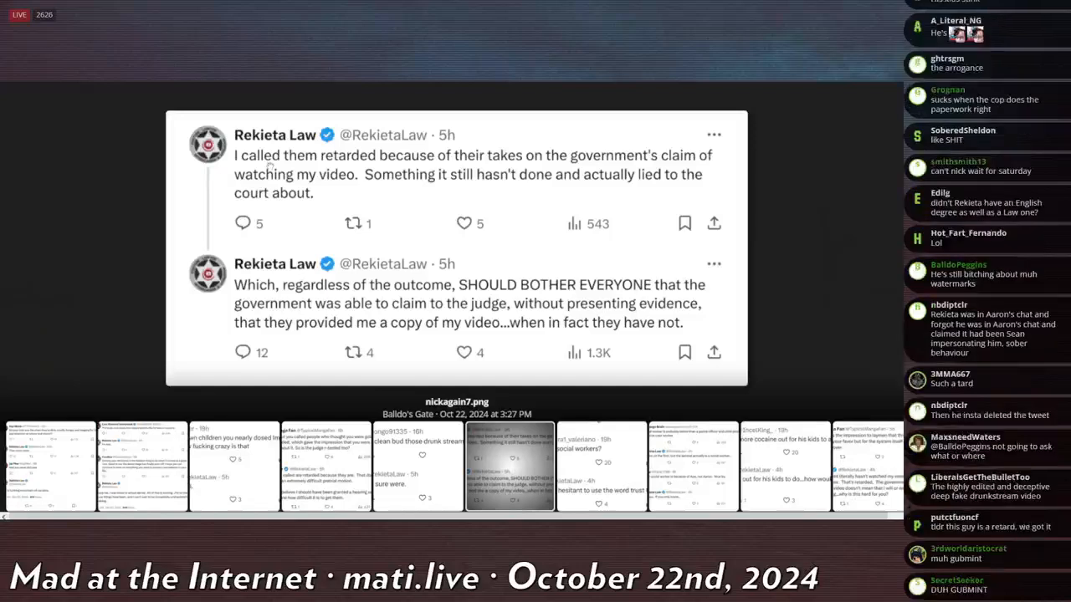
pyautogui.scroll(-3)
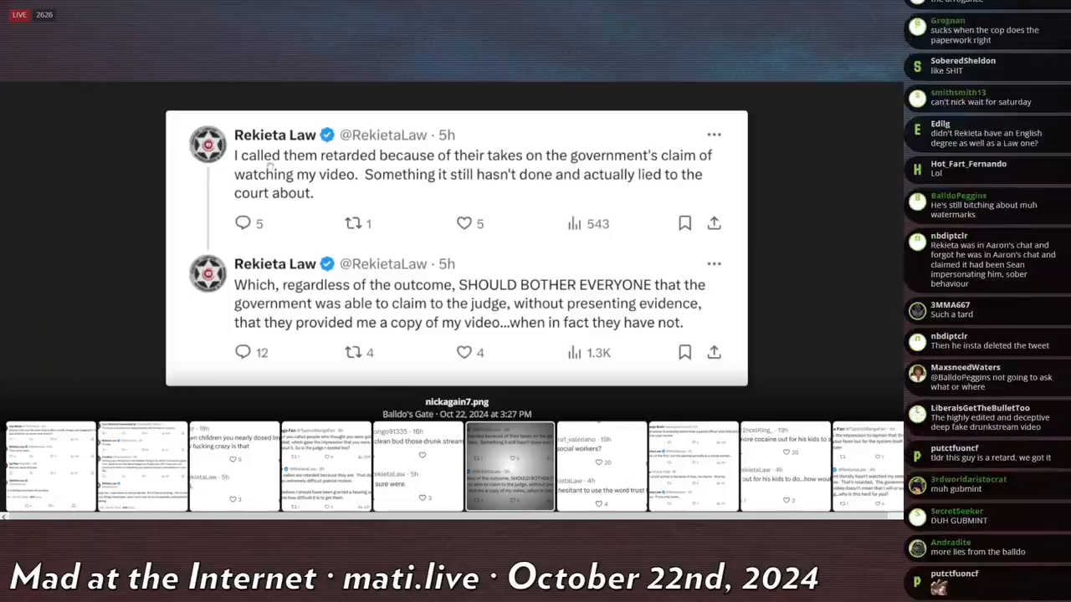
pyautogui.scroll(-3)
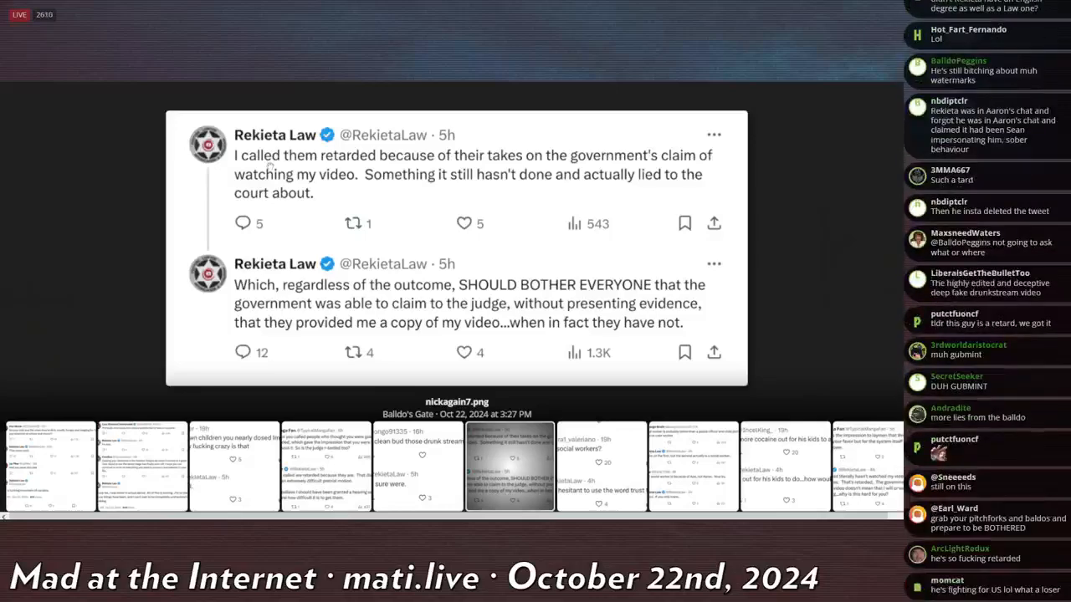
pyautogui.scroll(-3)
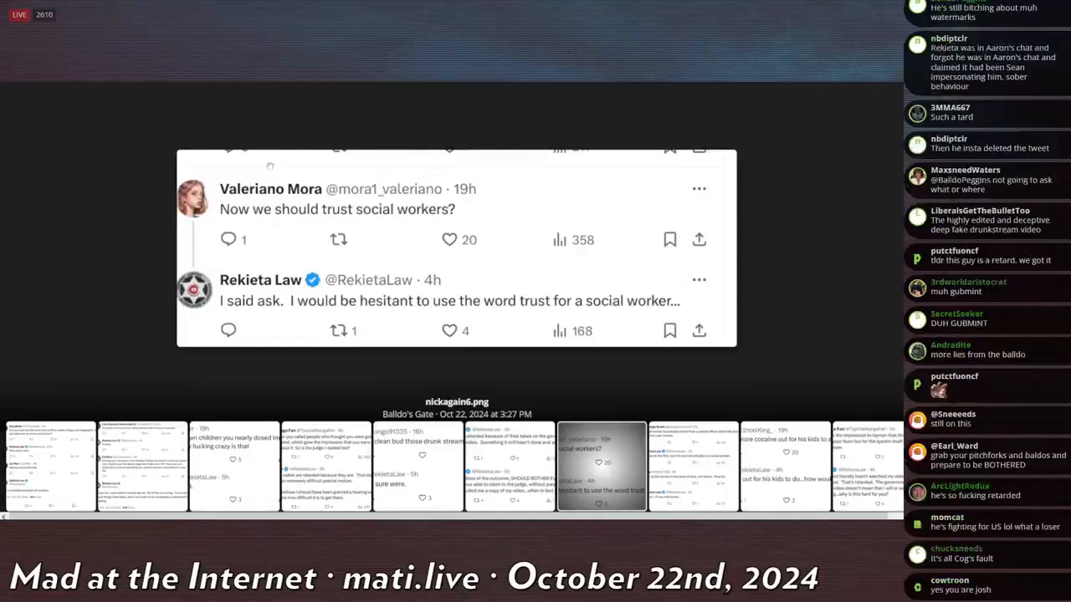
# Step: Scroll to nickagain4.png, Rekieta denying he left cocaine out for the kids
pyautogui.scroll(-3)
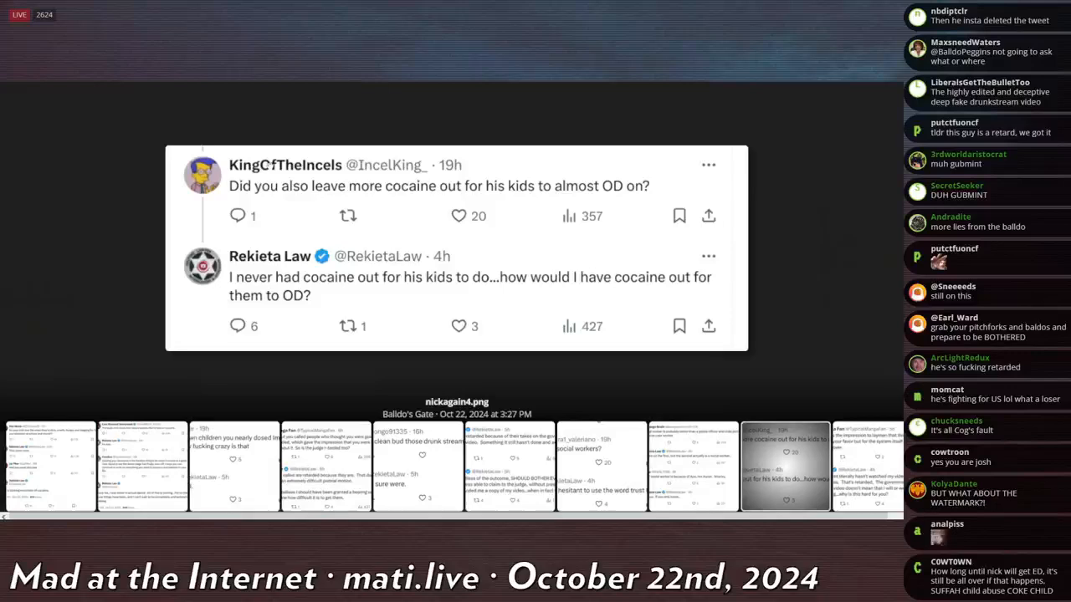
pyautogui.scroll(-3)
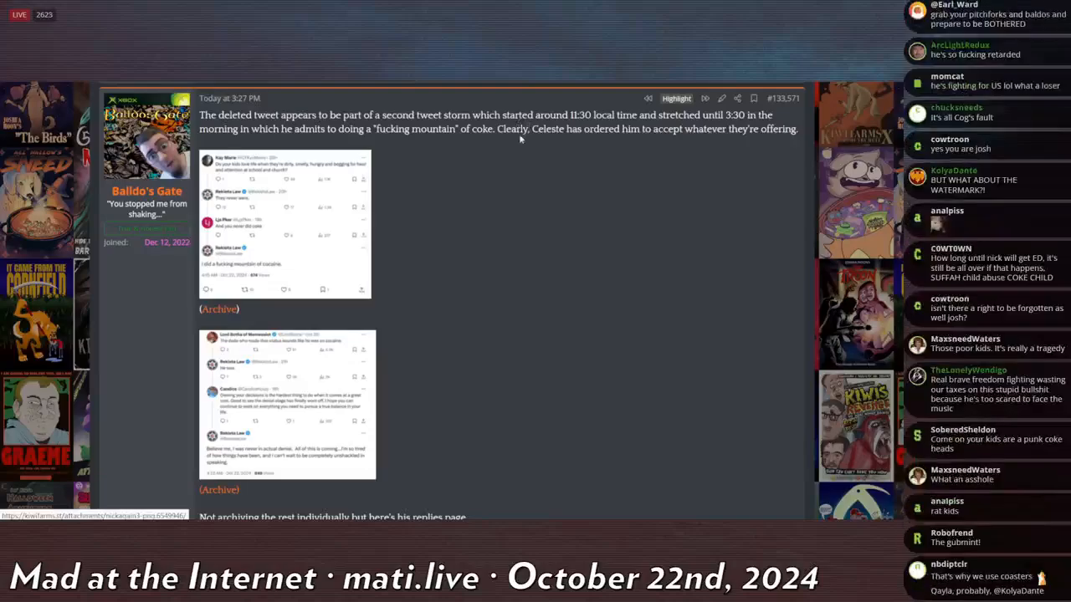
# Step: Scroll down through more thread replies to the post sharing screenshots of Rekieta's tweets
pyautogui.scroll(-3)
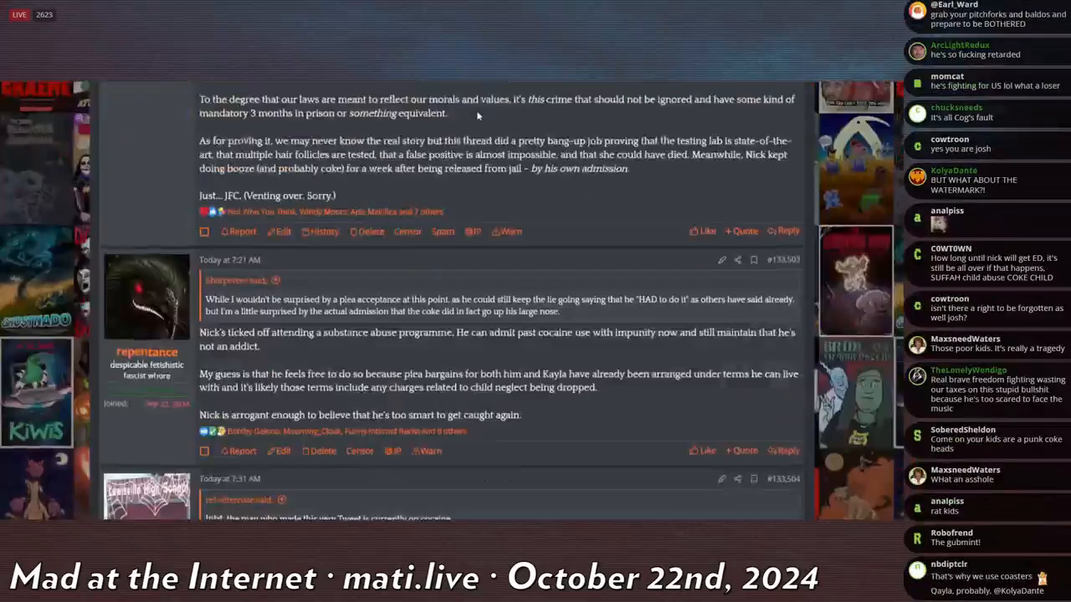
pyautogui.scroll(-3)
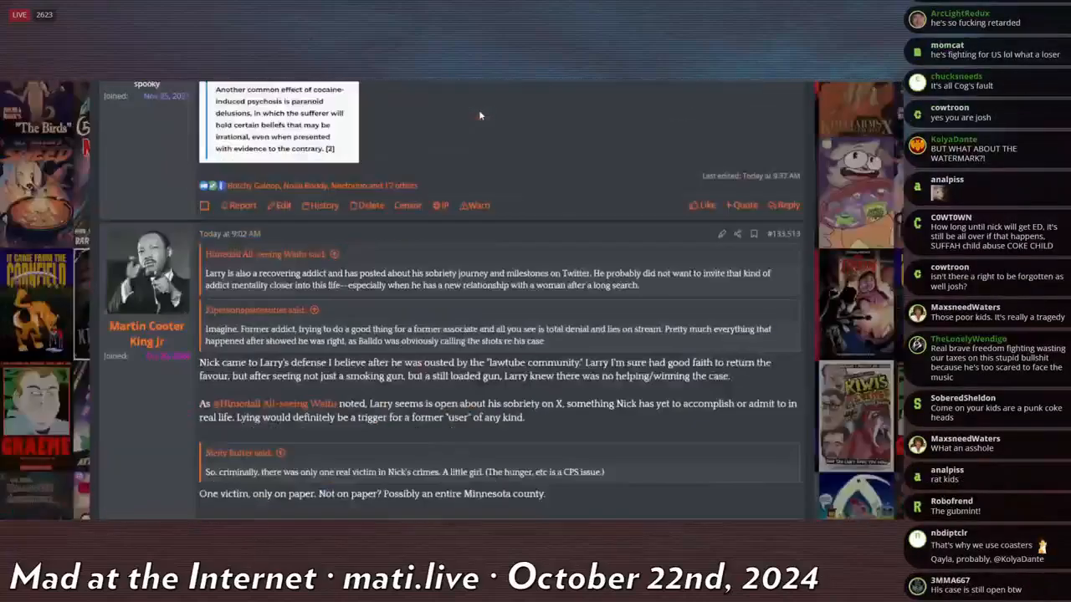
pyautogui.scroll(-3)
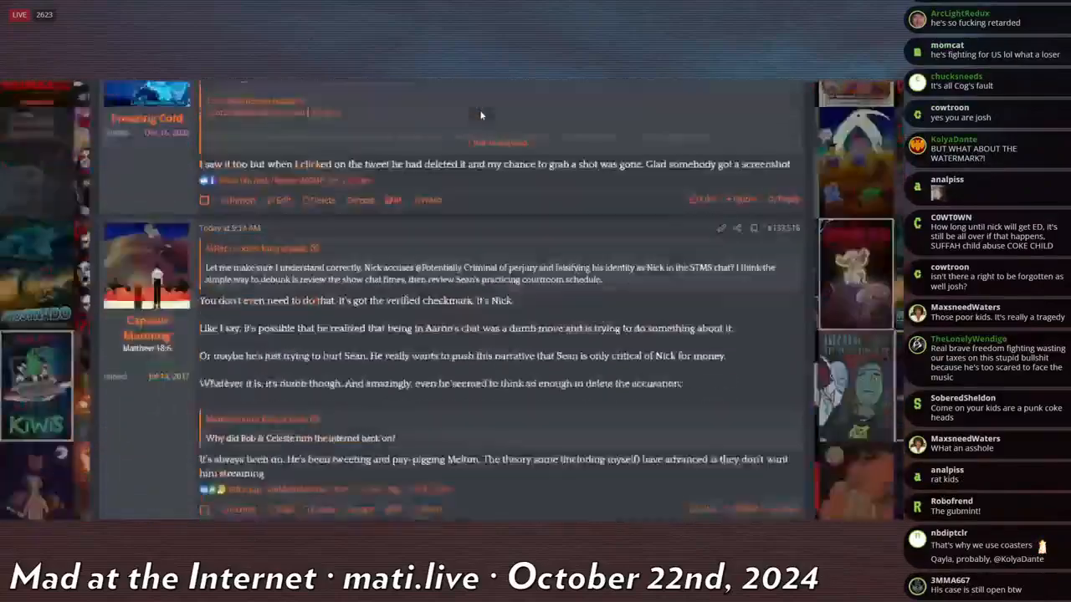
pyautogui.scroll(-3)
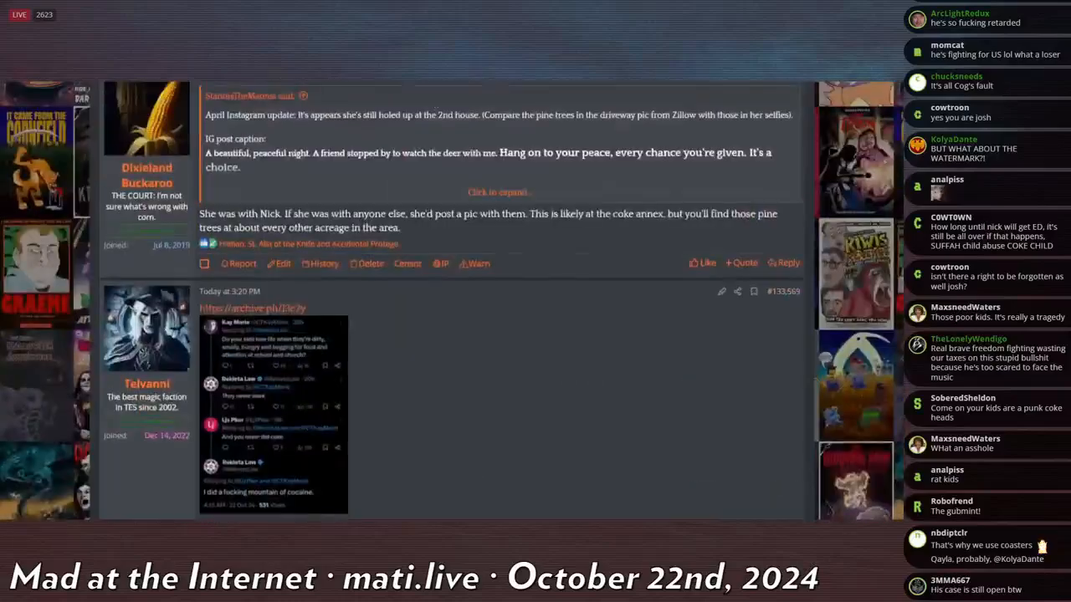
pyautogui.scroll(-3)
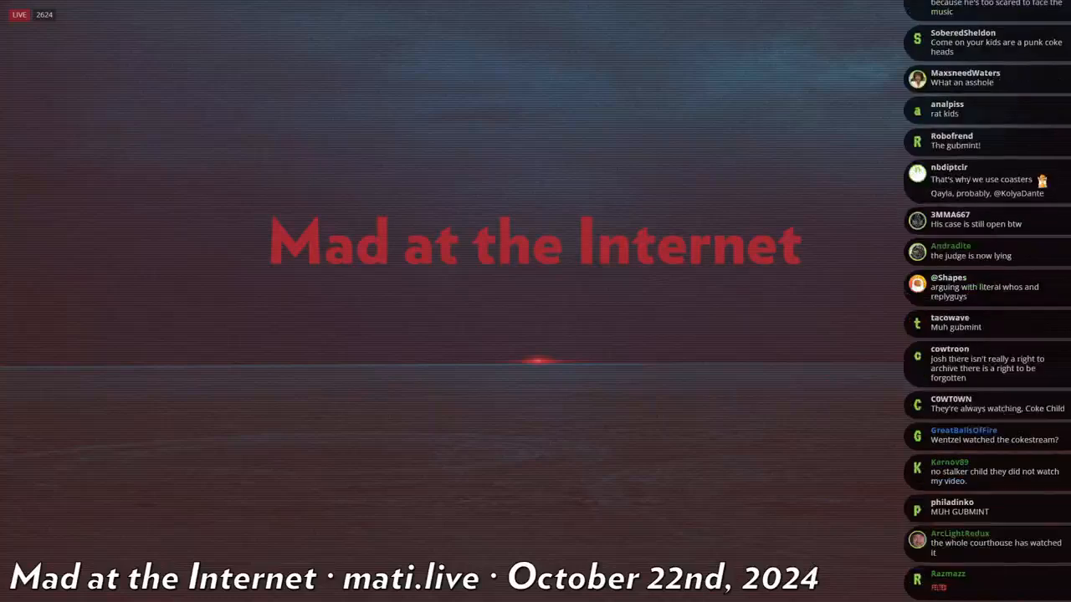
# Step: Scroll down to Rekieta Law's New Year's Eve post, '2024 promises to be a beautiful disaster.'
pyautogui.scroll(-3)
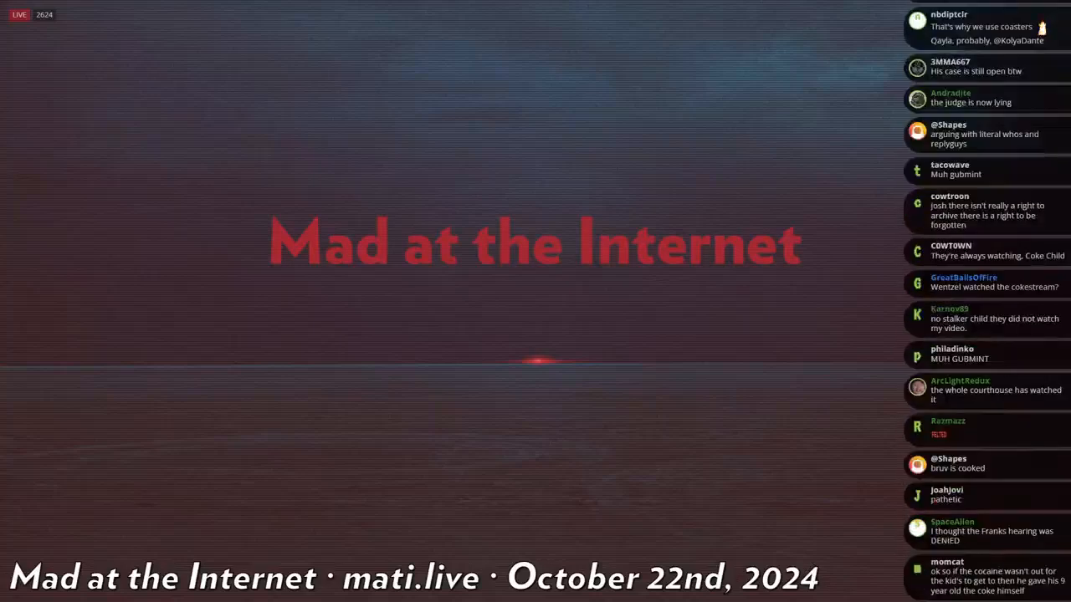
pyautogui.scroll(-3)
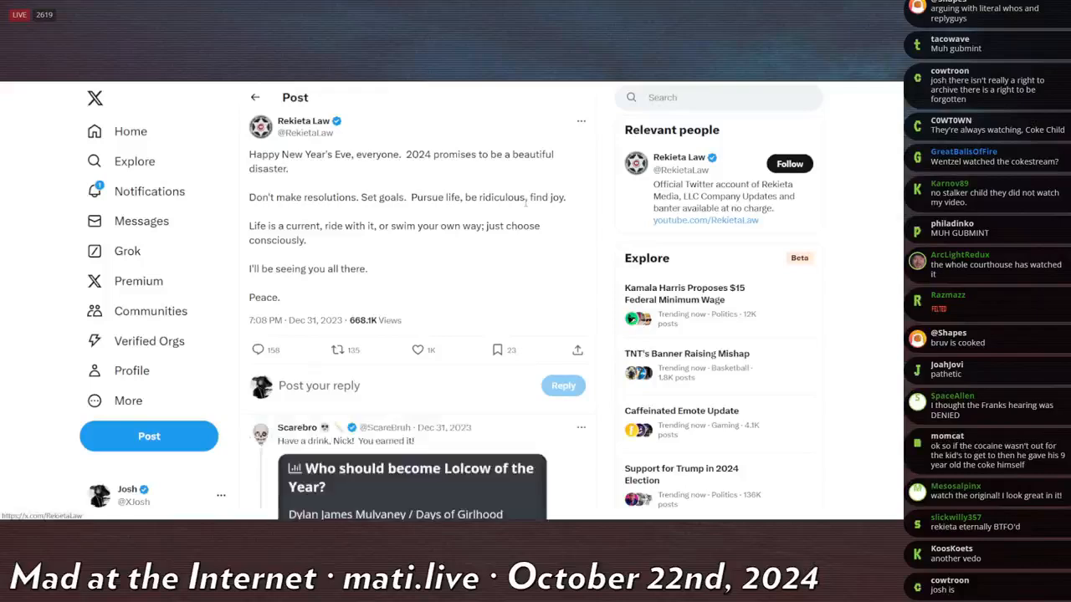
# Step: Scroll steadily down Rekieta Law's Replies tab to his October 21 answers to commenters
pyautogui.scroll(-3)
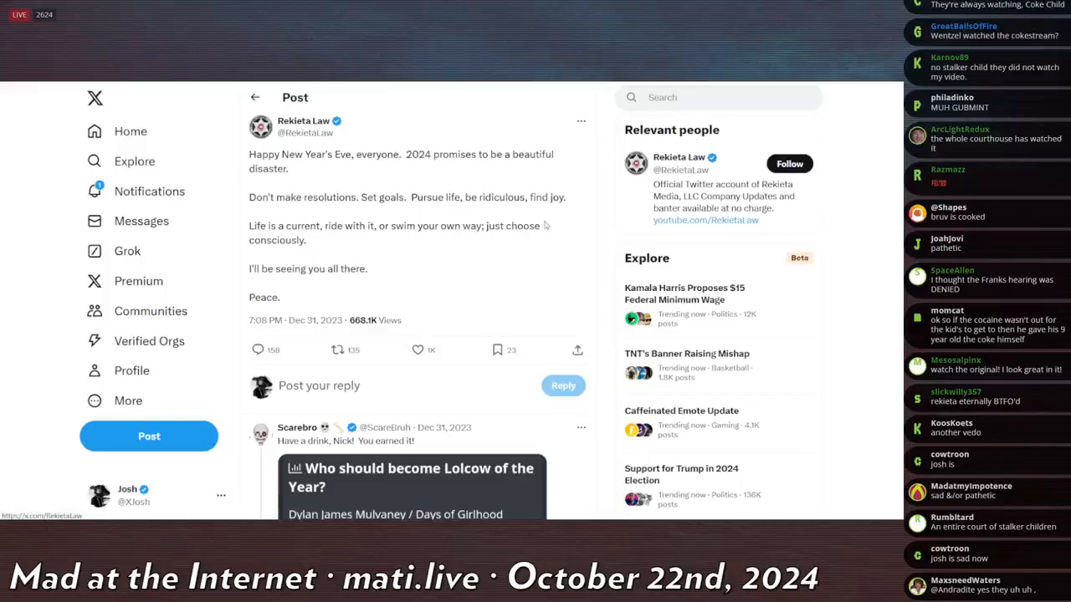
pyautogui.scroll(-3)
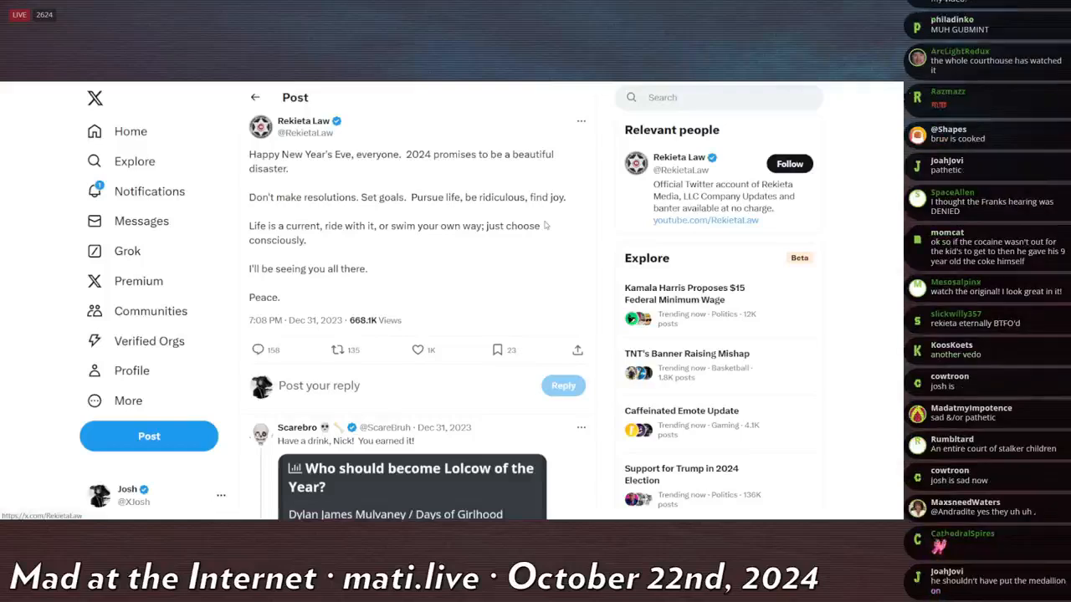
pyautogui.scroll(-3)
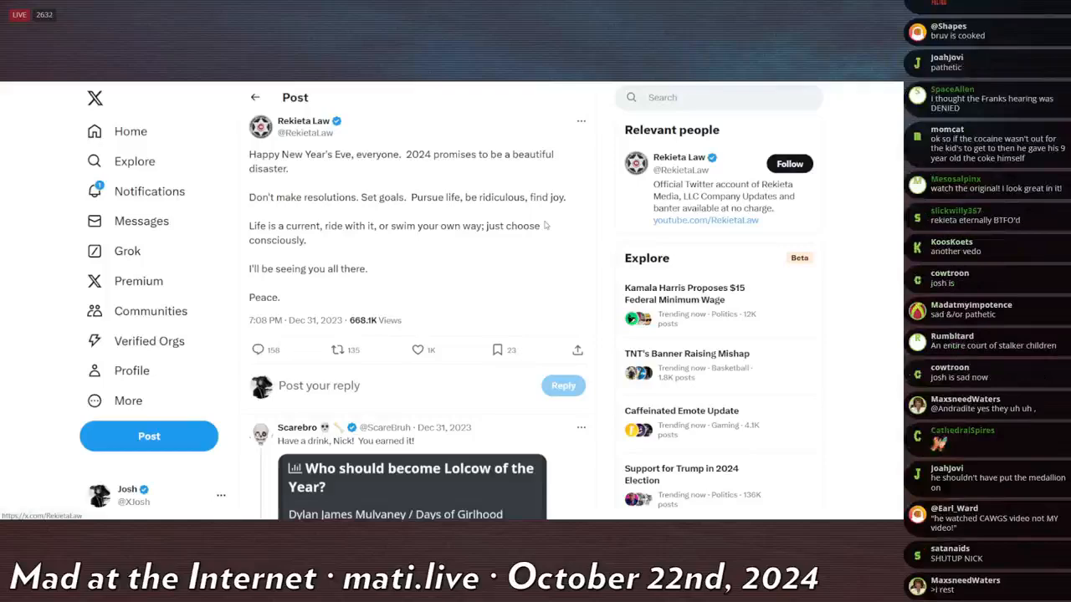
pyautogui.scroll(-3)
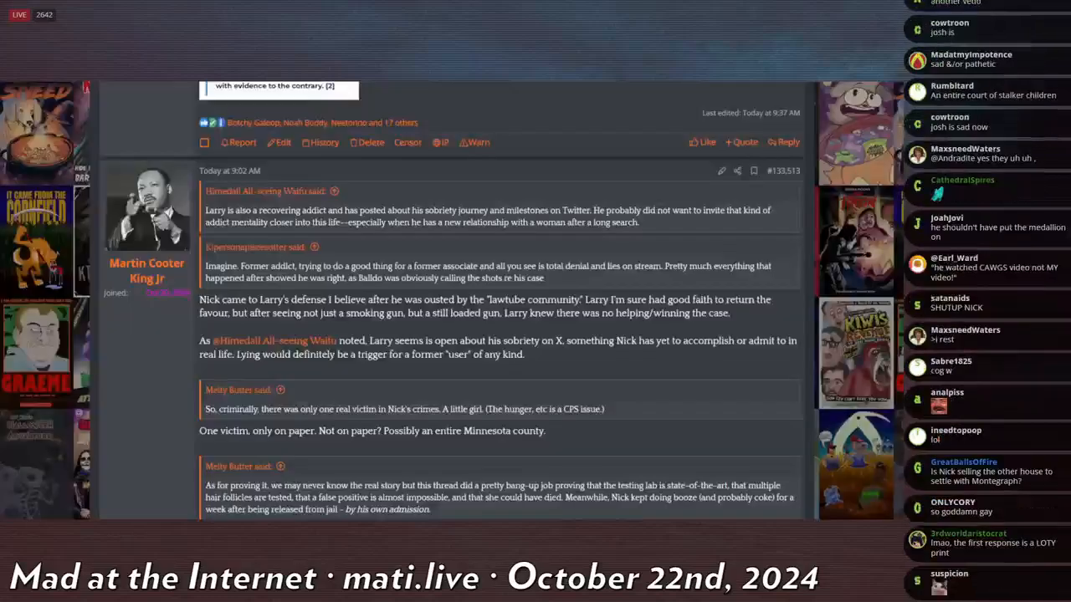
pyautogui.scroll(-3)
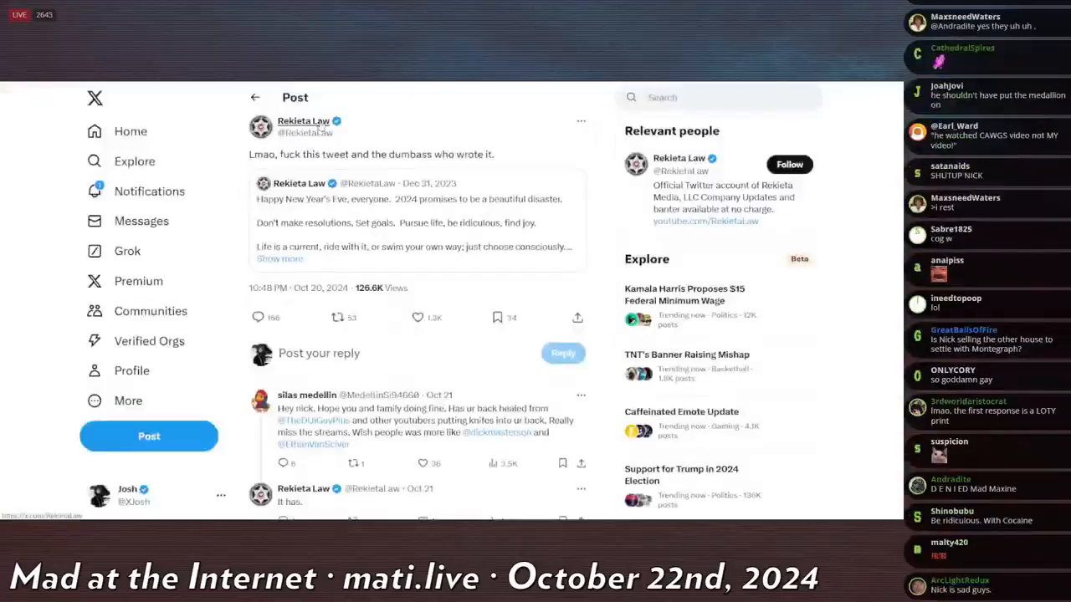
pyautogui.scroll(-3)
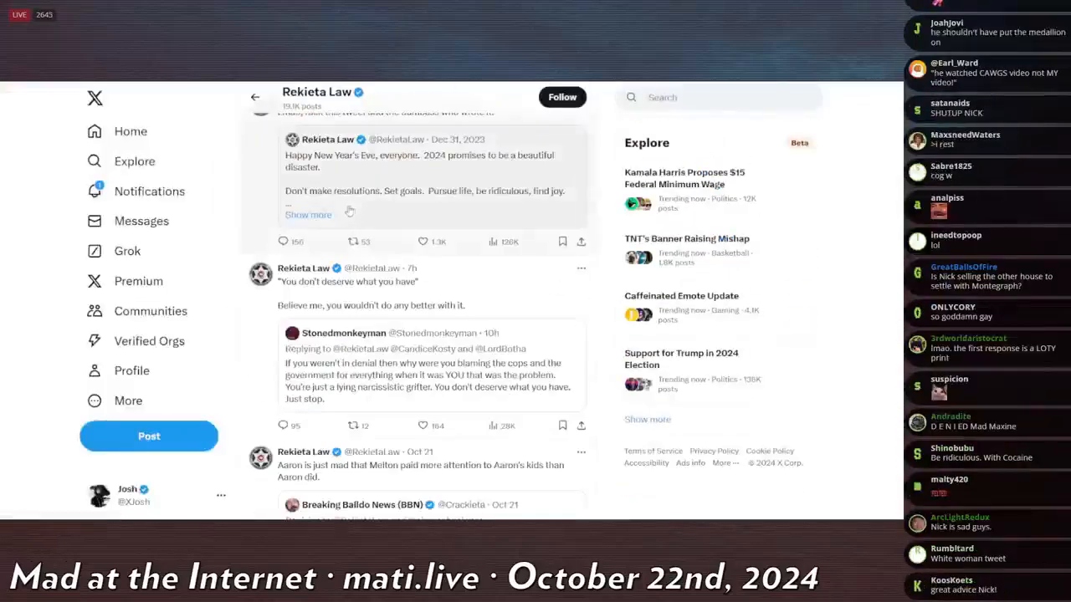
pyautogui.scroll(-3)
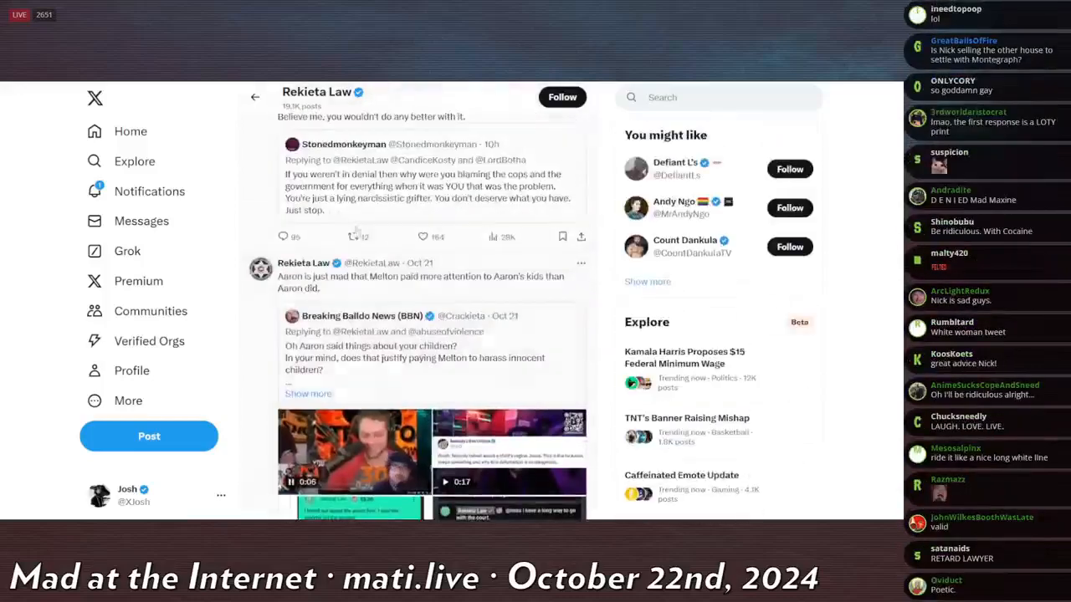
pyautogui.scroll(-3)
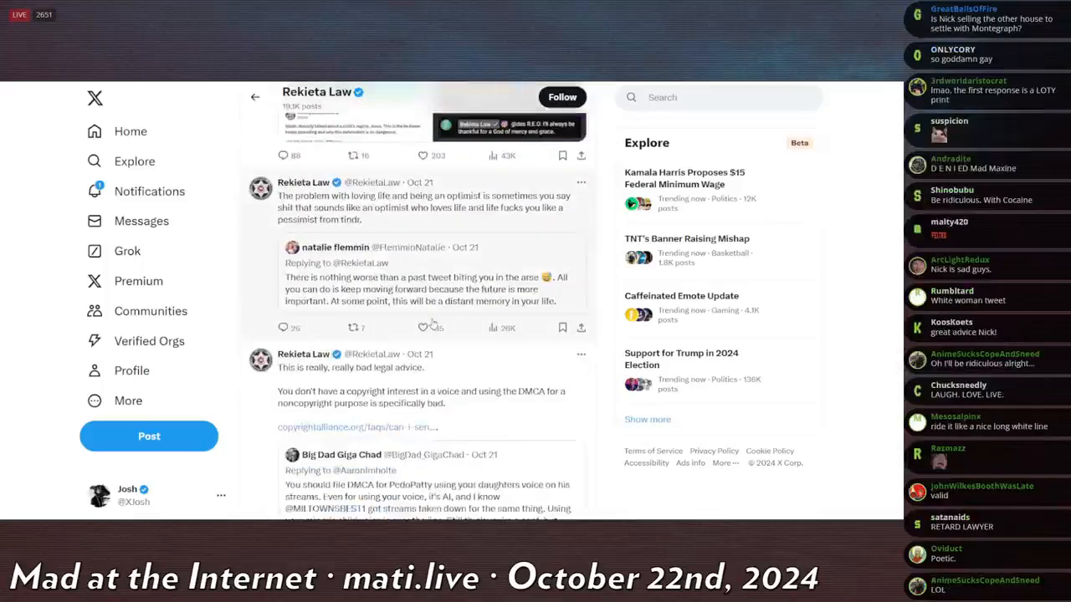
pyautogui.scroll(-3)
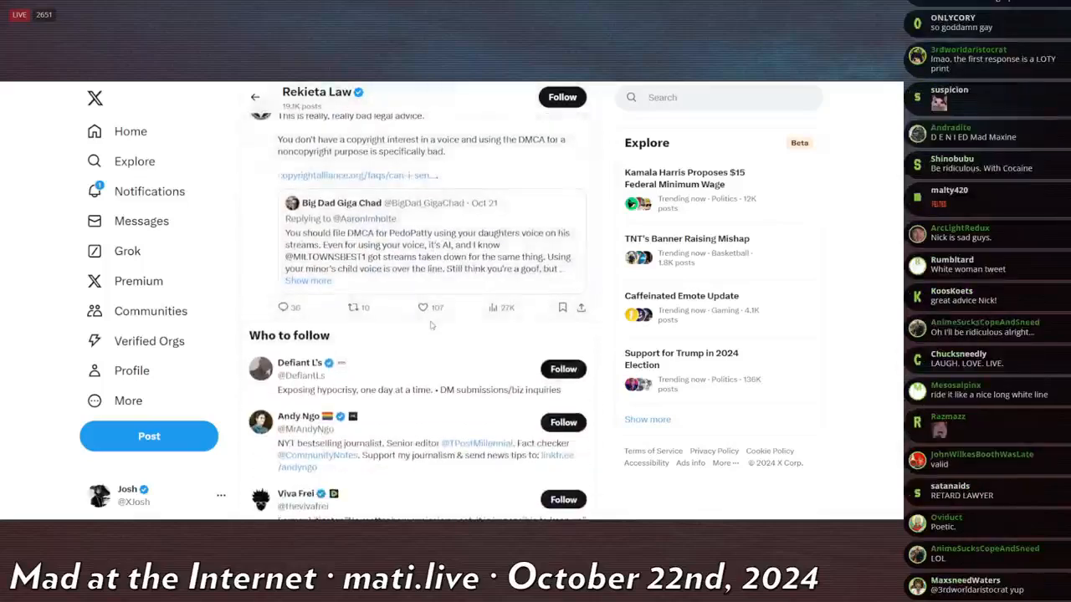
pyautogui.scroll(-3)
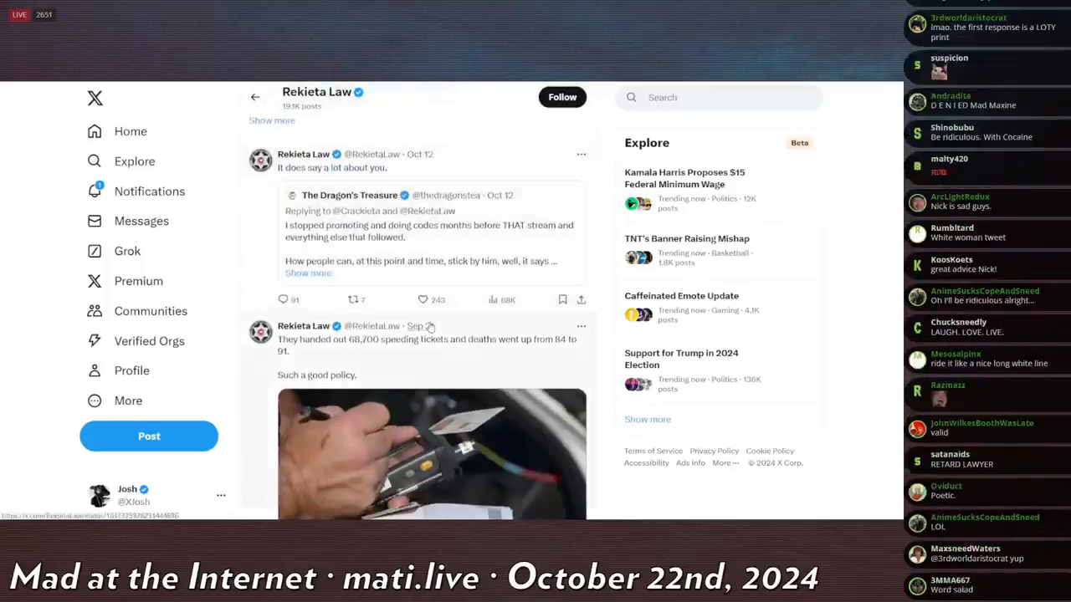
pyautogui.scroll(-3)
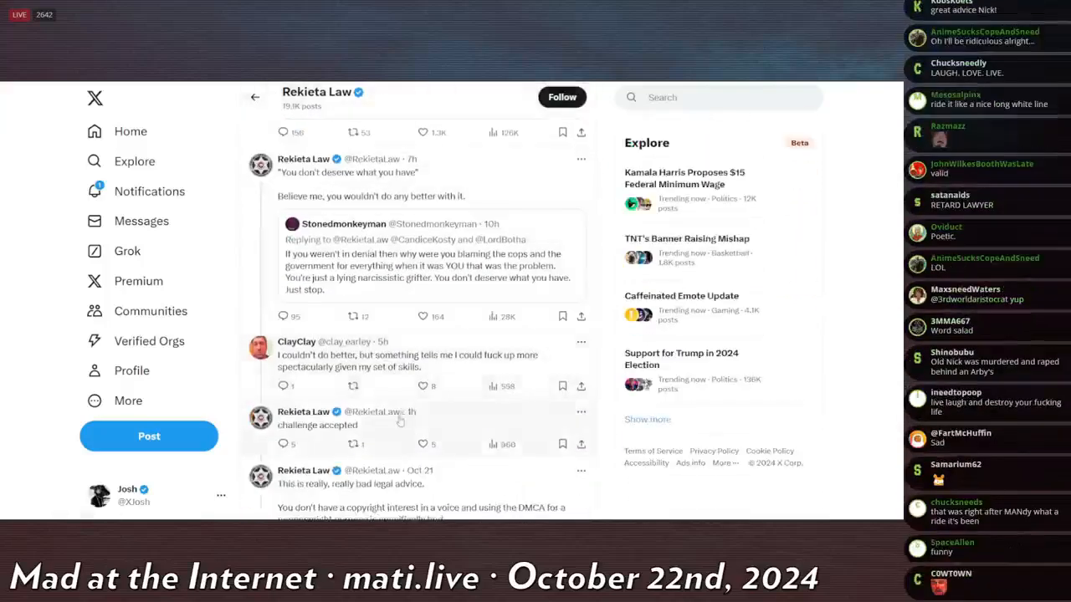
pyautogui.scroll(-3)
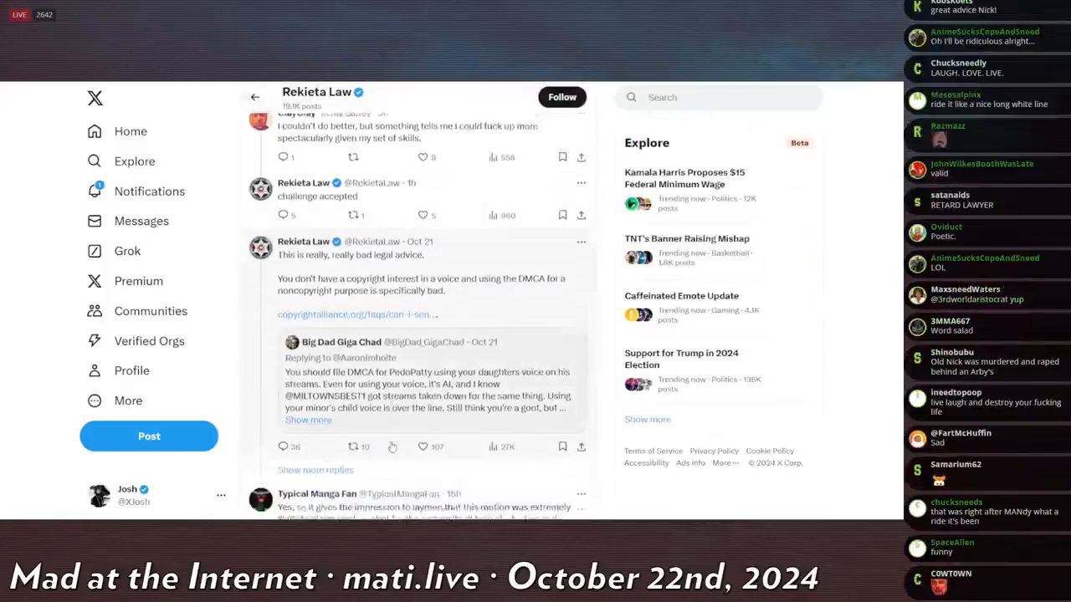
pyautogui.scroll(-3)
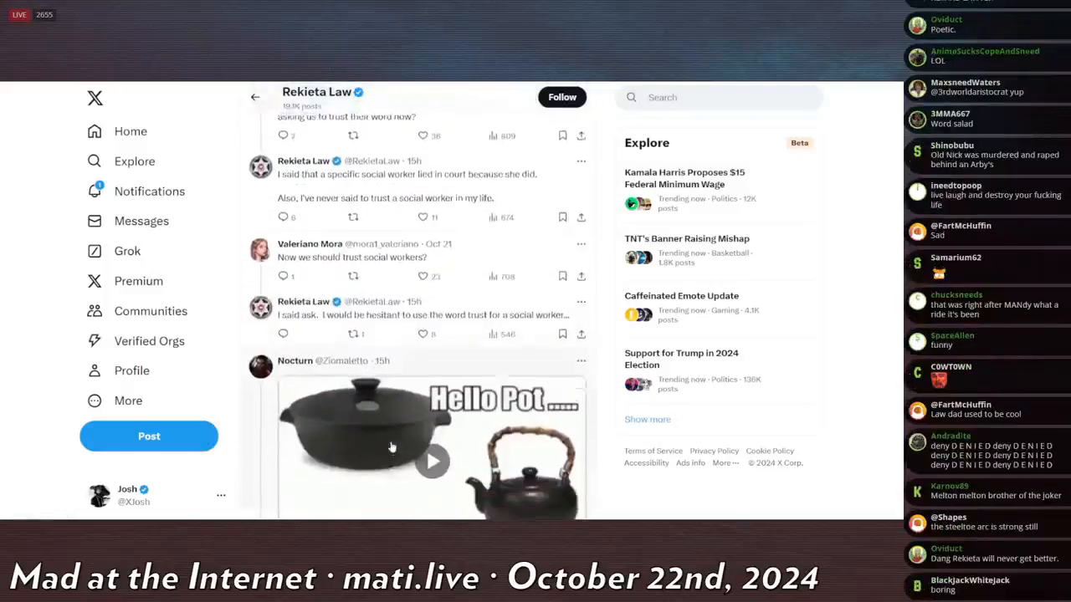
pyautogui.scroll(-3)
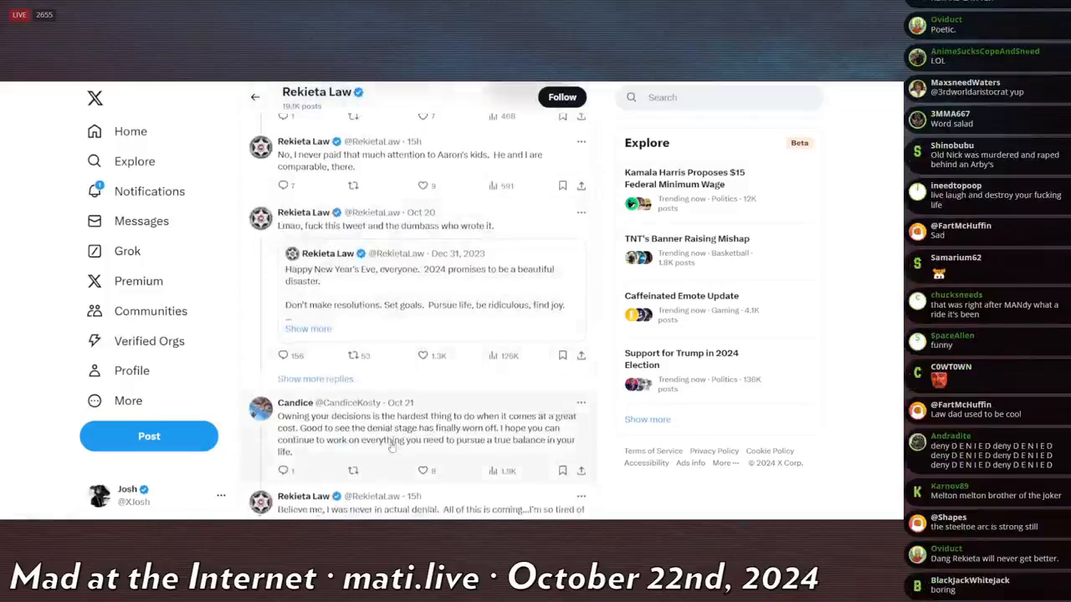
pyautogui.scroll(-3)
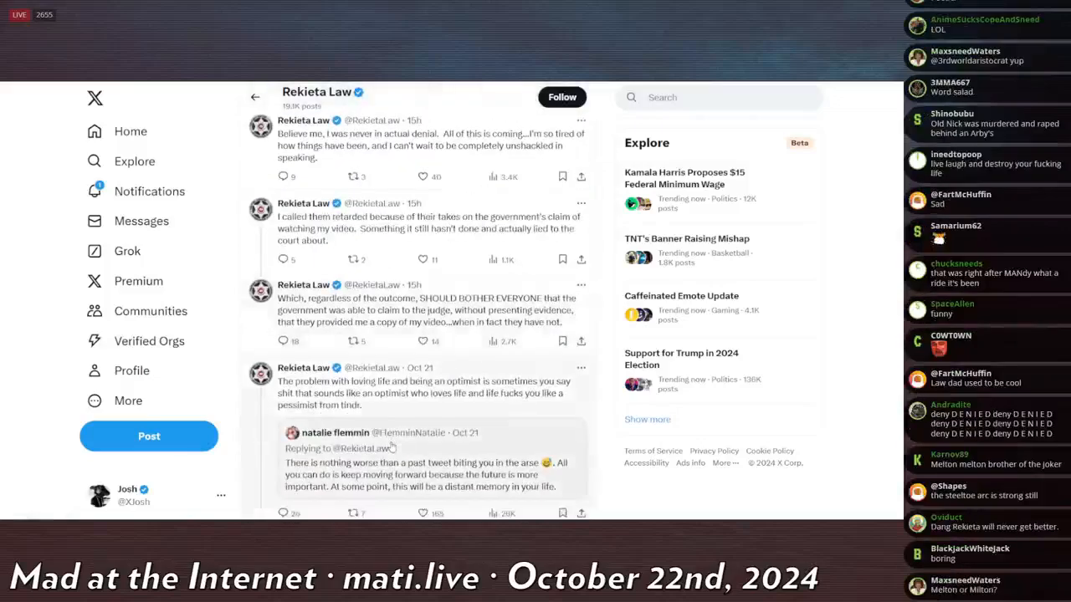
pyautogui.scroll(-3)
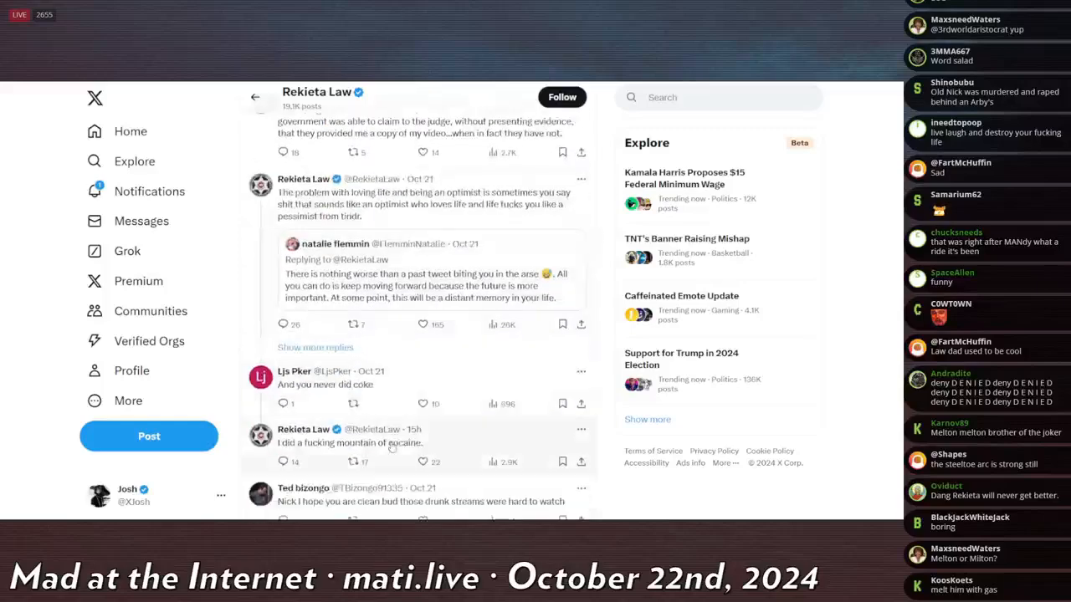
pyautogui.scroll(-3)
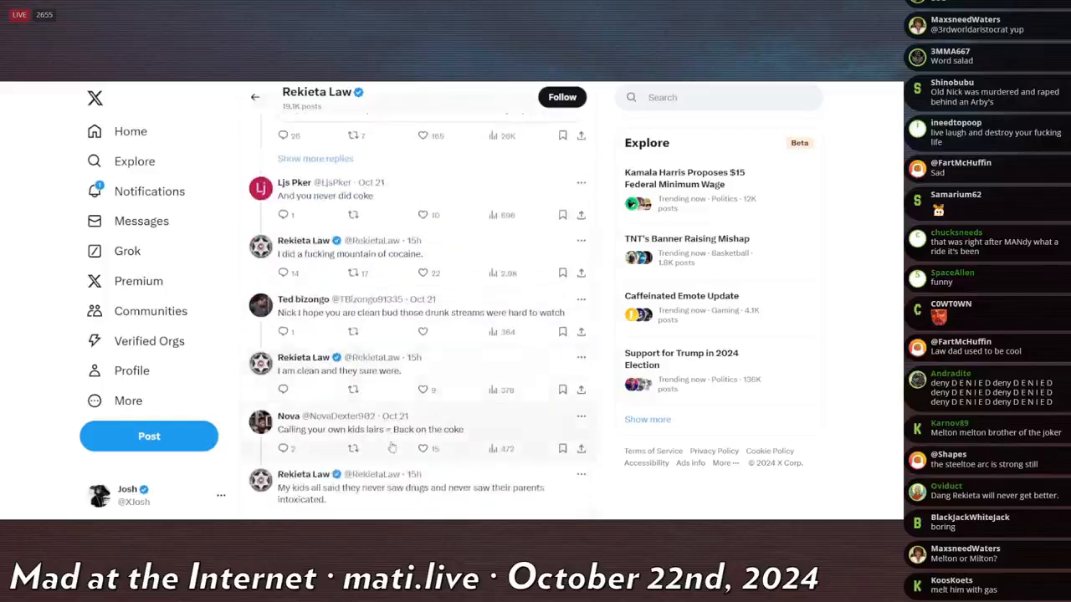
pyautogui.scroll(-3)
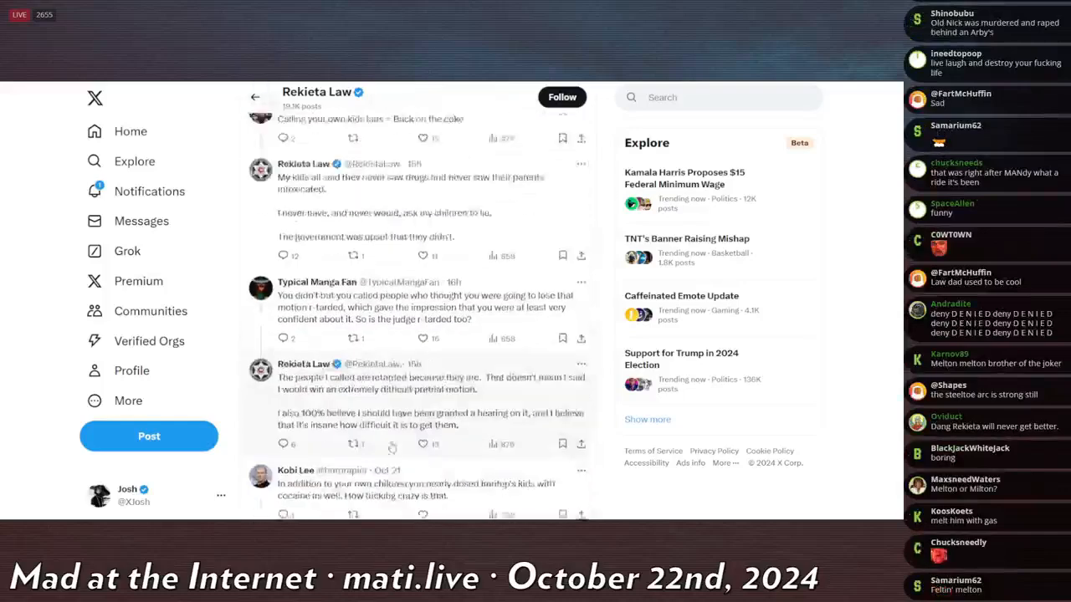
pyautogui.scroll(-3)
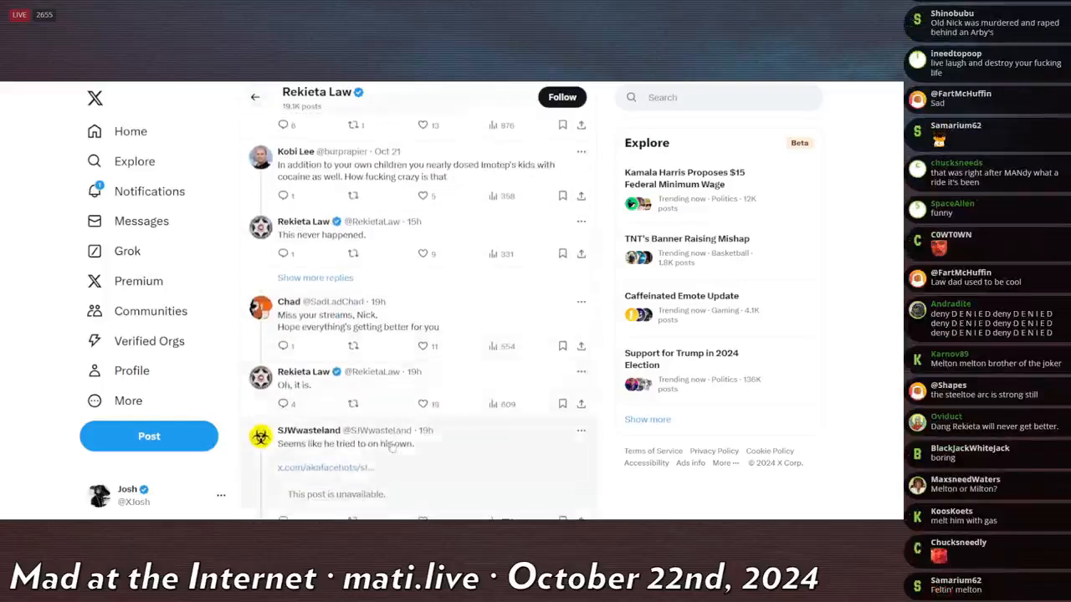
pyautogui.scroll(-3)
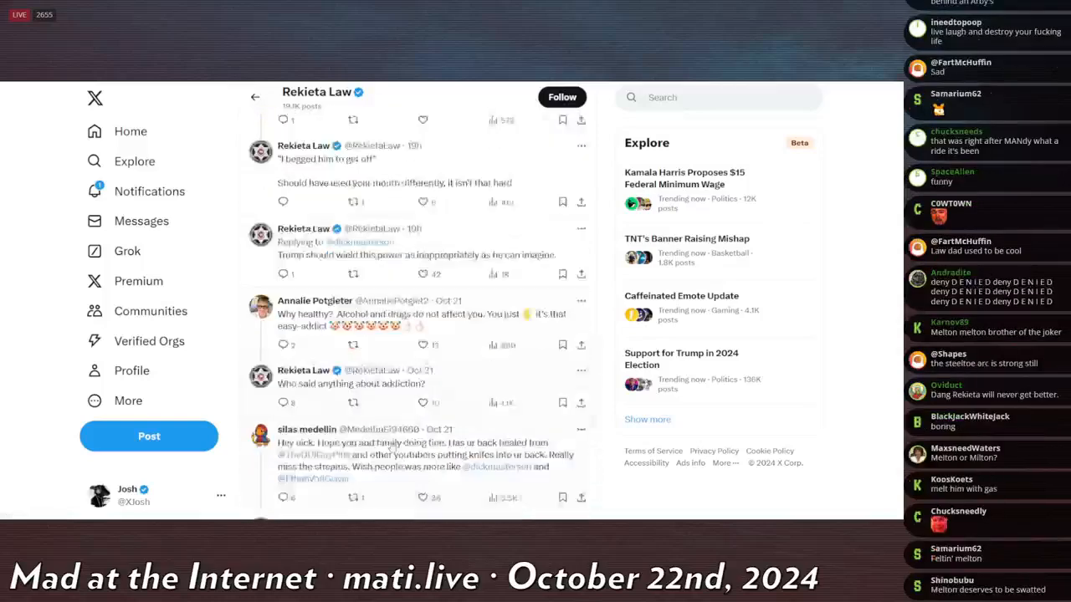
pyautogui.scroll(-3)
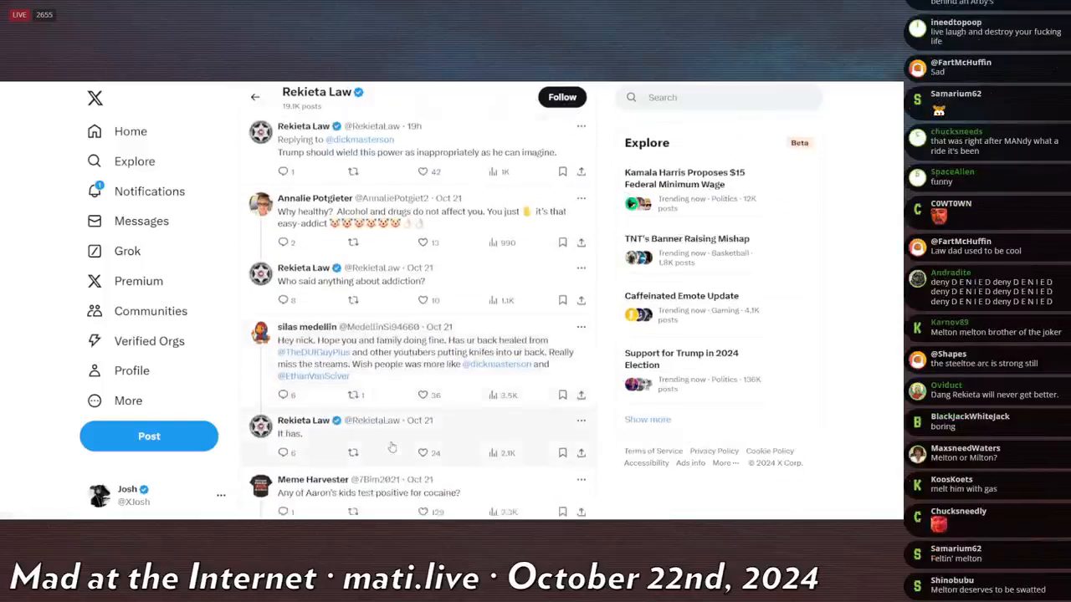
pyautogui.scroll(-3)
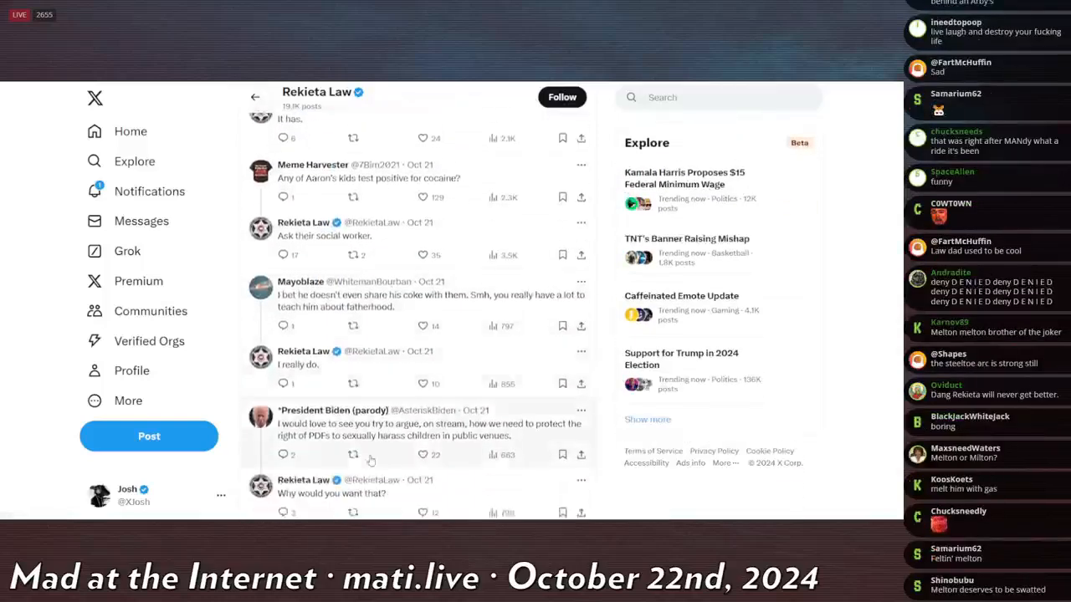
pyautogui.scroll(-3)
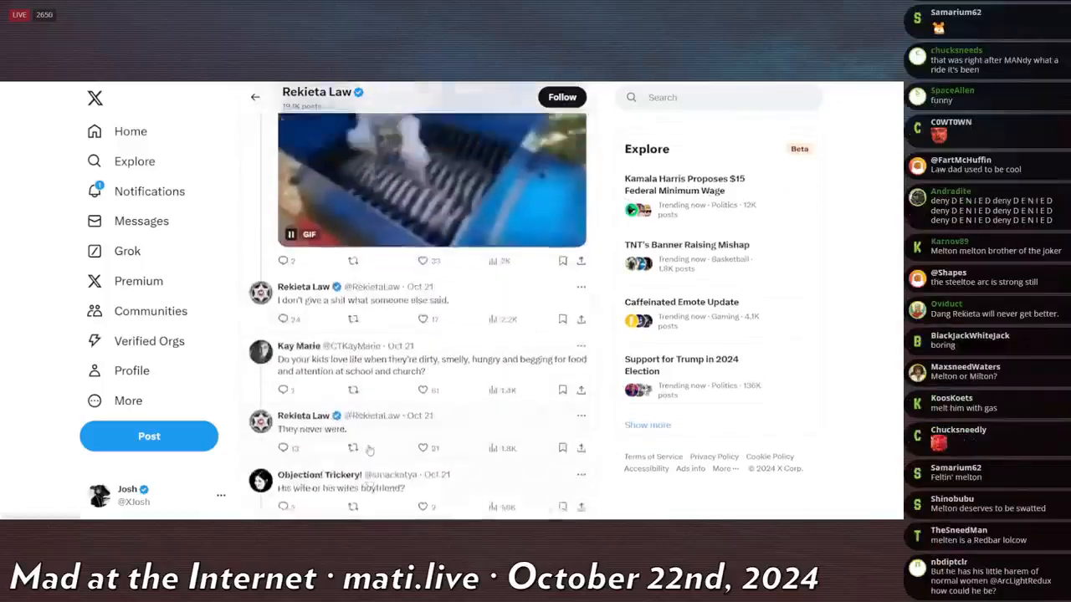
pyautogui.scroll(-3)
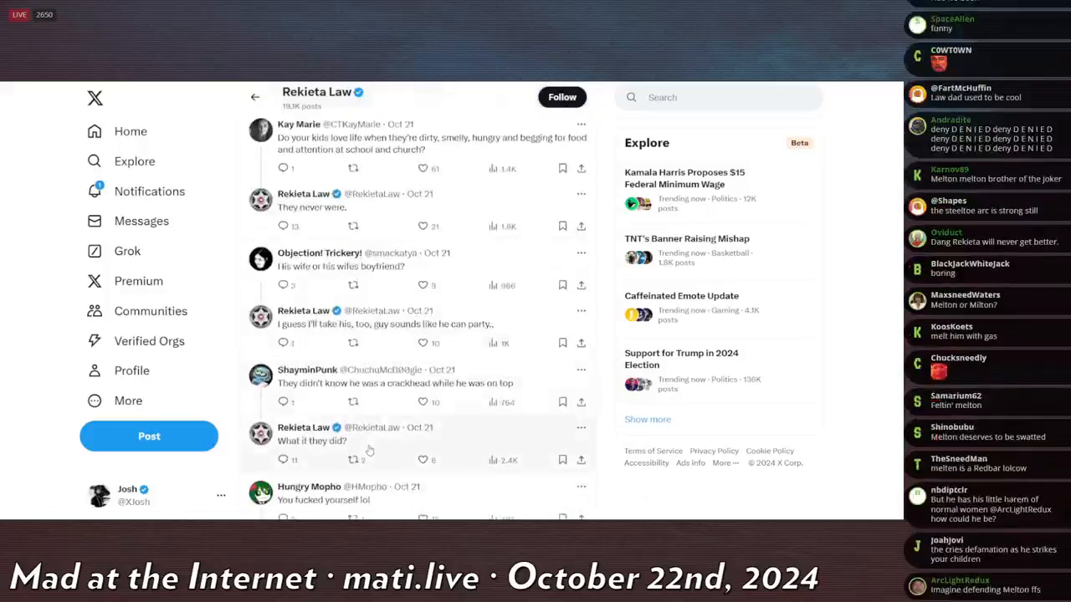
pyautogui.scroll(-3)
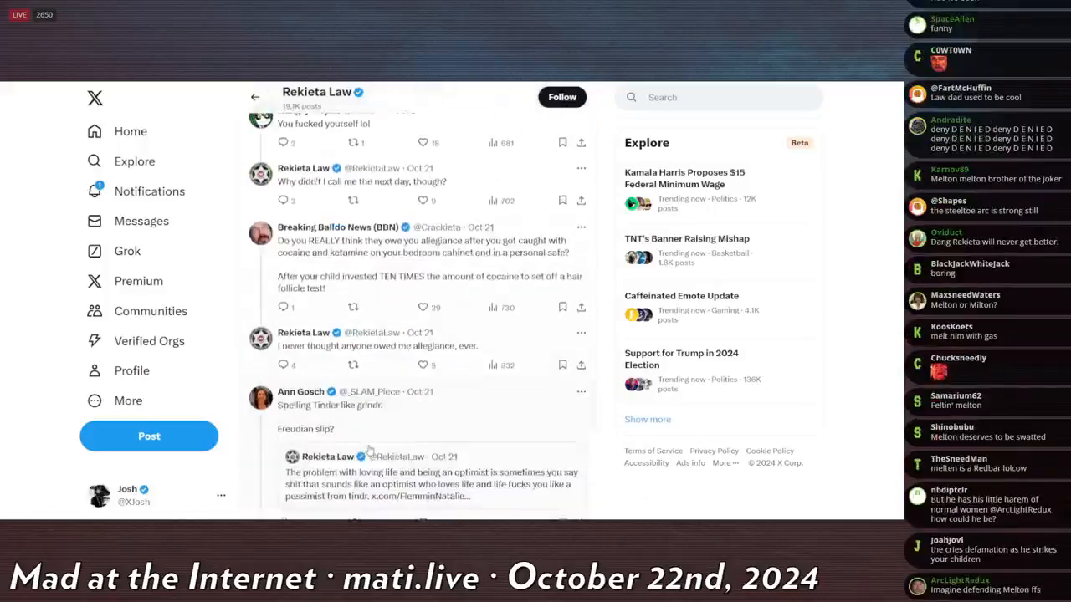
pyautogui.scroll(-3)
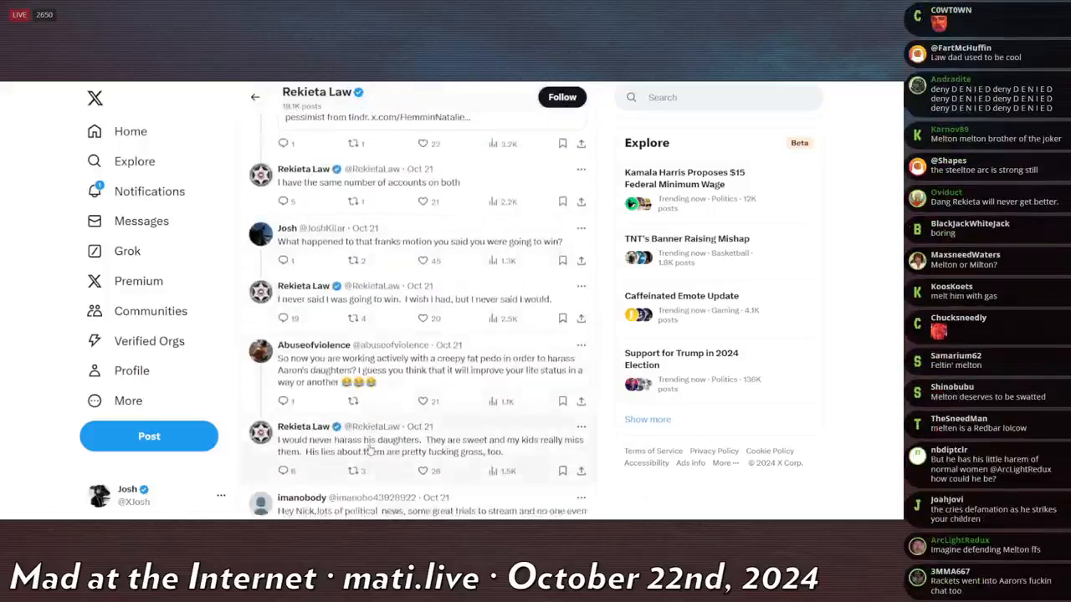
pyautogui.scroll(-3)
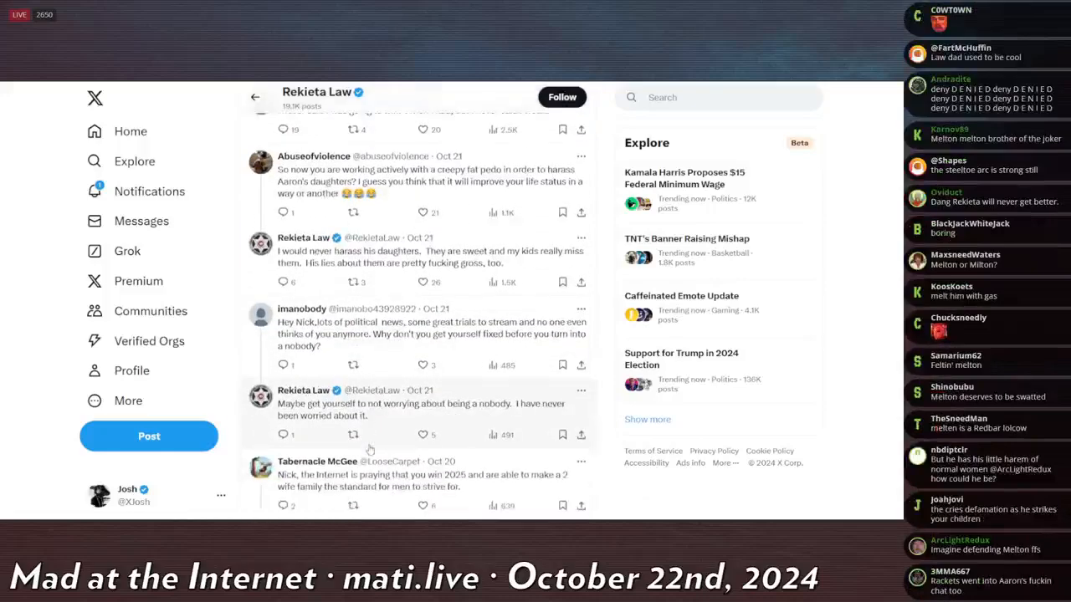
pyautogui.scroll(-3)
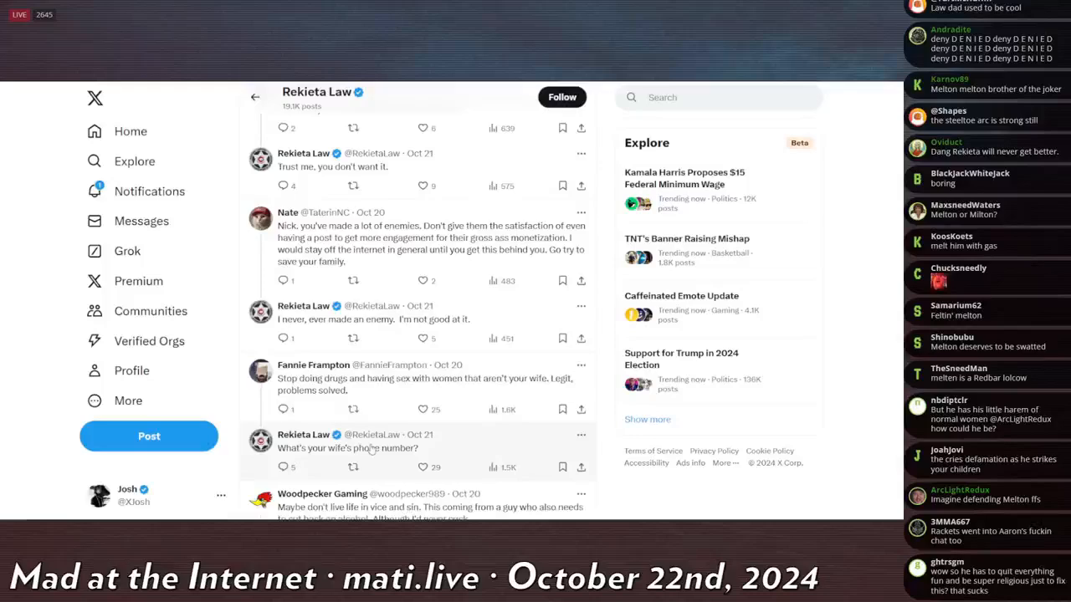
pyautogui.scroll(-3)
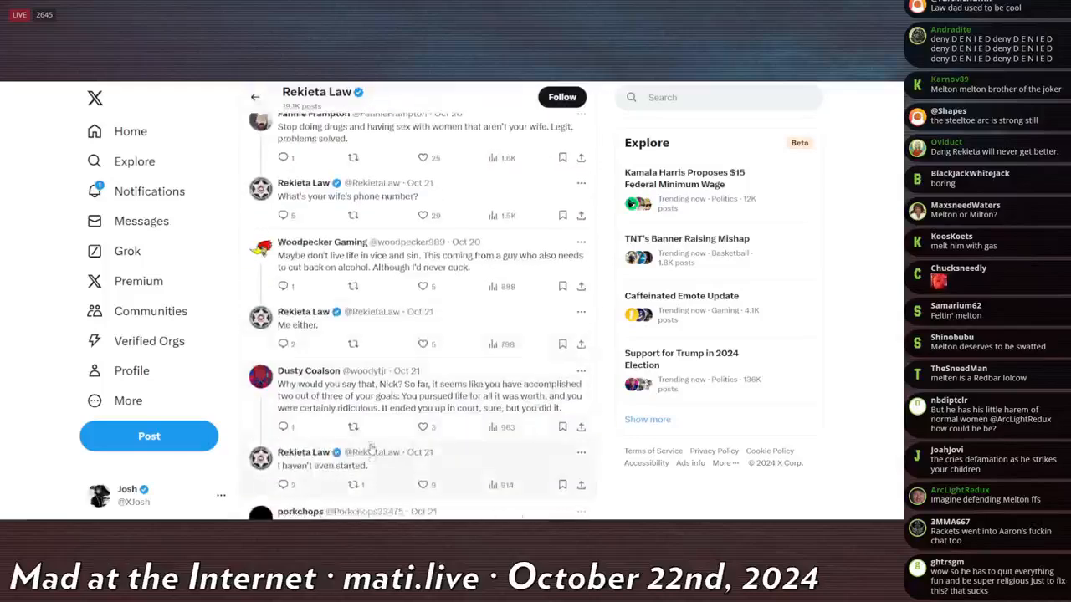
pyautogui.scroll(-3)
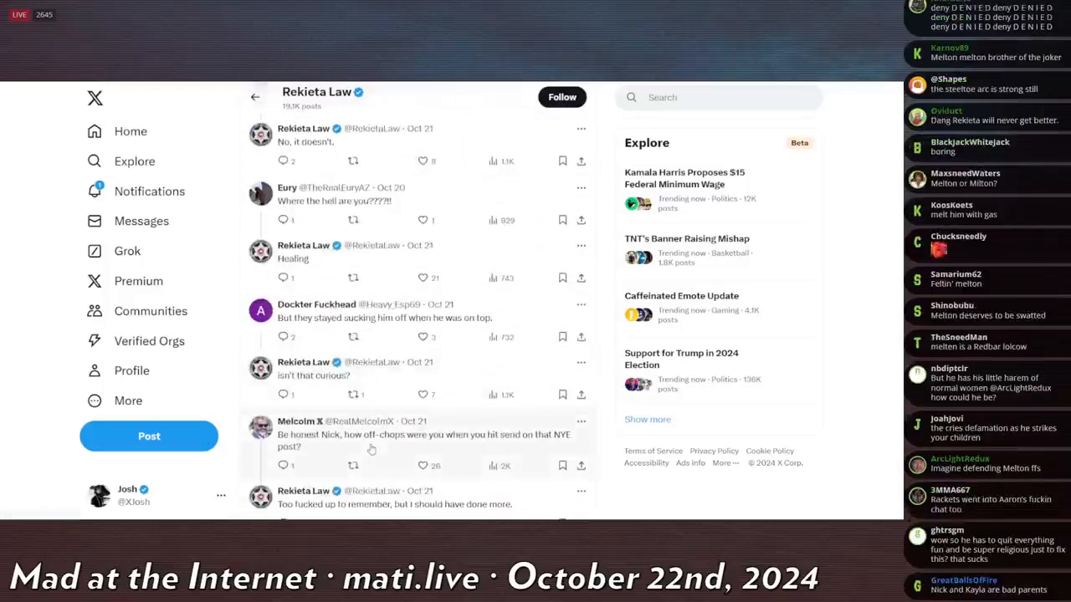
pyautogui.scroll(-3)
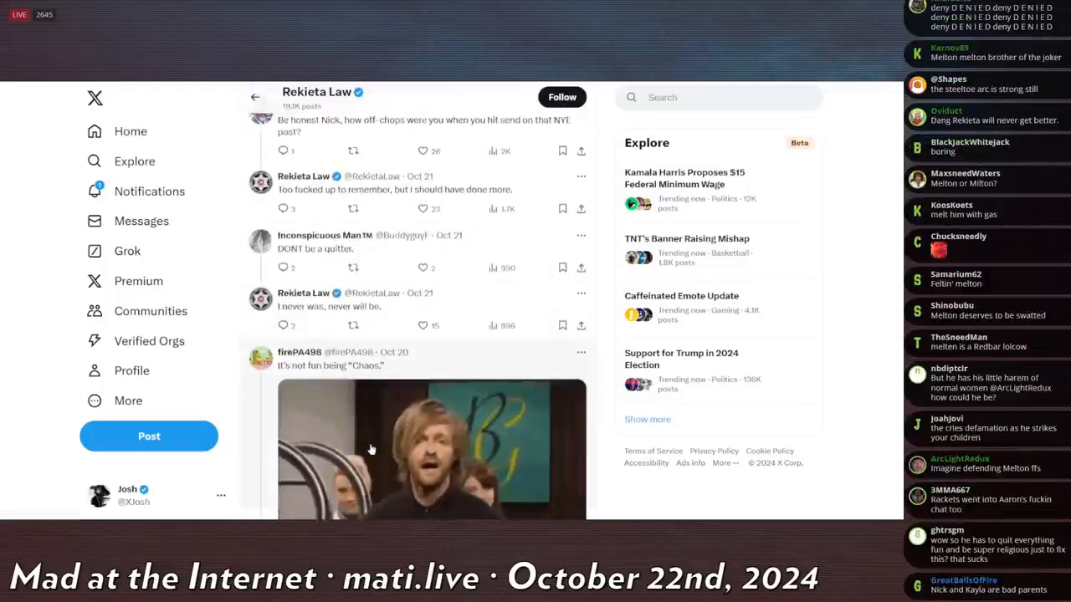
pyautogui.scroll(-3)
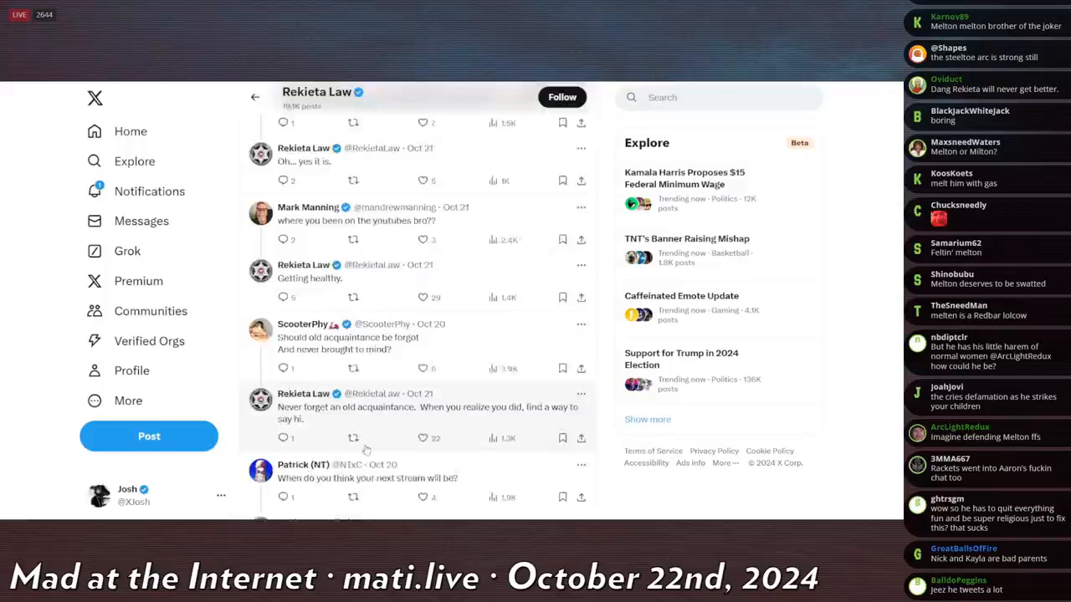
pyautogui.scroll(-3)
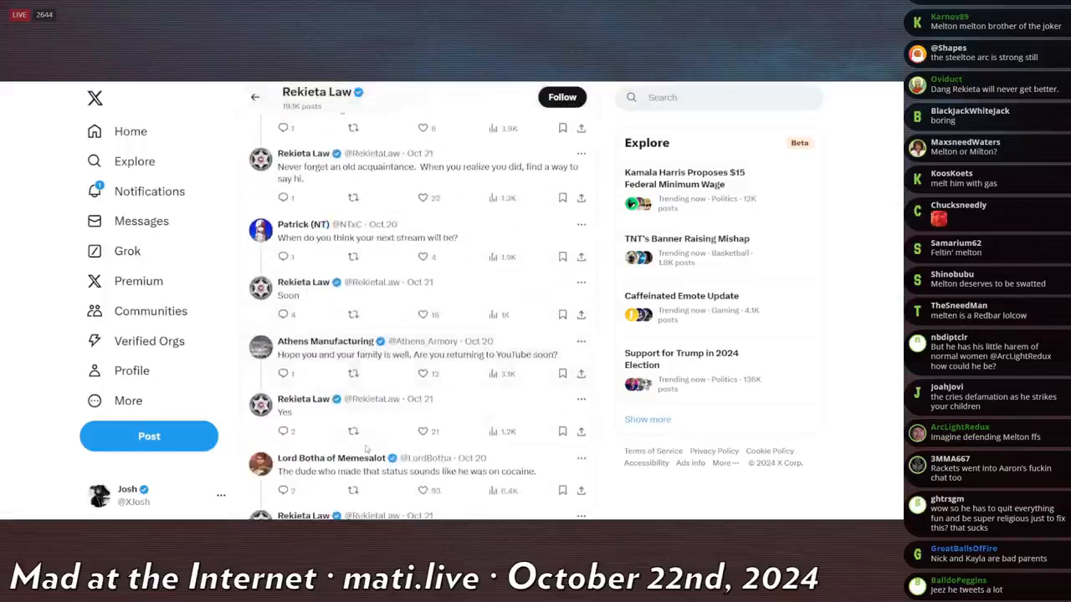
pyautogui.scroll(-3)
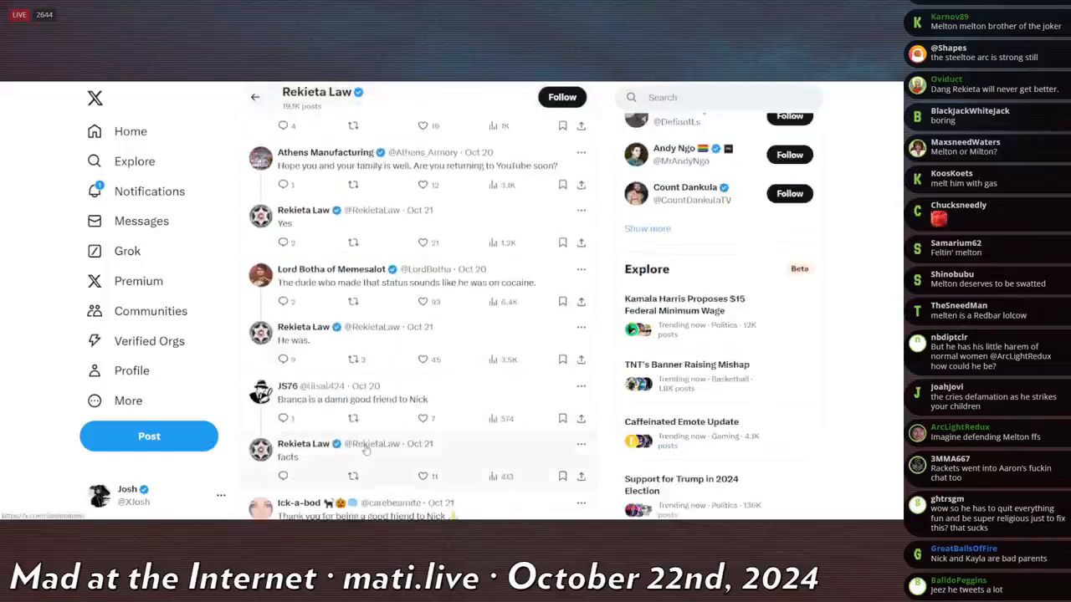
pyautogui.scroll(-3)
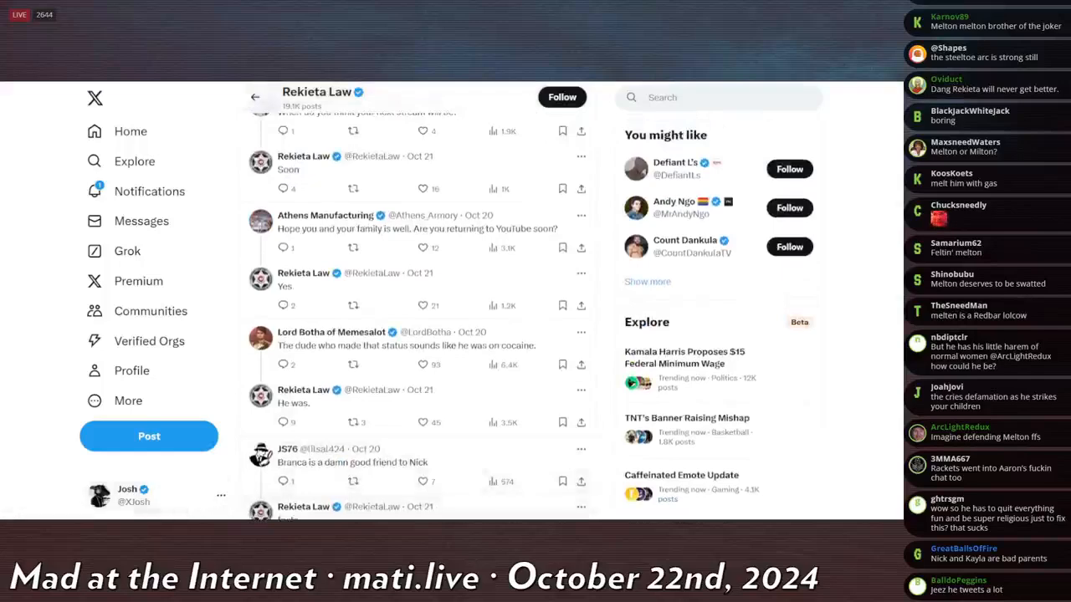
pyautogui.scroll(-3)
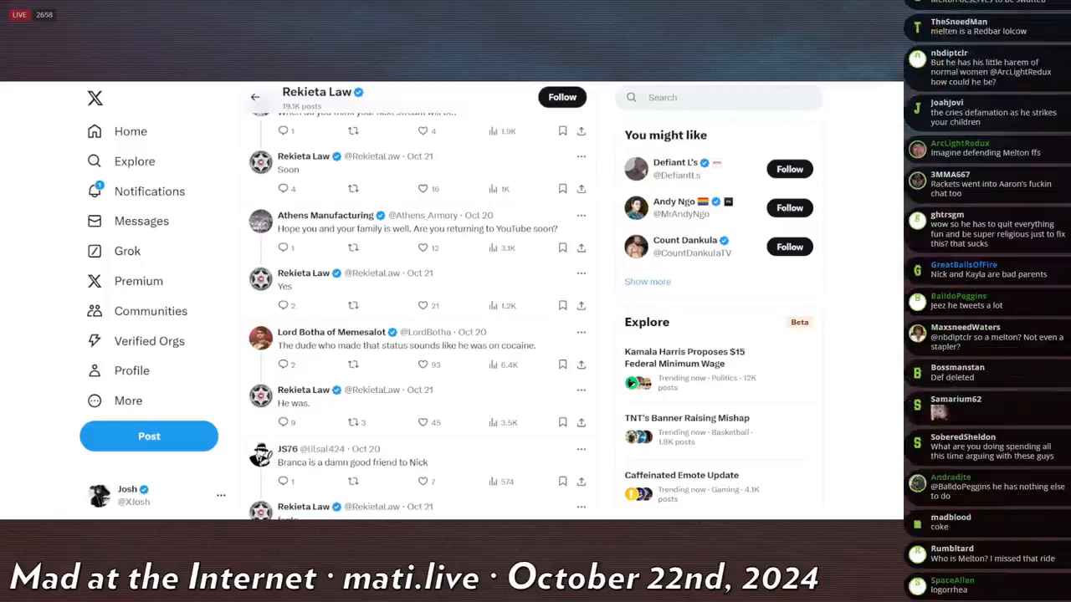
pyautogui.scroll(-3)
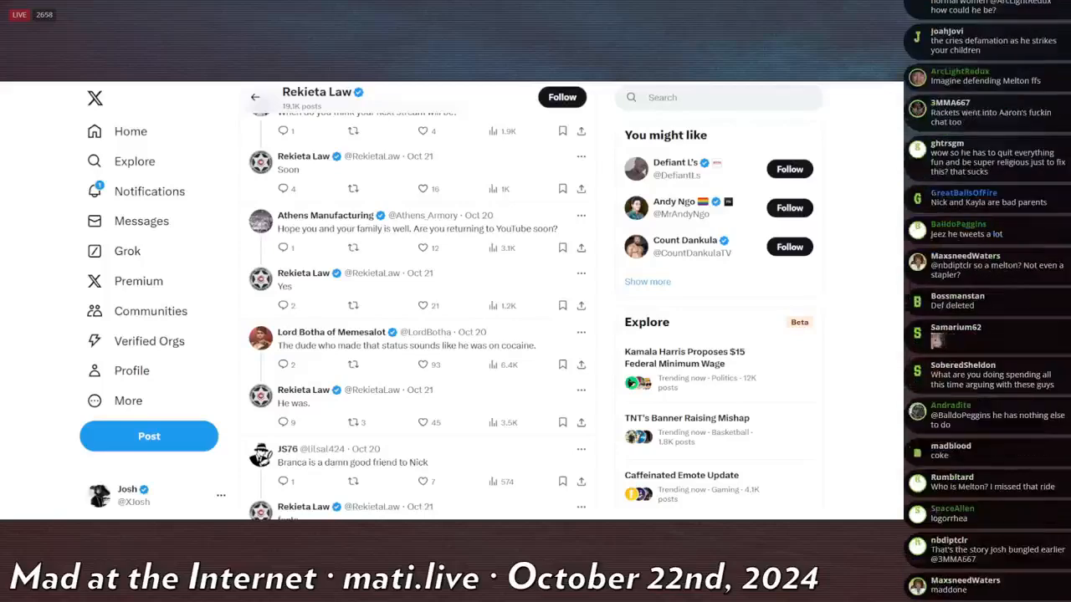
pyautogui.scroll(-3)
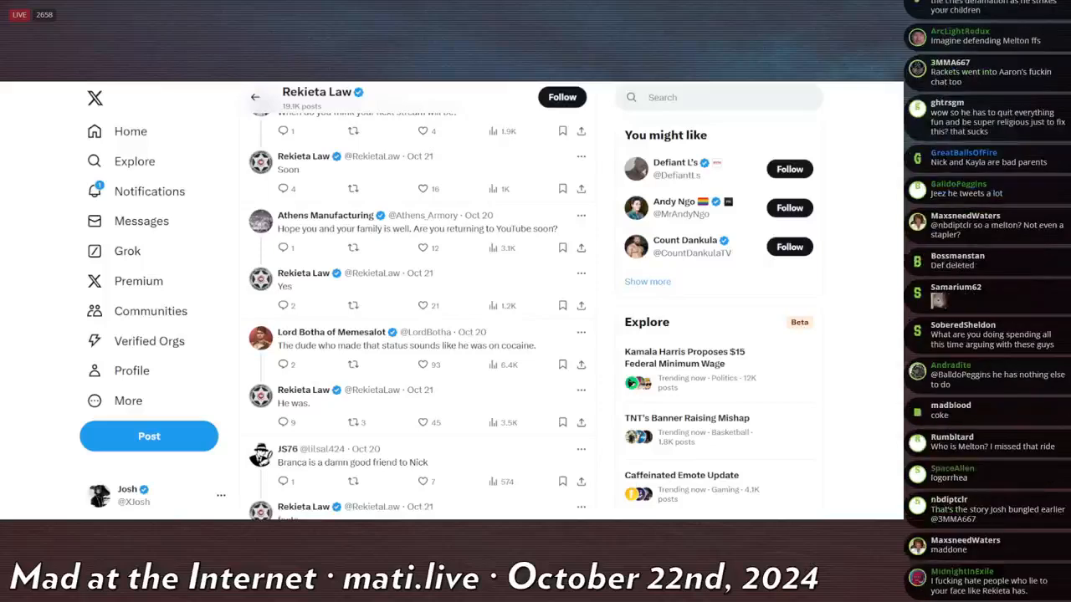
pyautogui.scroll(-3)
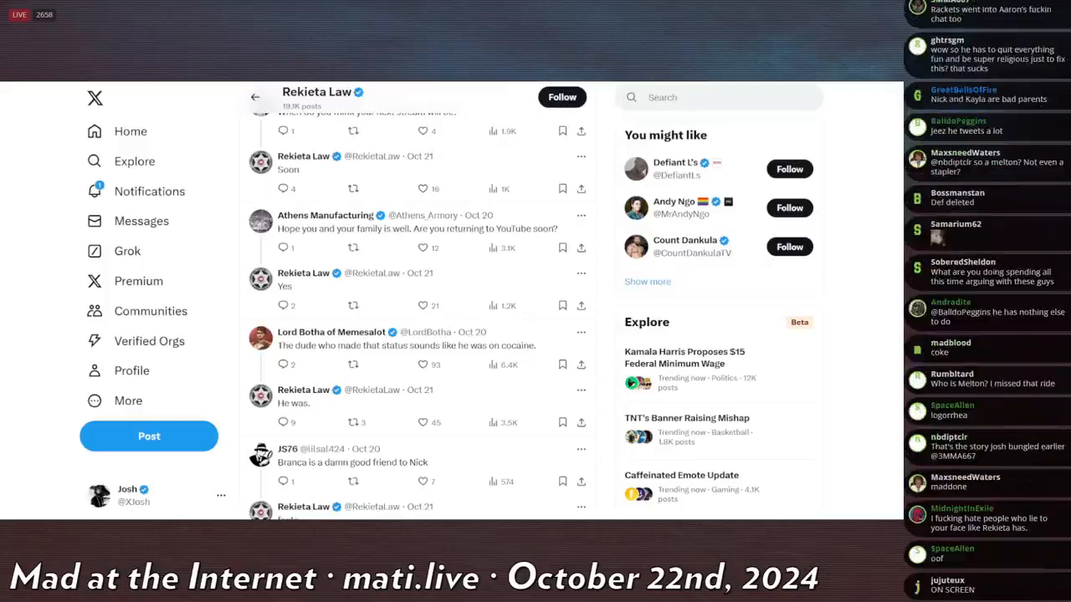
pyautogui.scroll(-3)
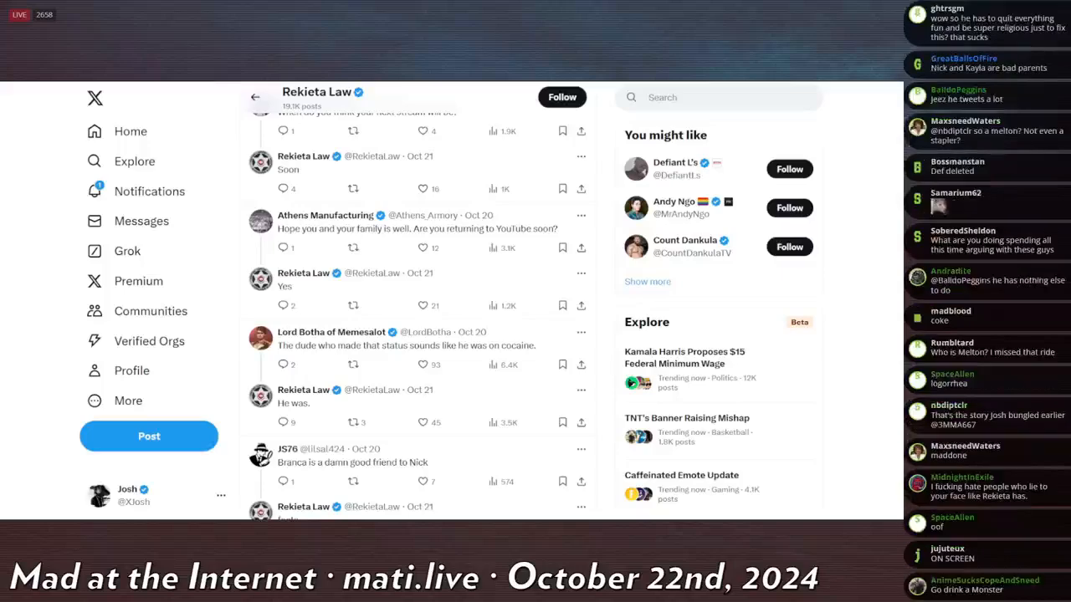
pyautogui.scroll(-3)
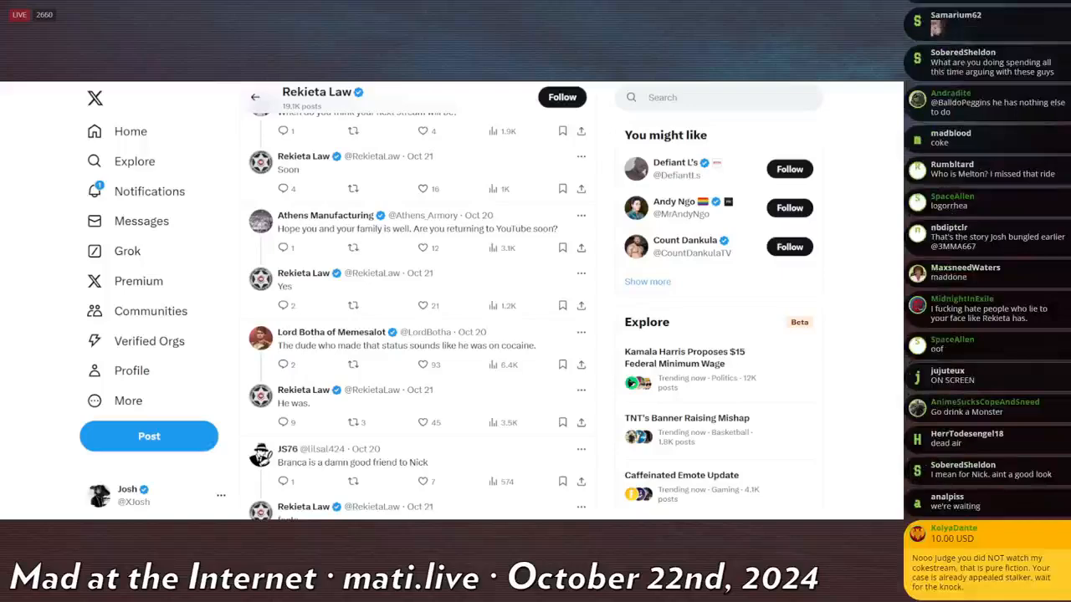
pyautogui.scroll(-3)
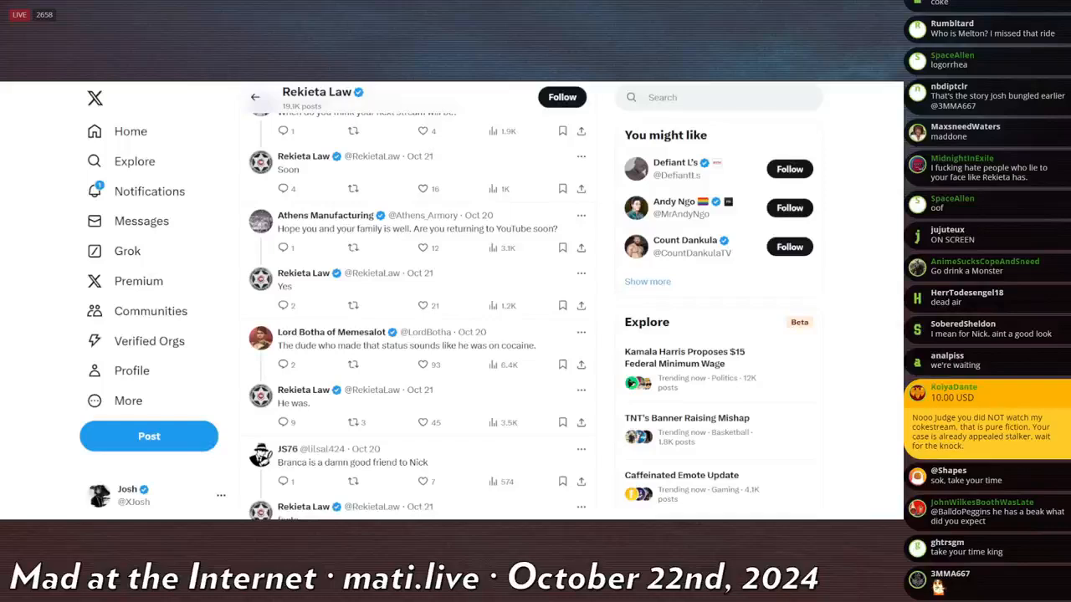
pyautogui.scroll(-3)
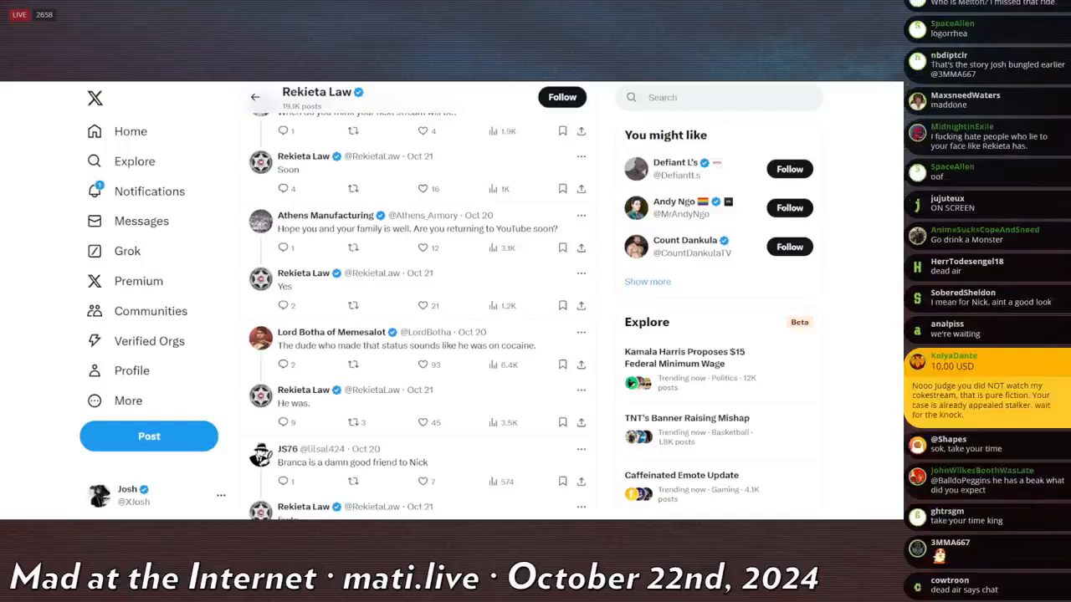
pyautogui.scroll(-3)
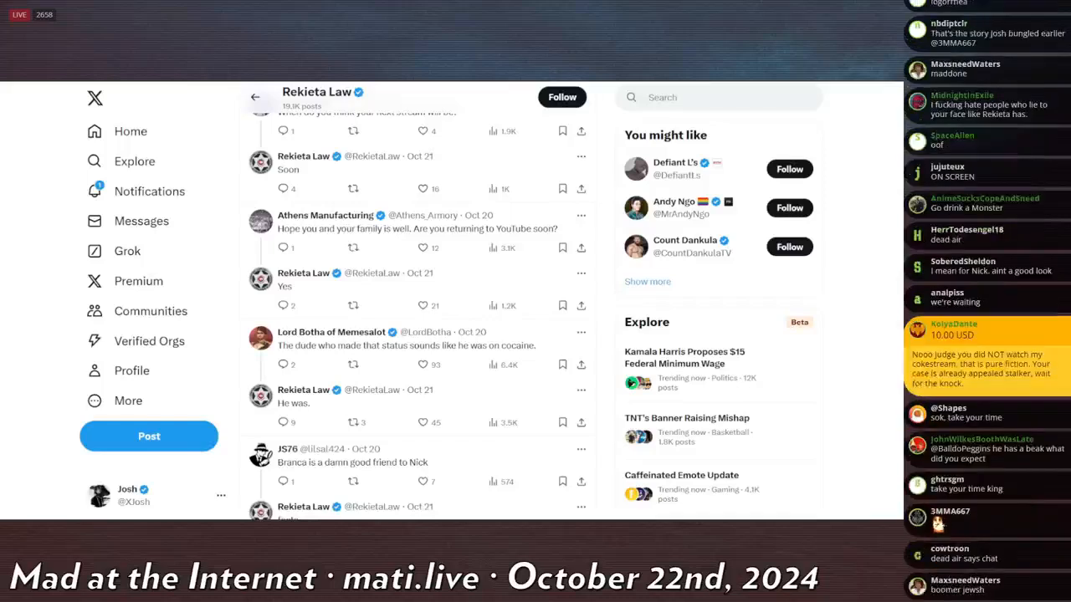